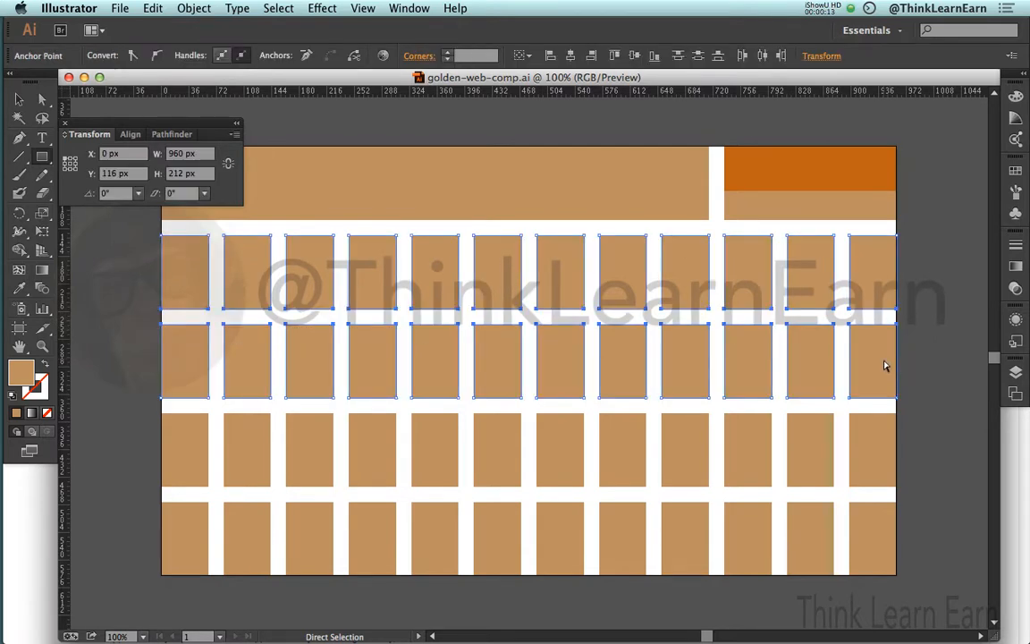
pyautogui.moveTo(315, 311)
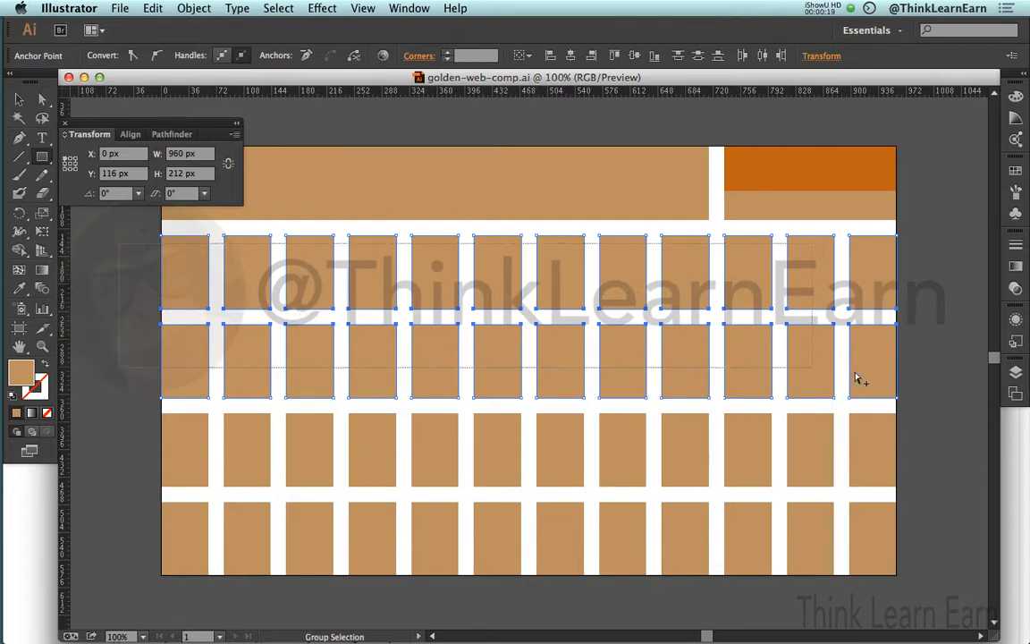
# Step: Undo the accidental move and skew, then merge both block rows via a 1×1 Split Into Grid
pyautogui.click(783, 334)
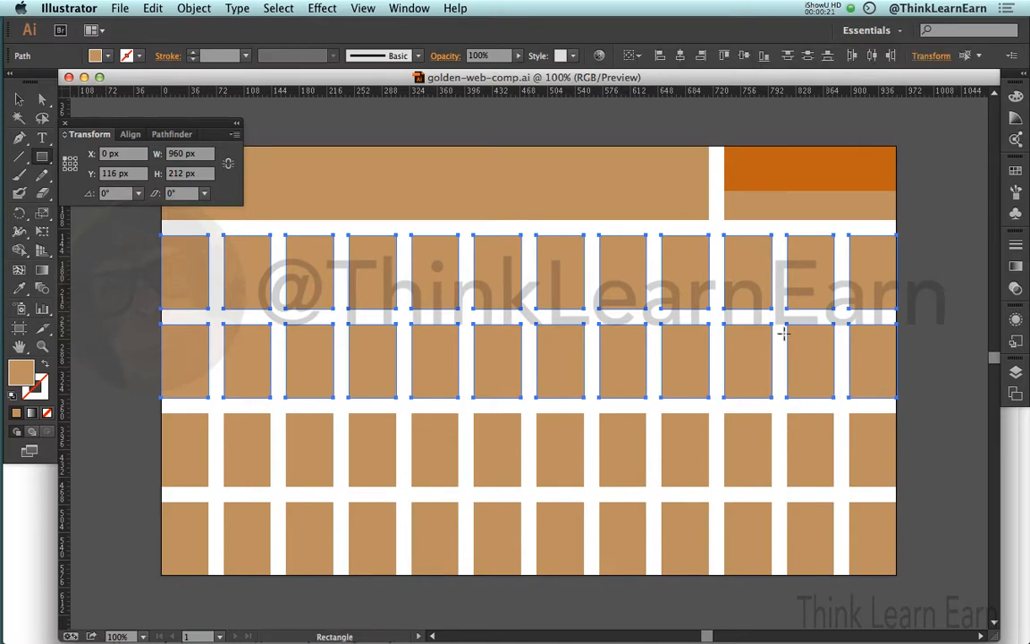
pyautogui.moveTo(607, 277)
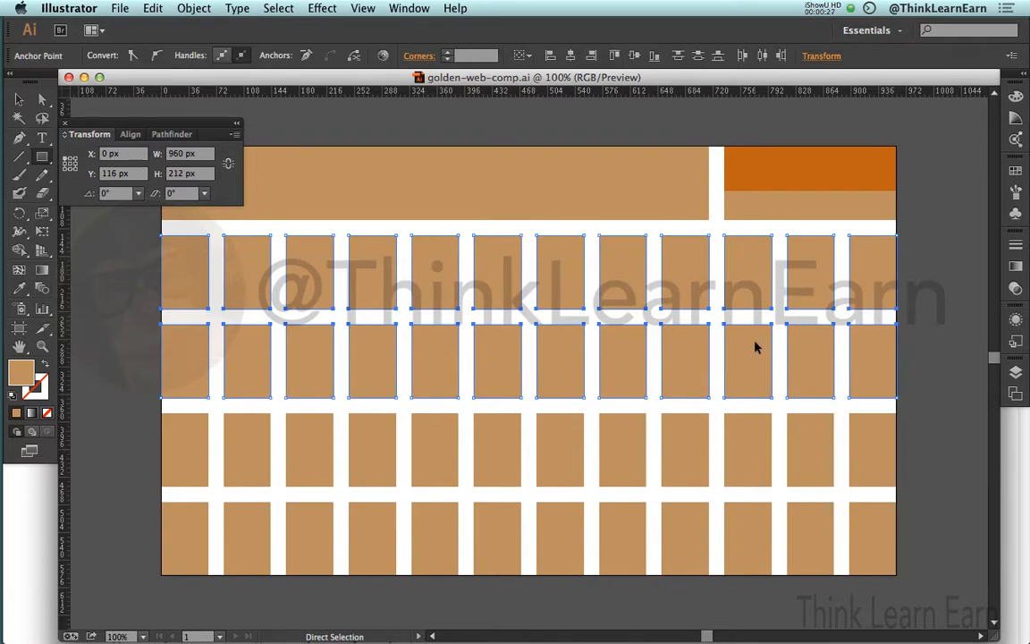
pyautogui.click(606, 311)
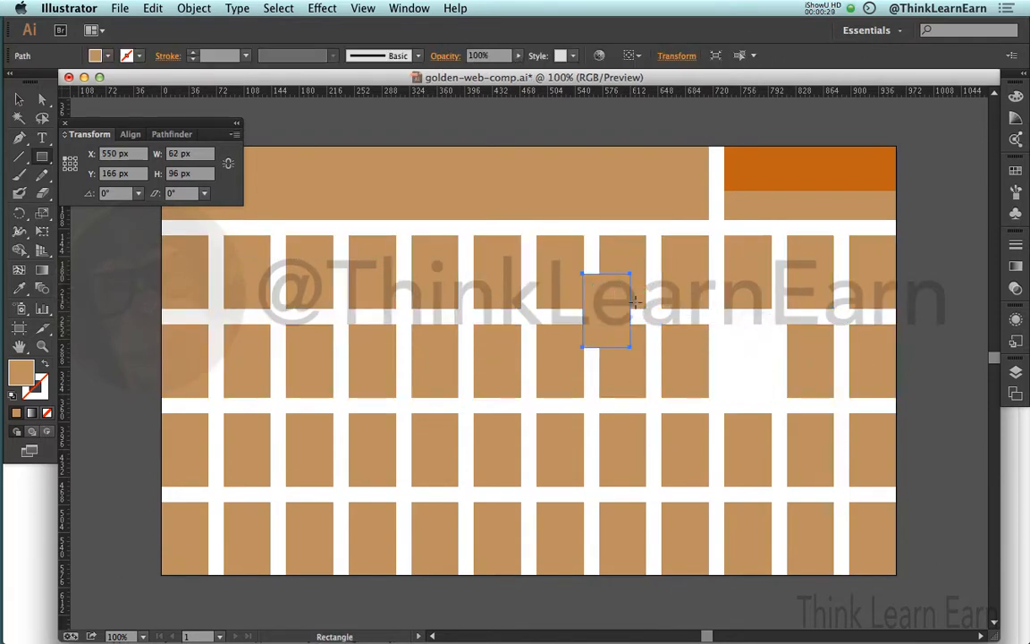
pyautogui.press('cmd+z')
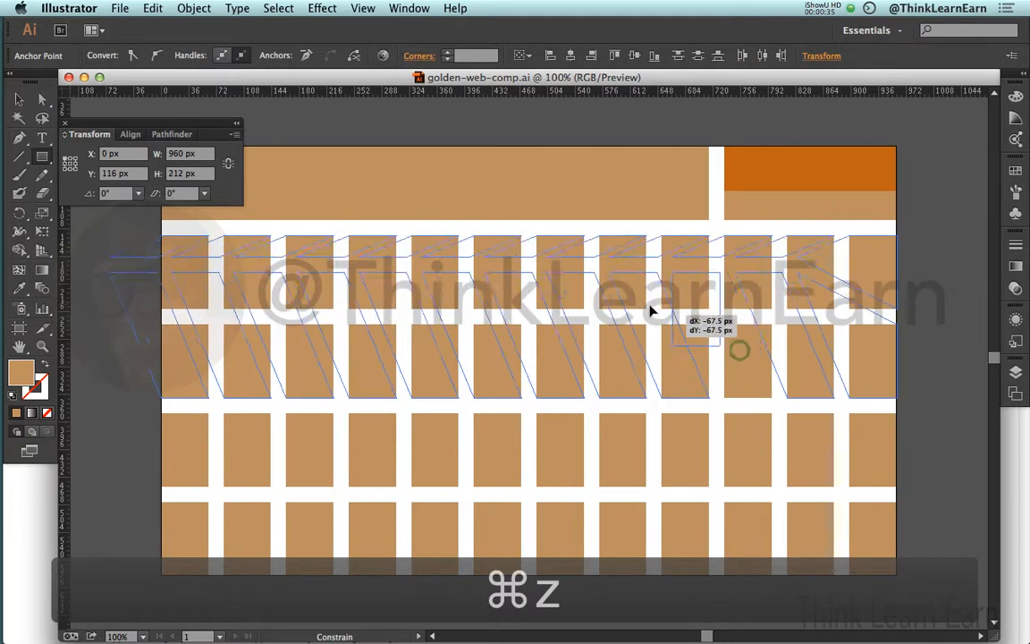
pyautogui.press('cmd+z')
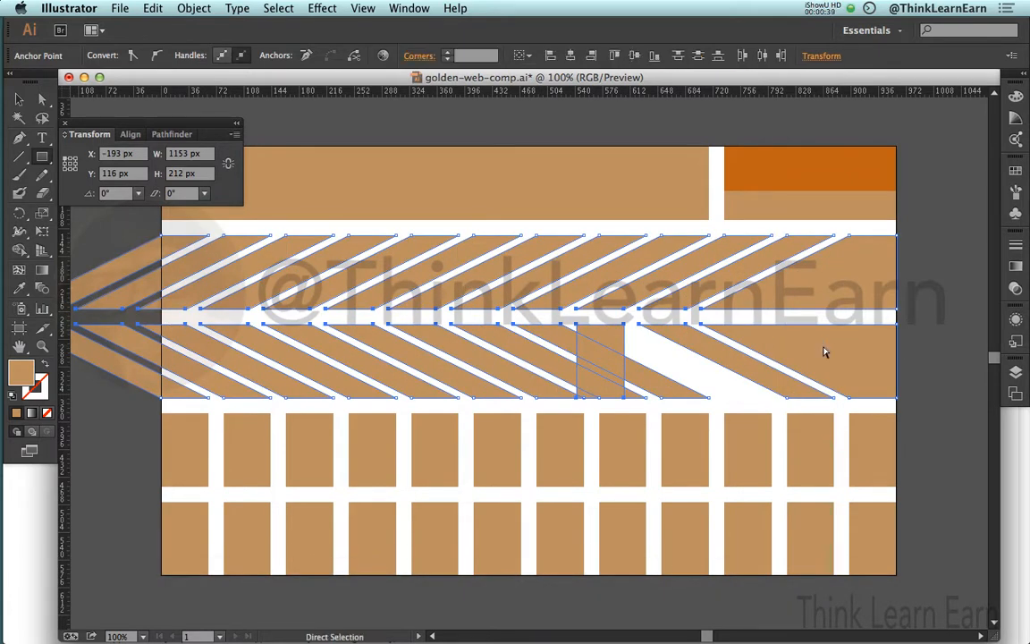
pyautogui.press('cmd+z')
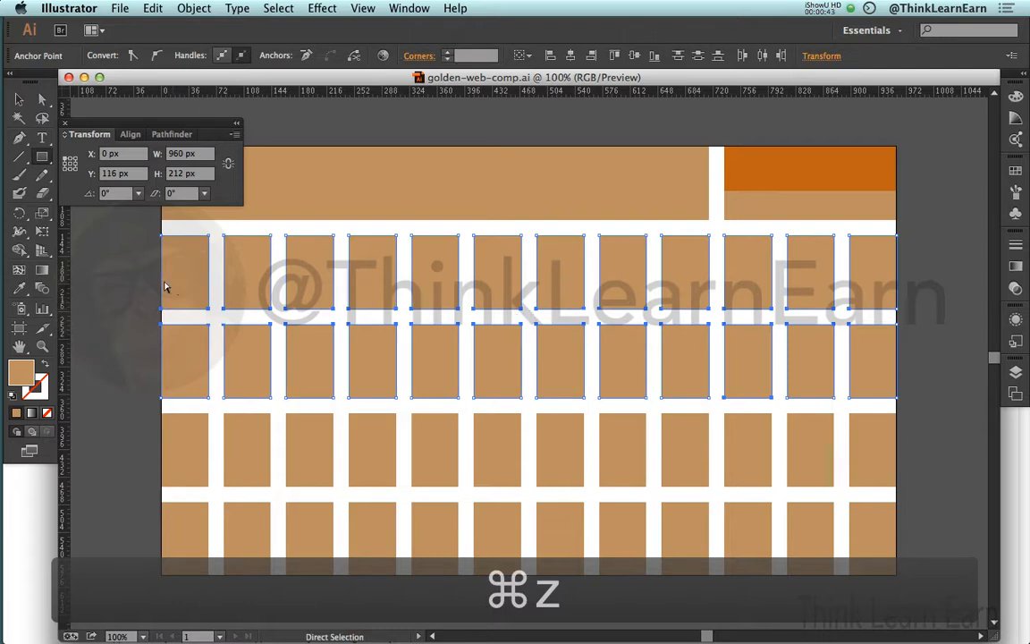
pyautogui.press('cmd+z')
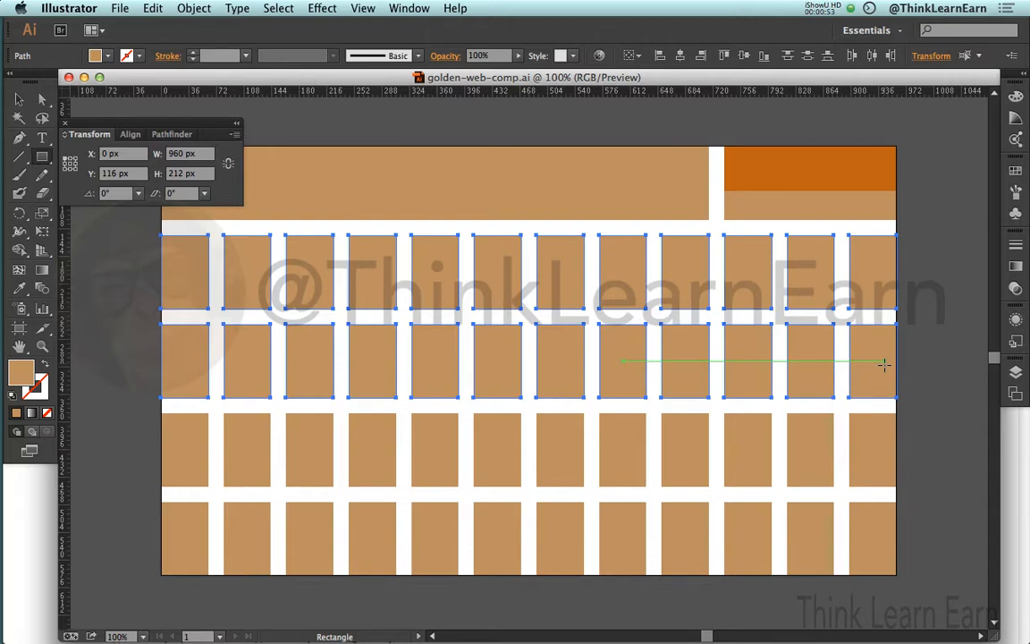
pyautogui.click(193, 8)
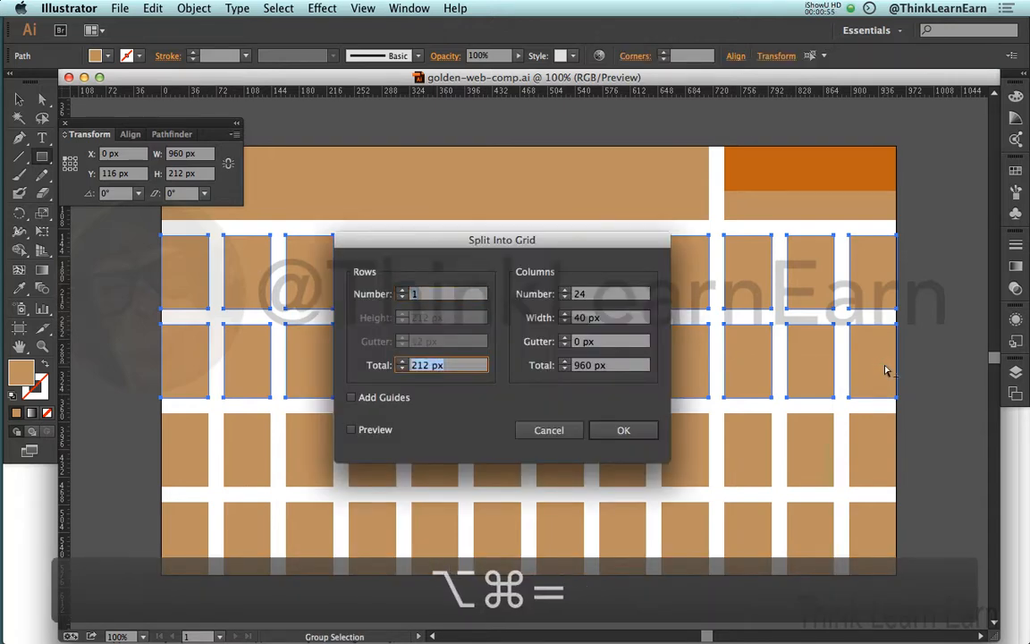
pyautogui.click(623, 430)
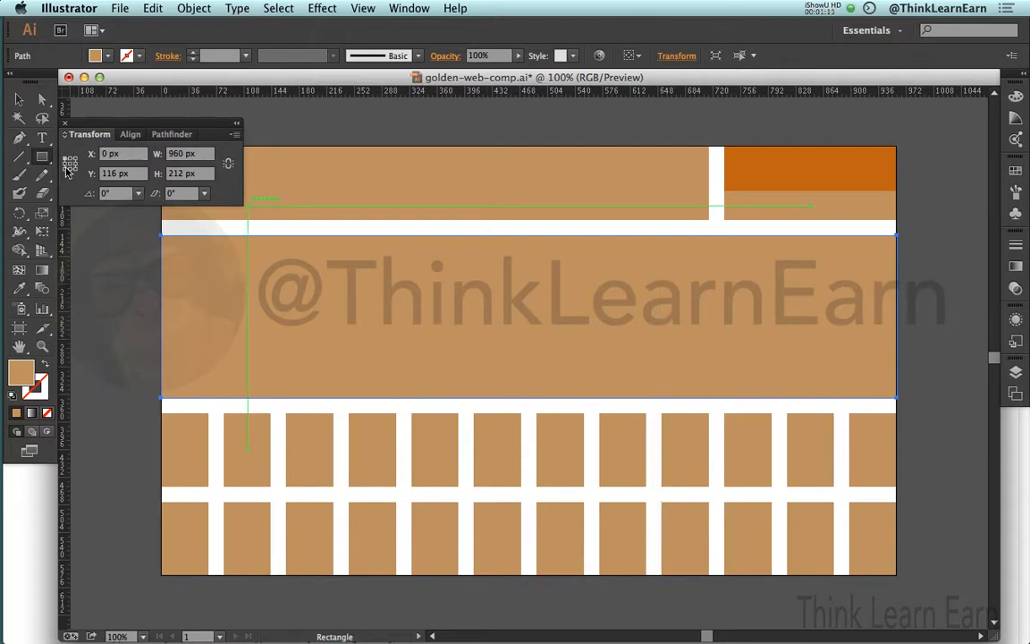
# Step: Fill the 715 × 96 px top-left header block with green 249363
pyautogui.click(20, 115)
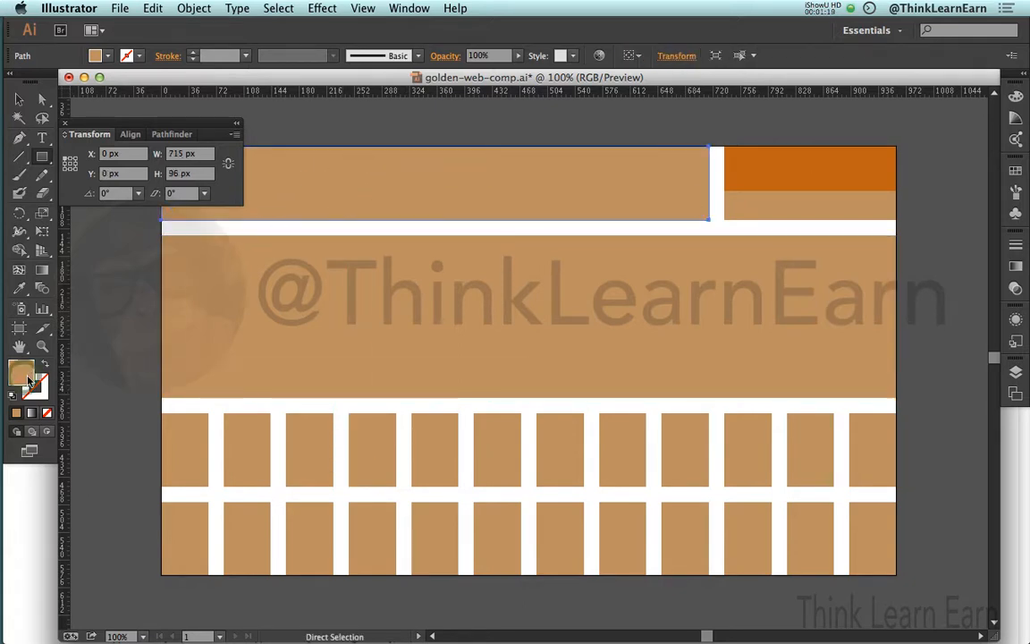
pyautogui.doubleClick(20, 374)
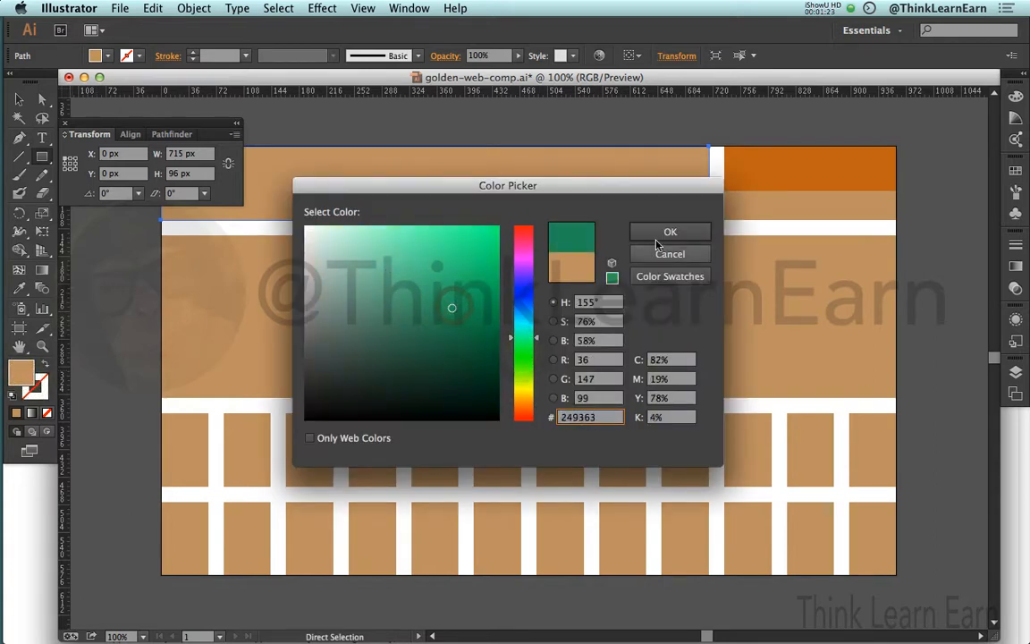
pyautogui.click(670, 232)
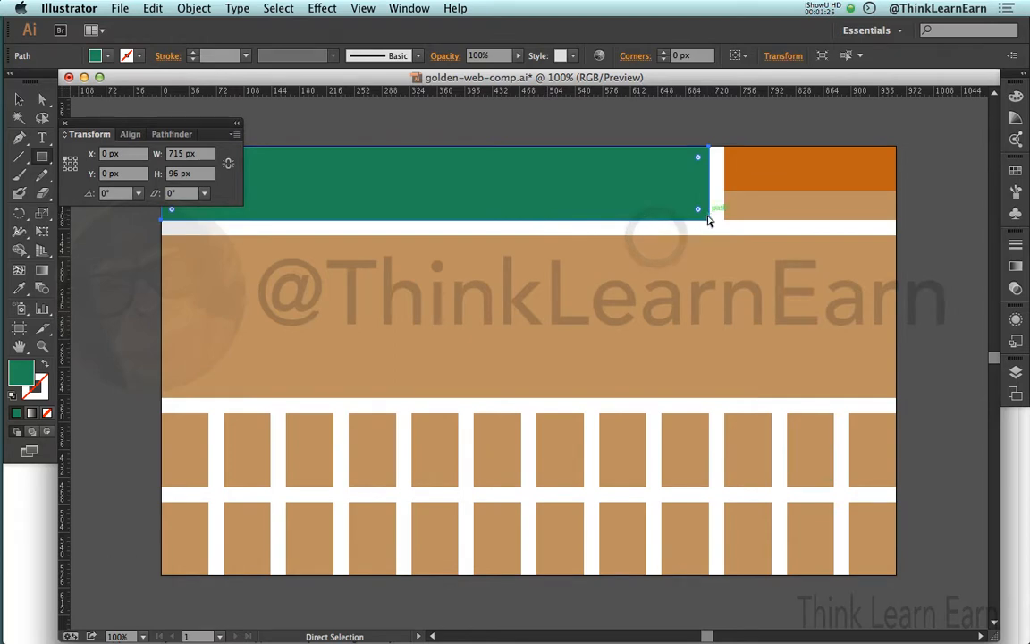
pyautogui.click(628, 200)
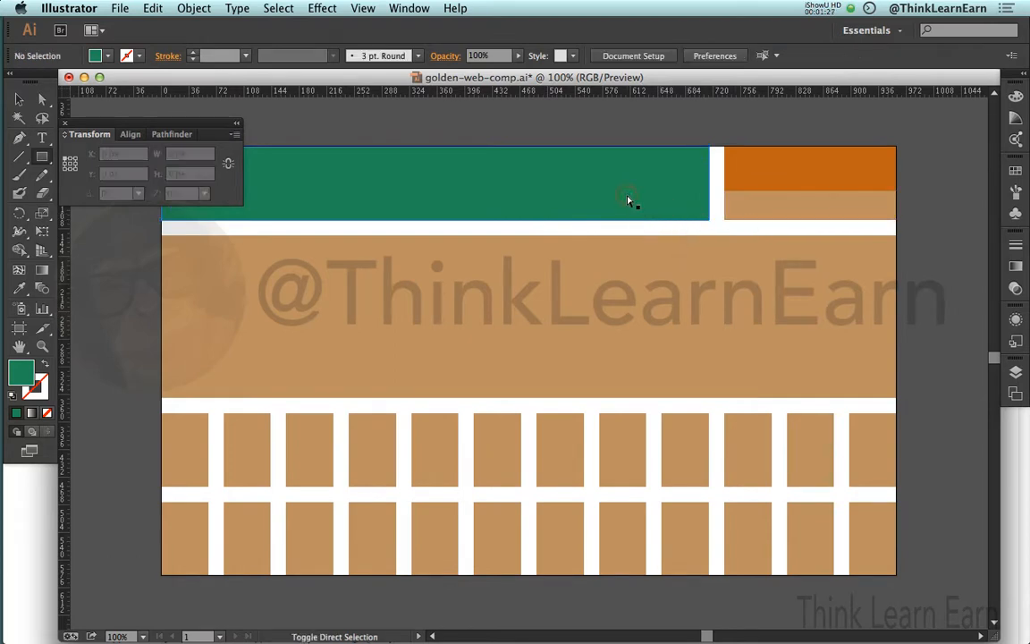
pyautogui.click(626, 194)
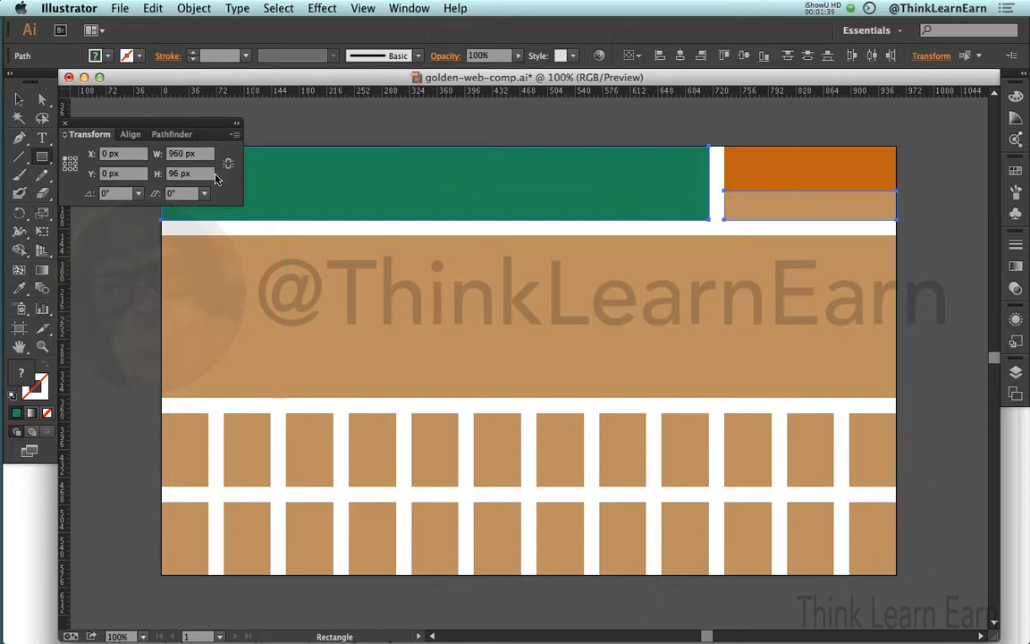
# Step: Add 20 to the header and right tan block heights, setting the header to 116 px
pyautogui.click(188, 173)
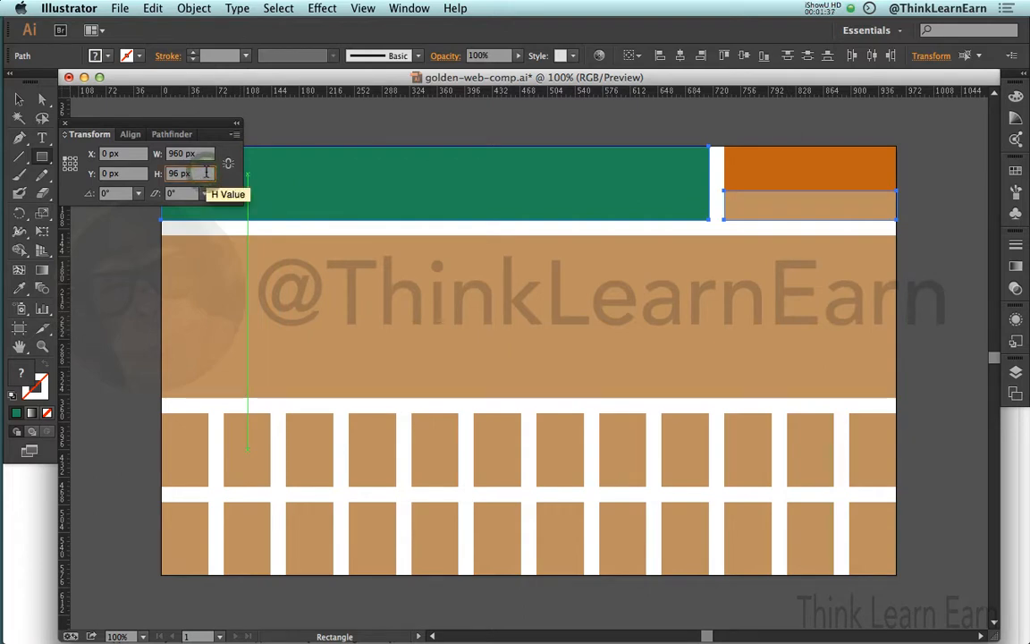
pyautogui.write('+20')
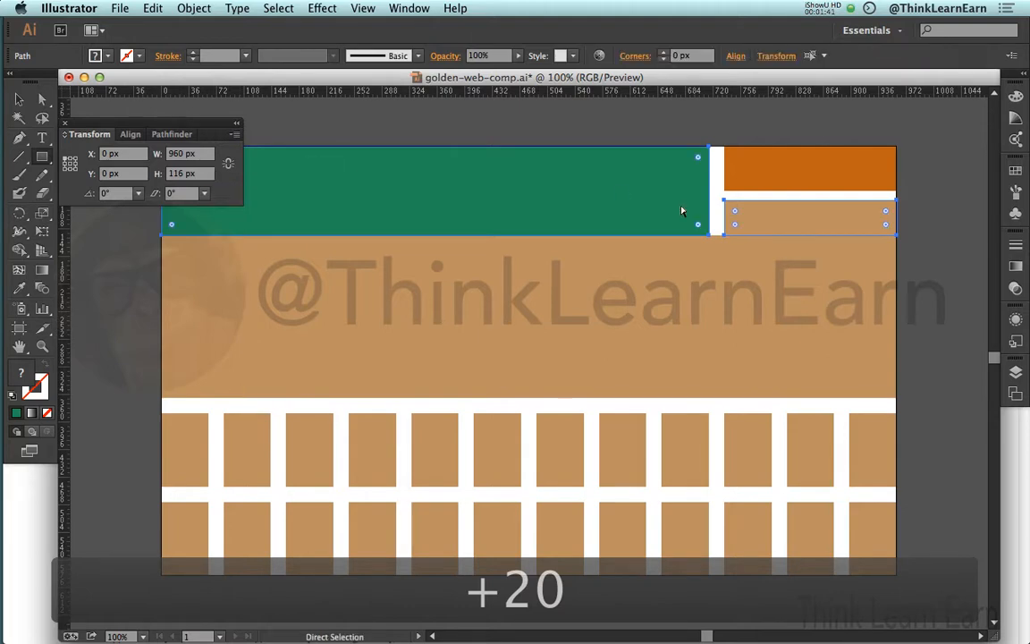
pyautogui.moveTo(790, 225)
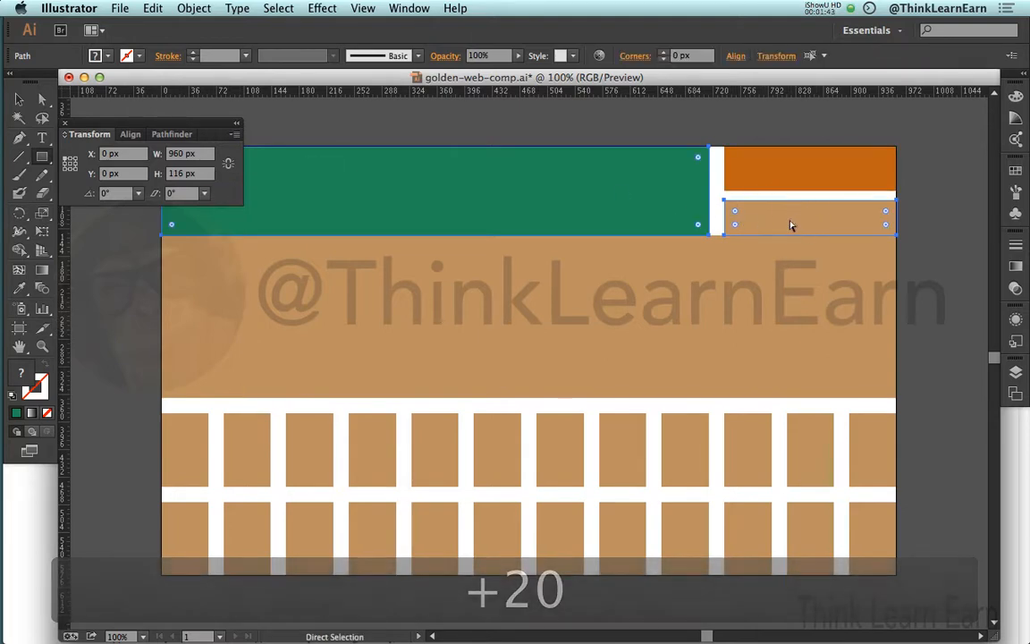
pyautogui.moveTo(863, 222)
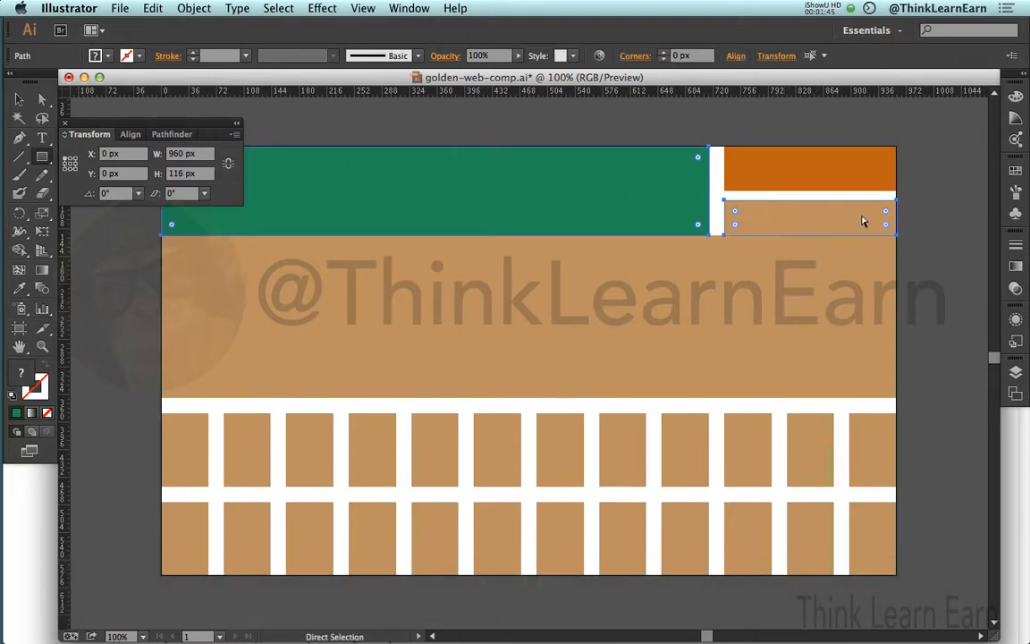
pyautogui.click(790, 223)
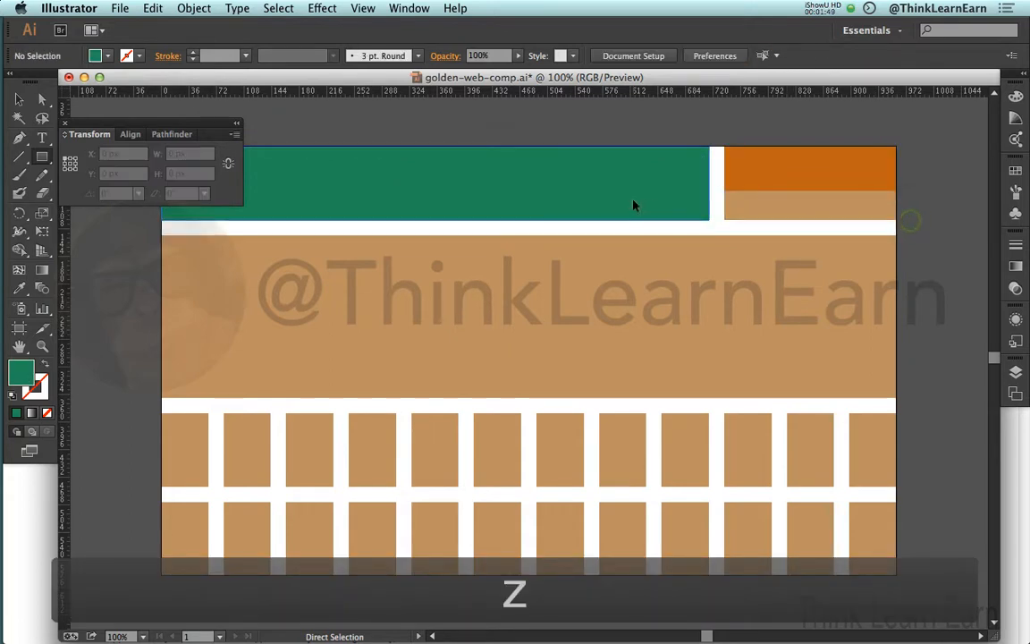
pyautogui.click(479, 183)
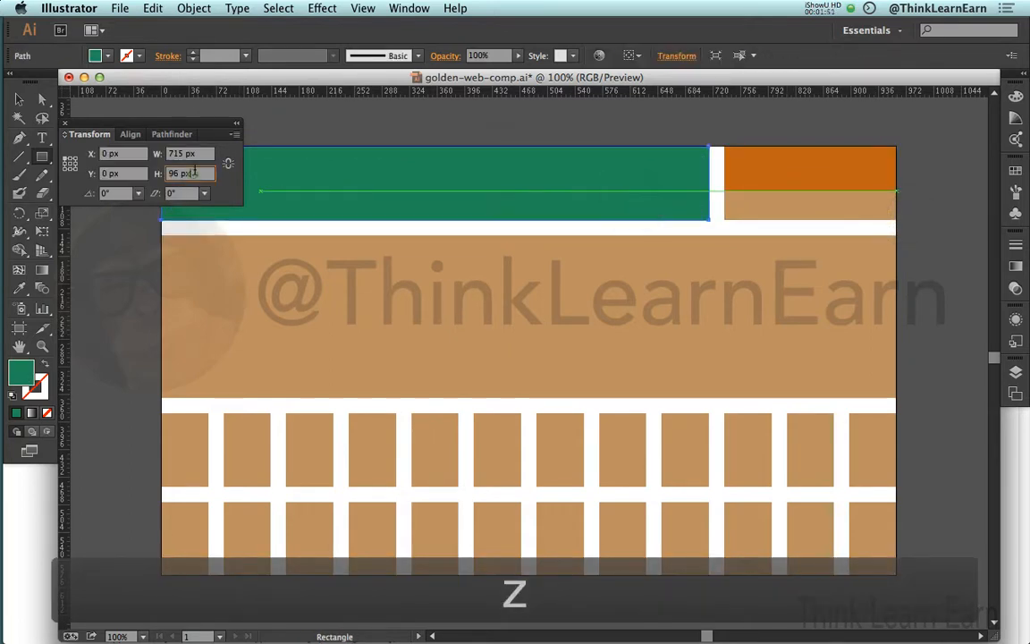
pyautogui.write('116 px')
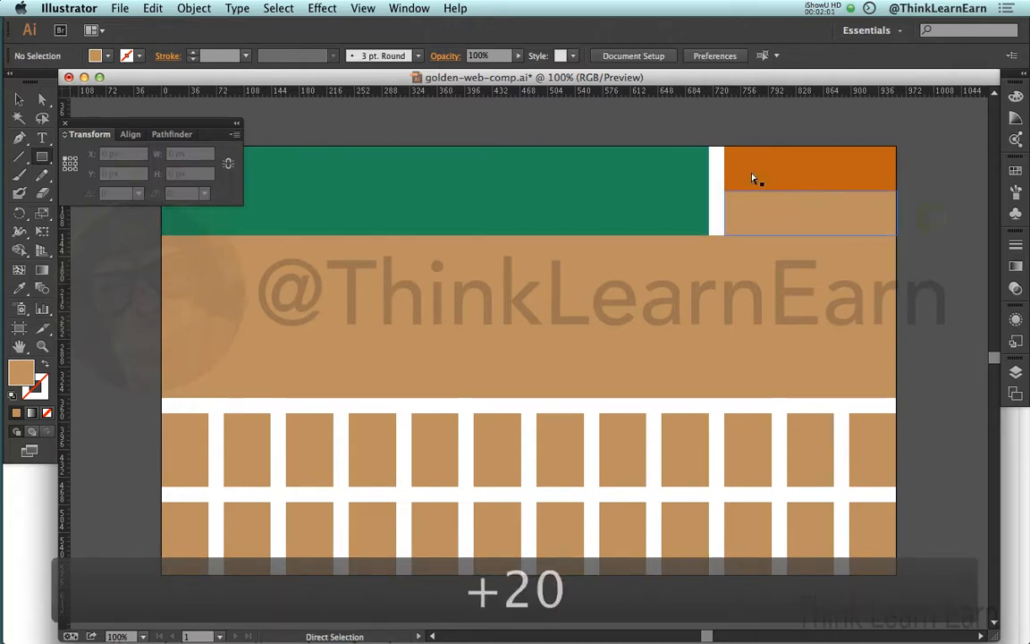
pyautogui.click(638, 171)
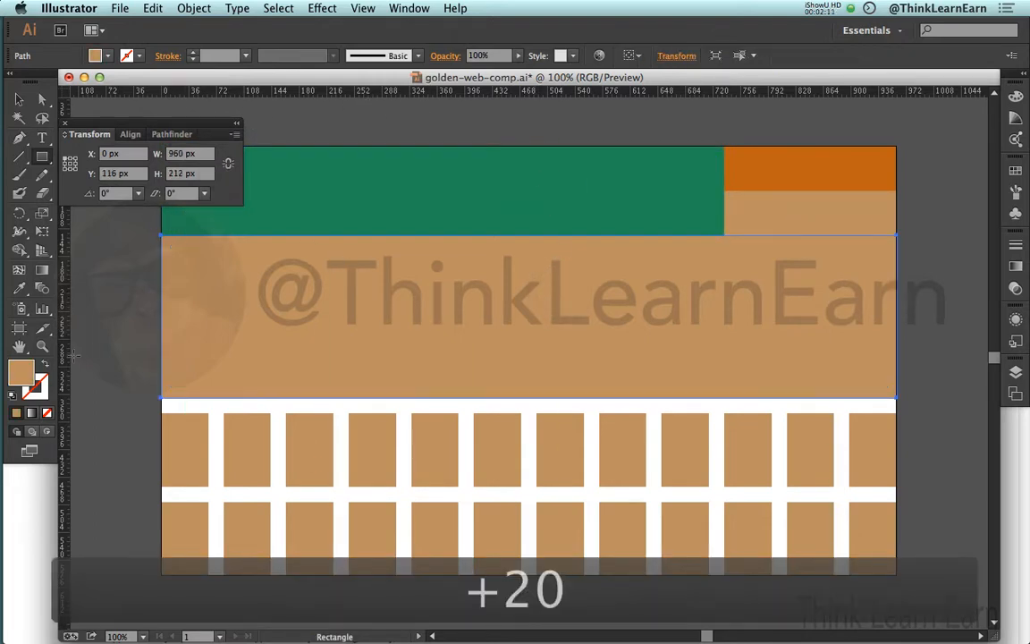
# Step: Fill the 960 × 212 px band blue (6373C1) and save the file
pyautogui.click(22, 376)
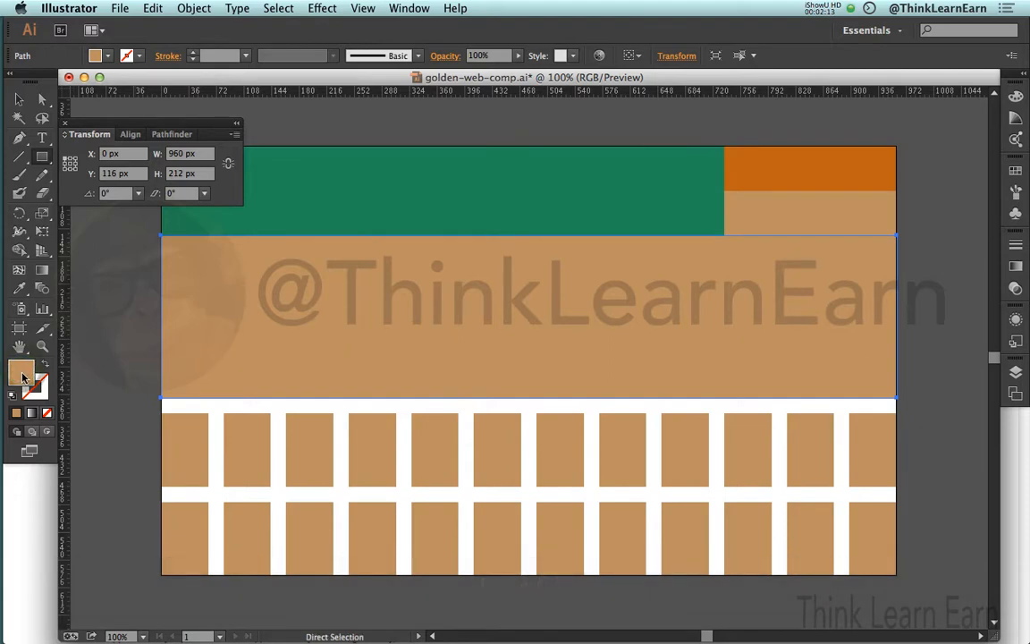
pyautogui.doubleClick(23, 373)
pyautogui.write('6373C1')
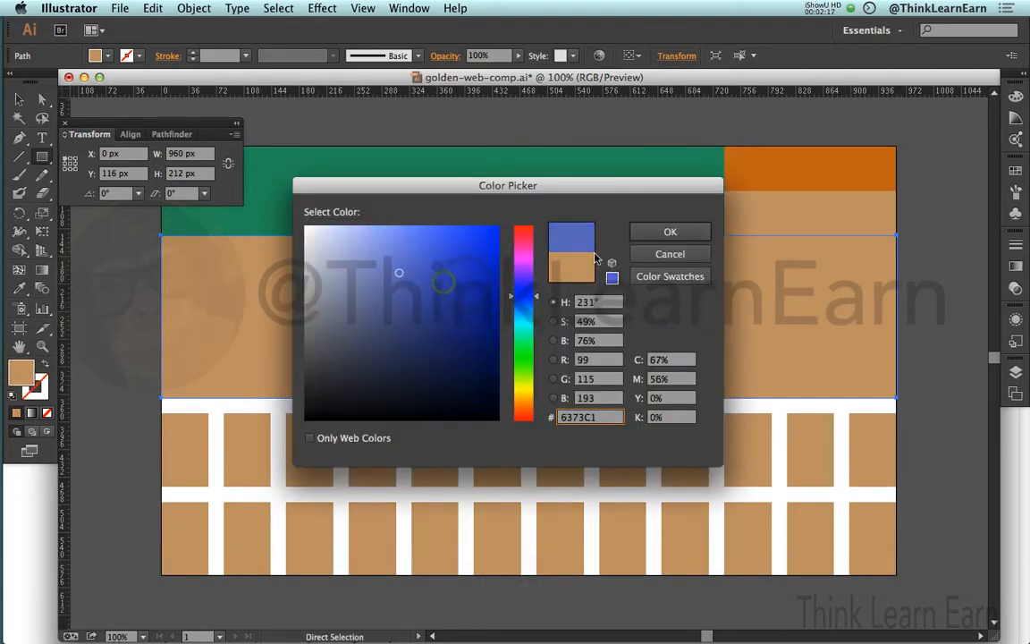
pyautogui.click(670, 231)
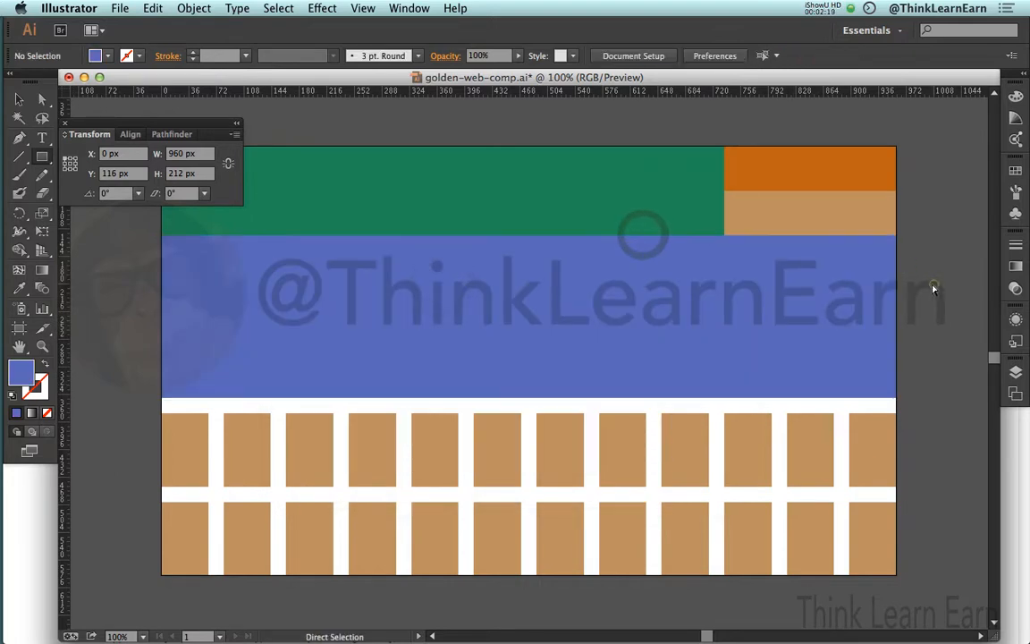
pyautogui.press('cmd+s')
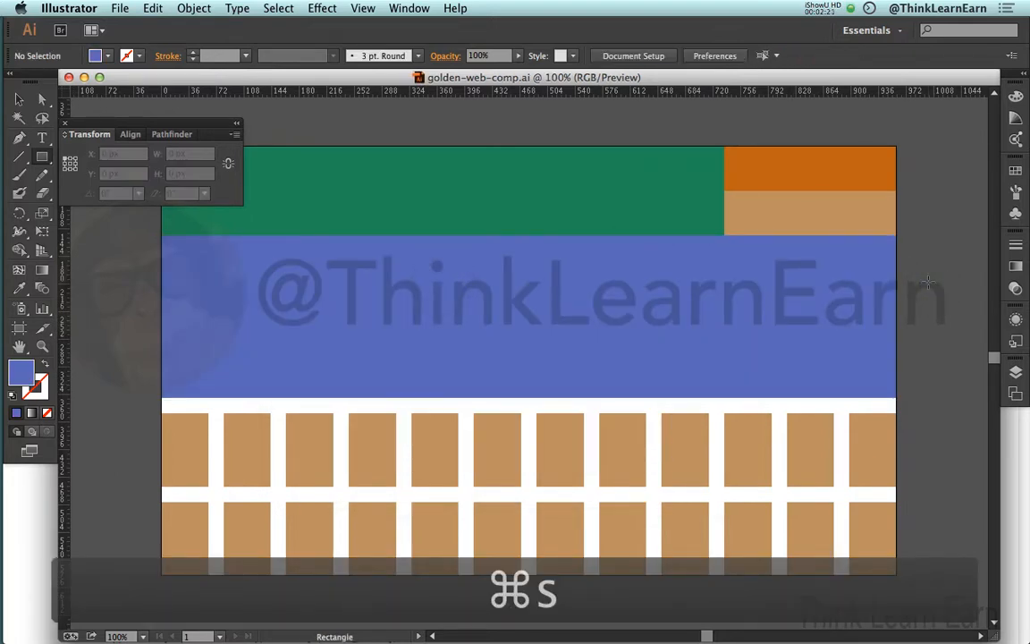
pyautogui.press('cmd+s')
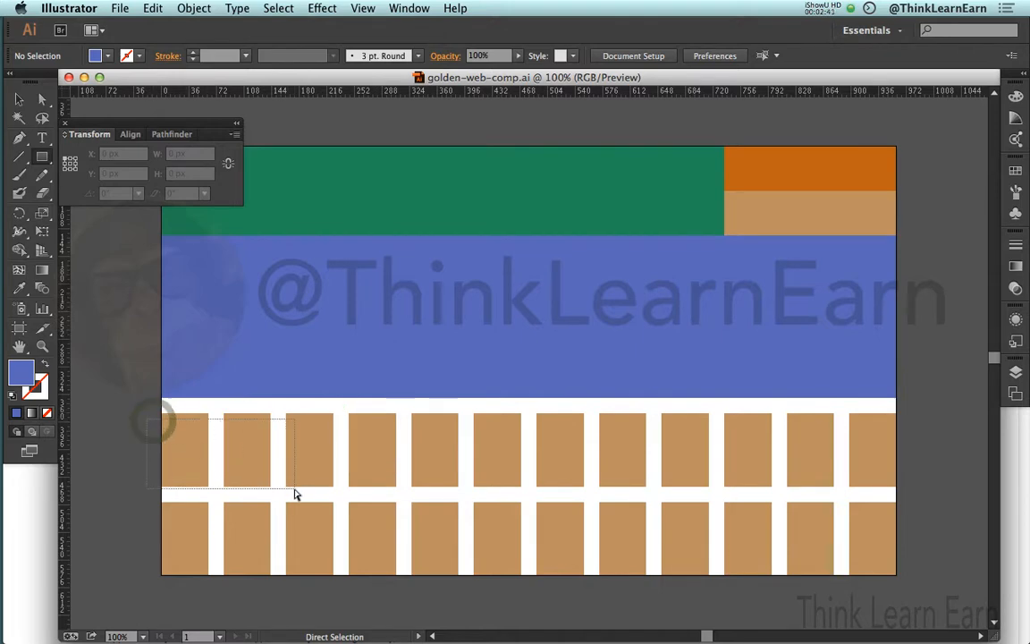
# Step: Merge the eight leftmost tan blocks into one 307 × 212 px block using a 1×1 grid
pyautogui.moveTo(295, 494); pyautogui.dragTo(380, 536)
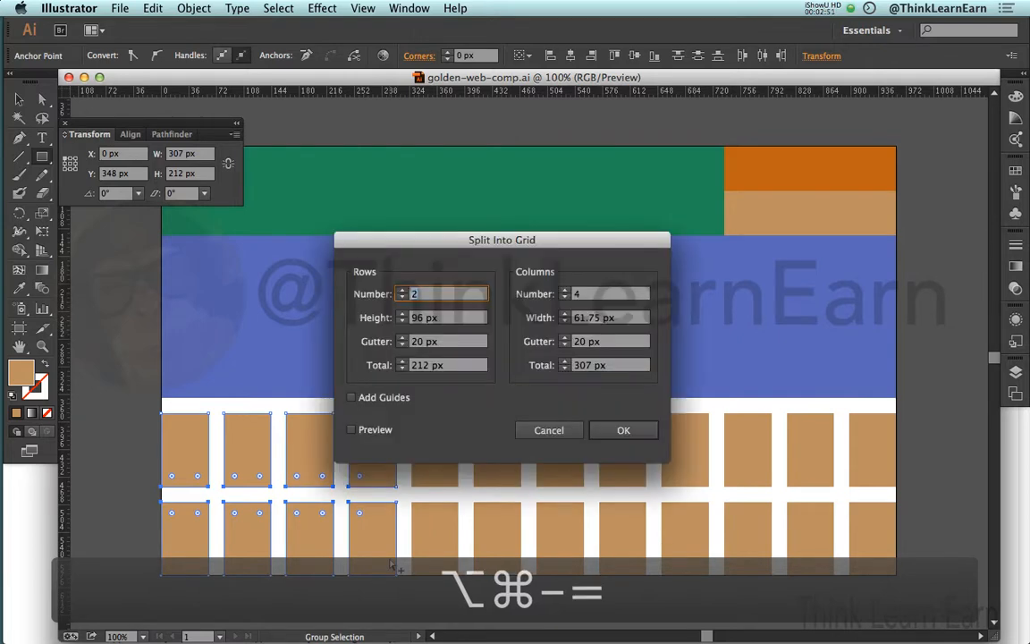
pyautogui.click(605, 293)
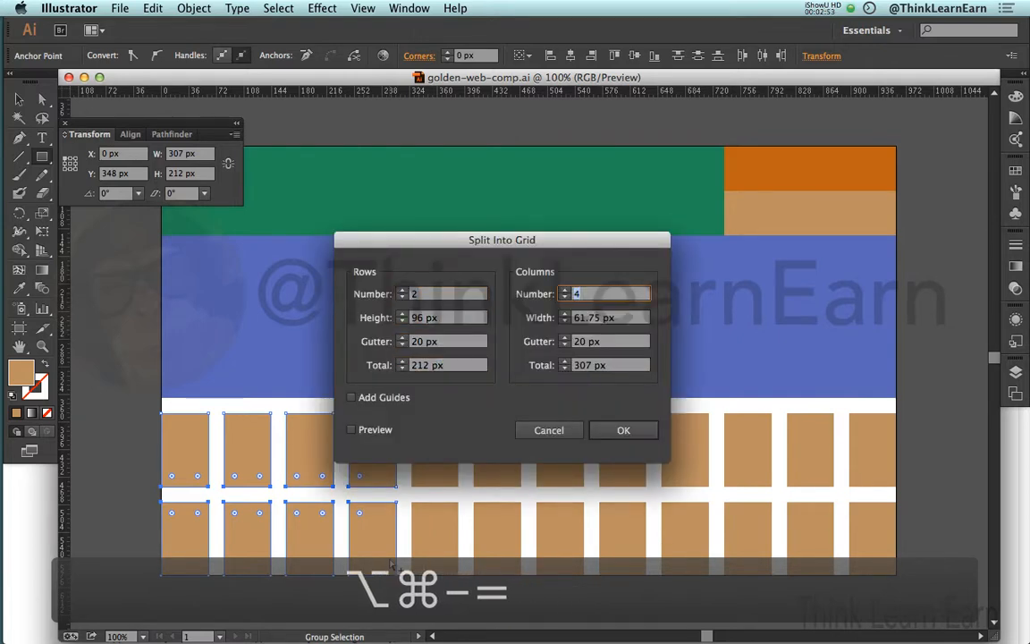
pyautogui.click(623, 430)
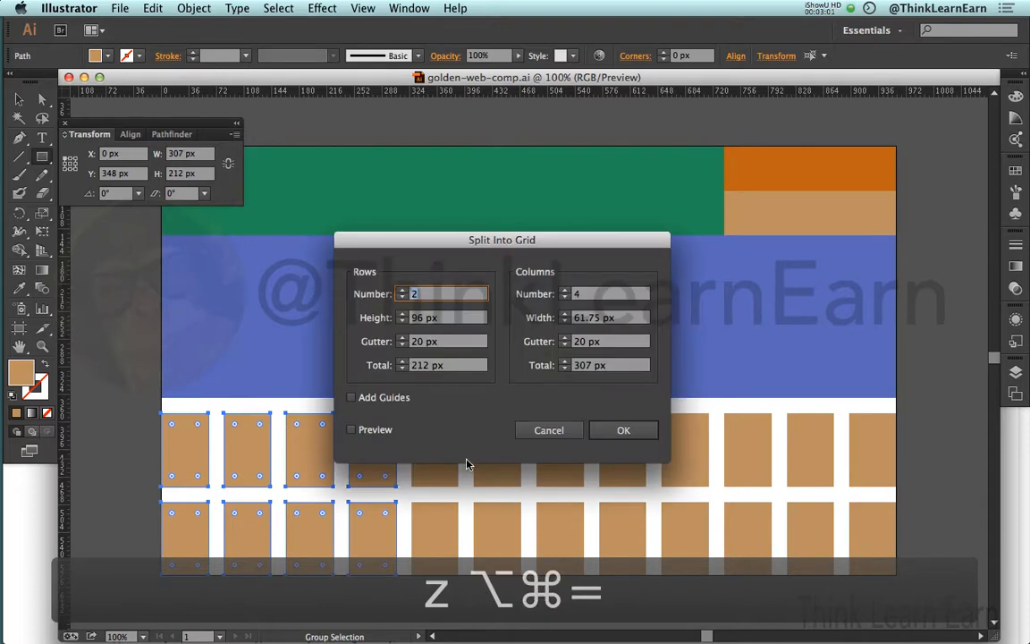
pyautogui.write('1')
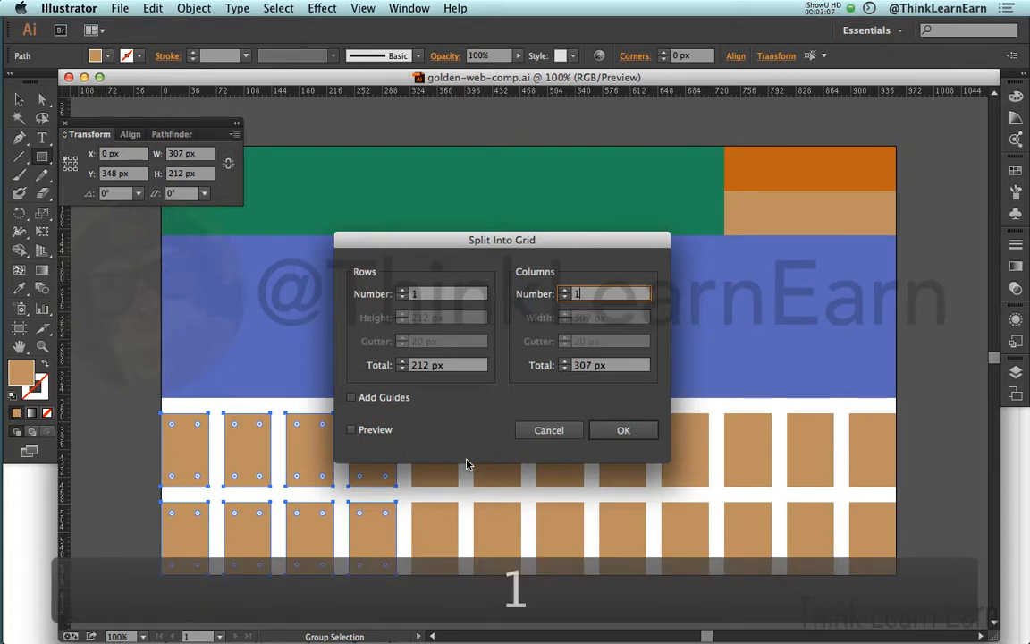
pyautogui.click(623, 430)
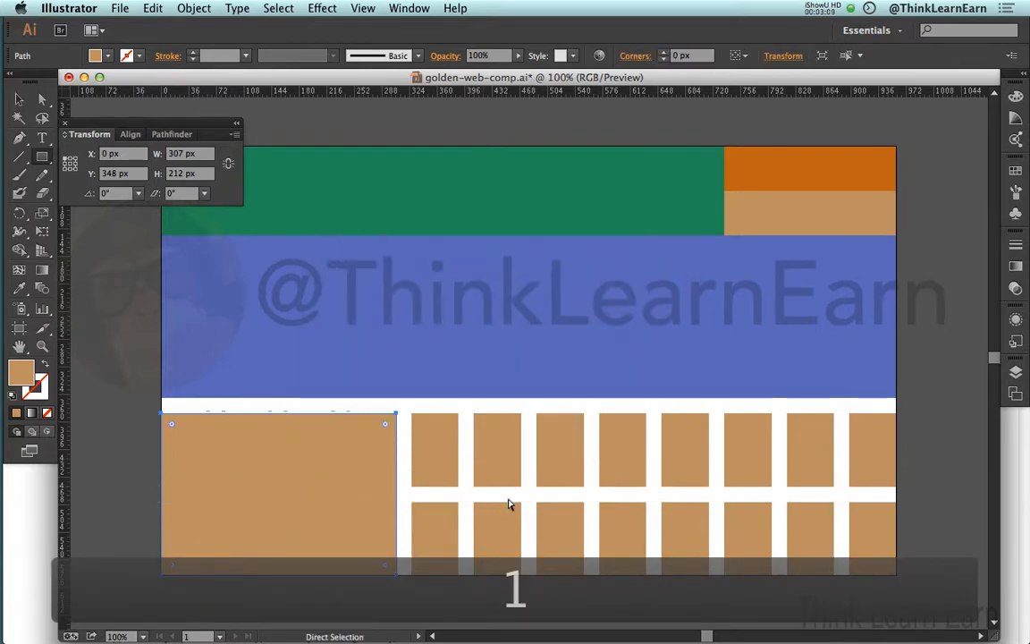
# Step: Merge the next eight tan blocks into a 306 × 212 px block, undoing an accidental duplicate
pyautogui.click(433, 404)
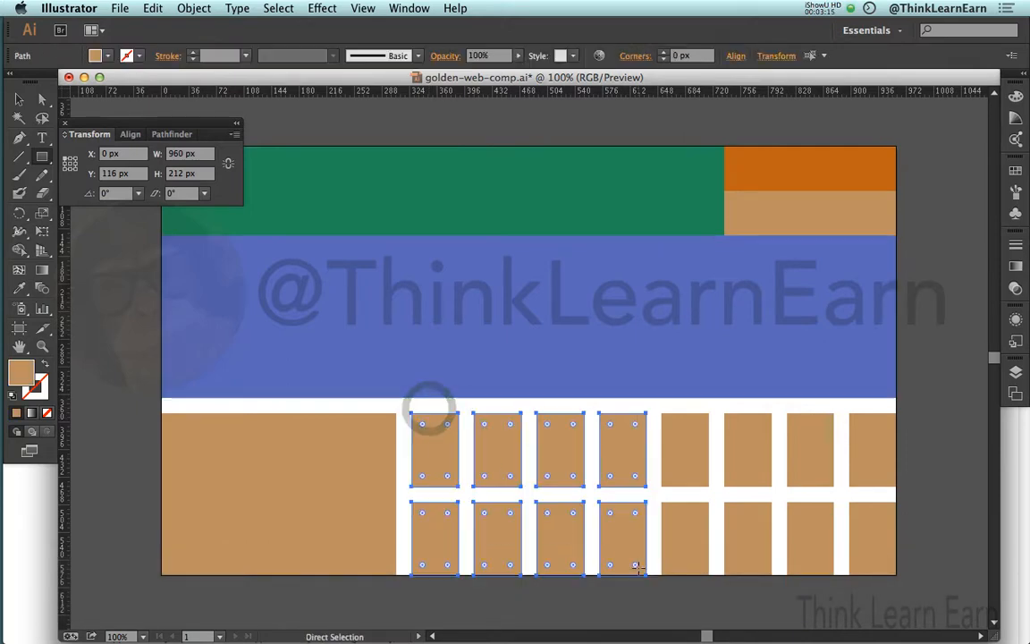
pyautogui.click(193, 8)
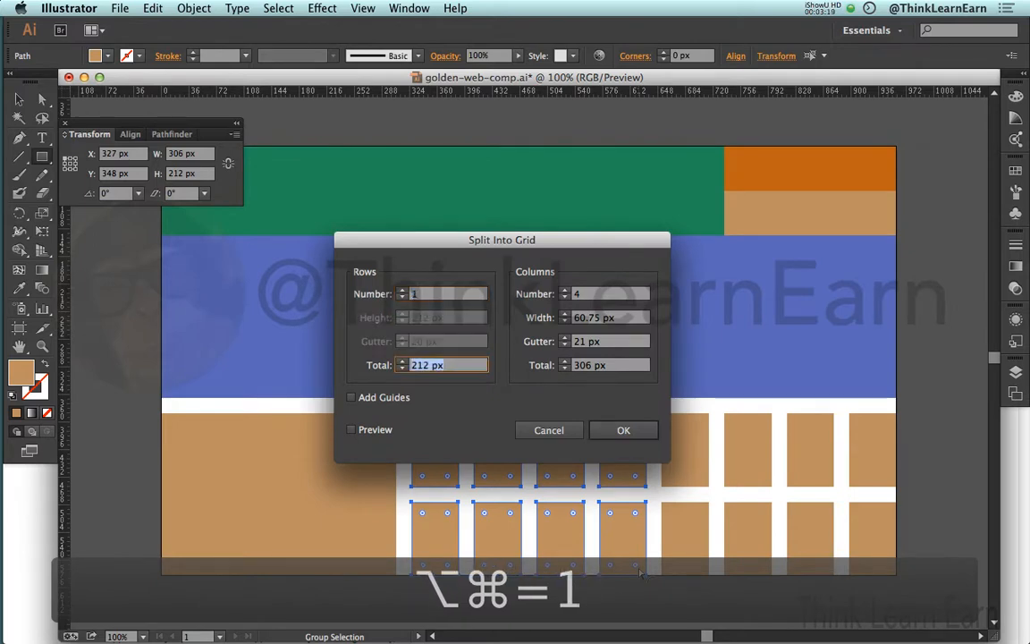
pyautogui.click(623, 430)
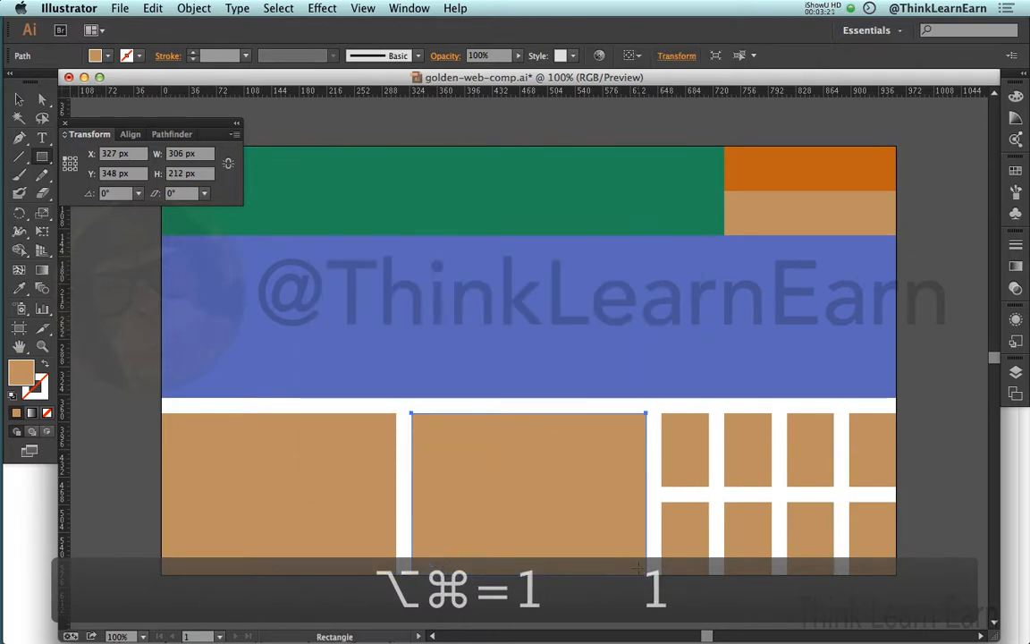
pyautogui.click(22, 116)
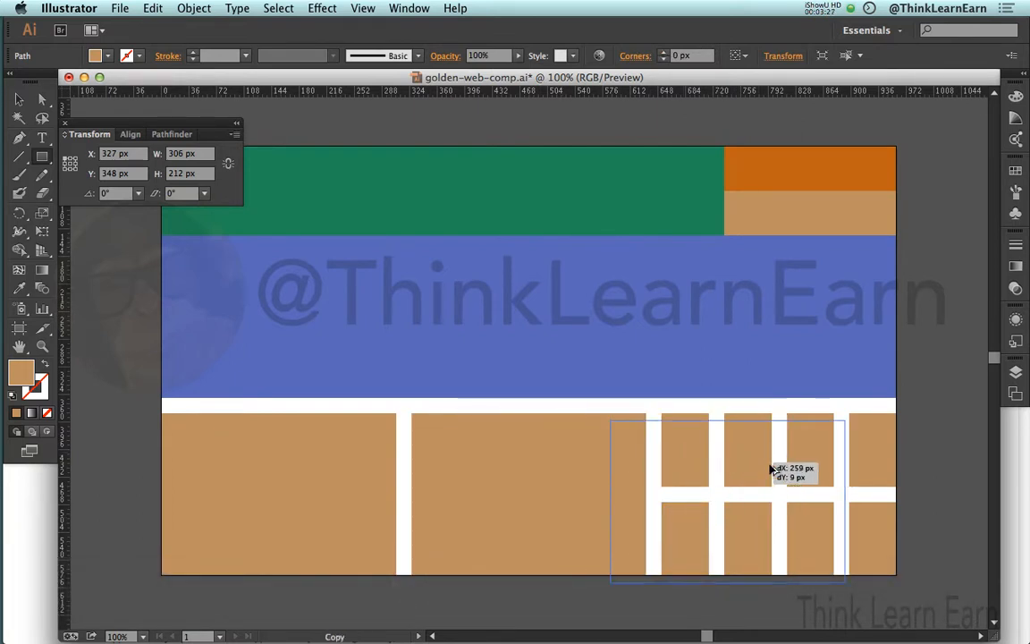
pyautogui.press('cmd+z')
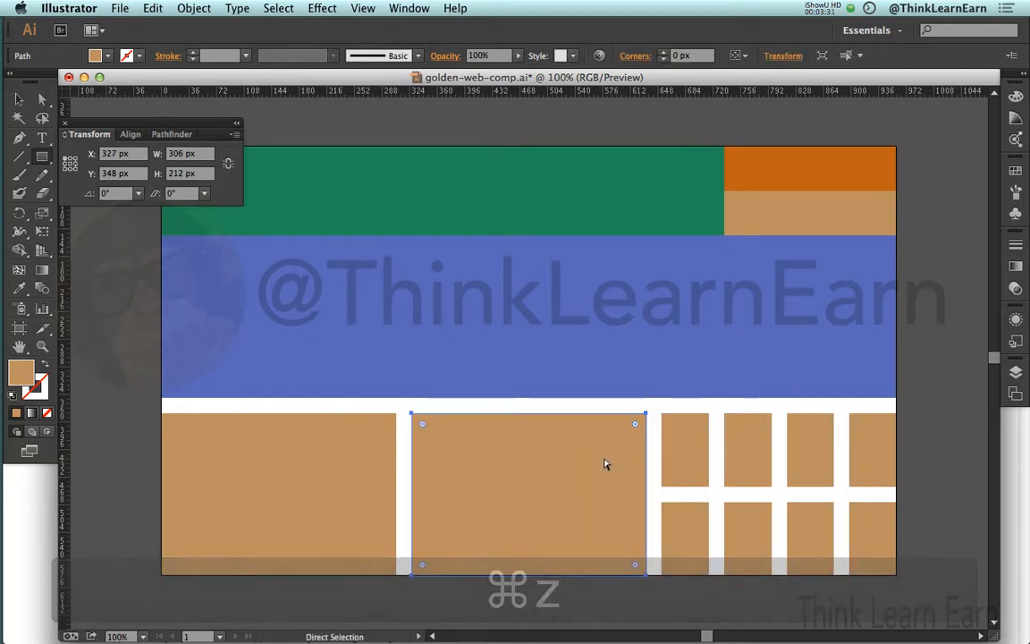
# Step: Remove everything right of the 307 × 212 px left block and undo its accidental nudge
pyautogui.press('cmd+z')
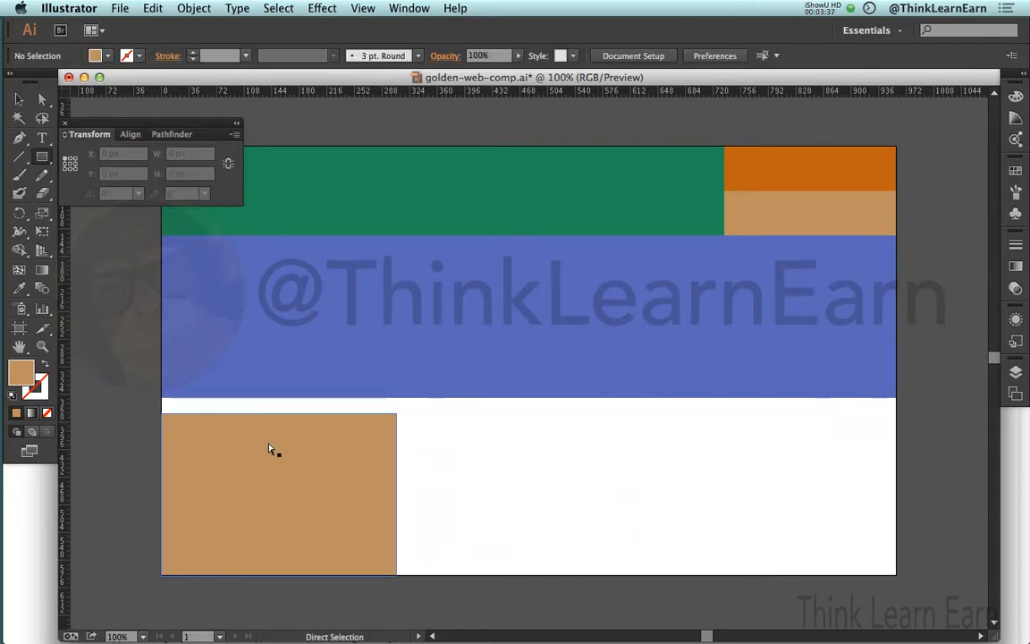
pyautogui.click(268, 450)
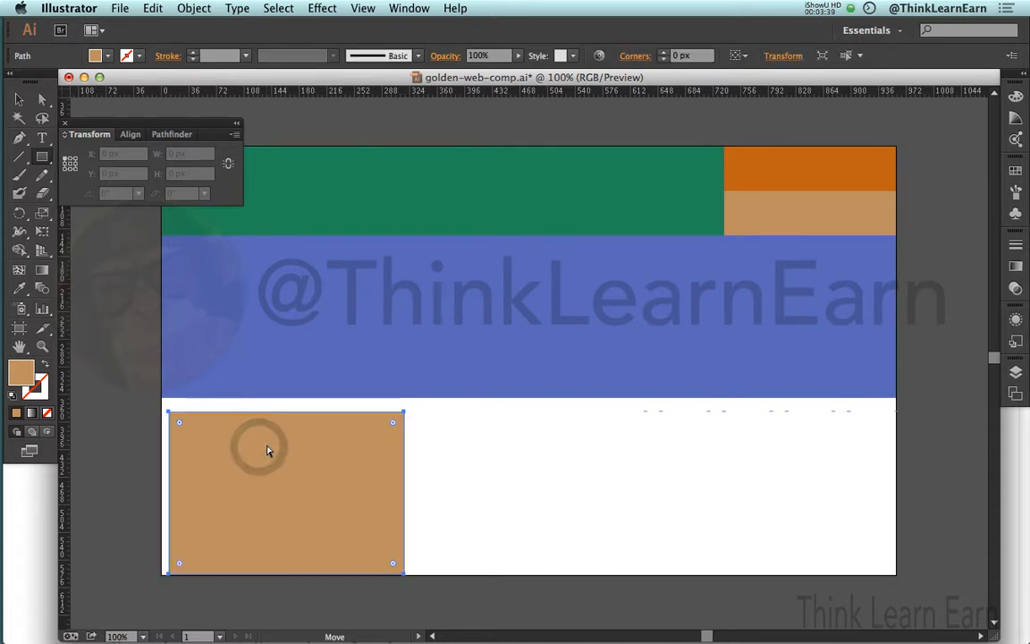
pyautogui.press('cmd+z')
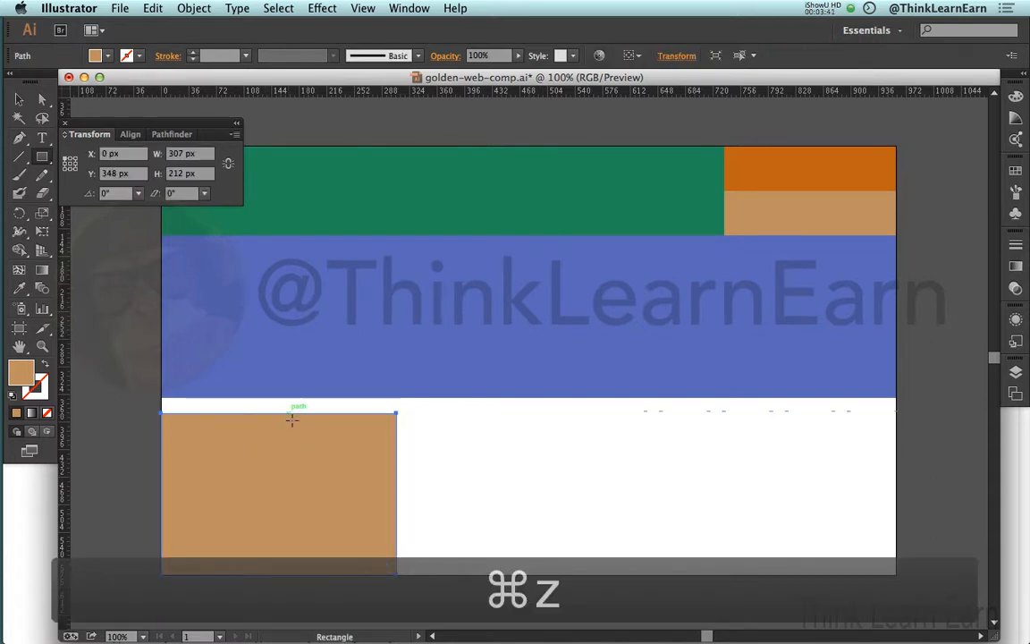
pyautogui.press('cmd+z')
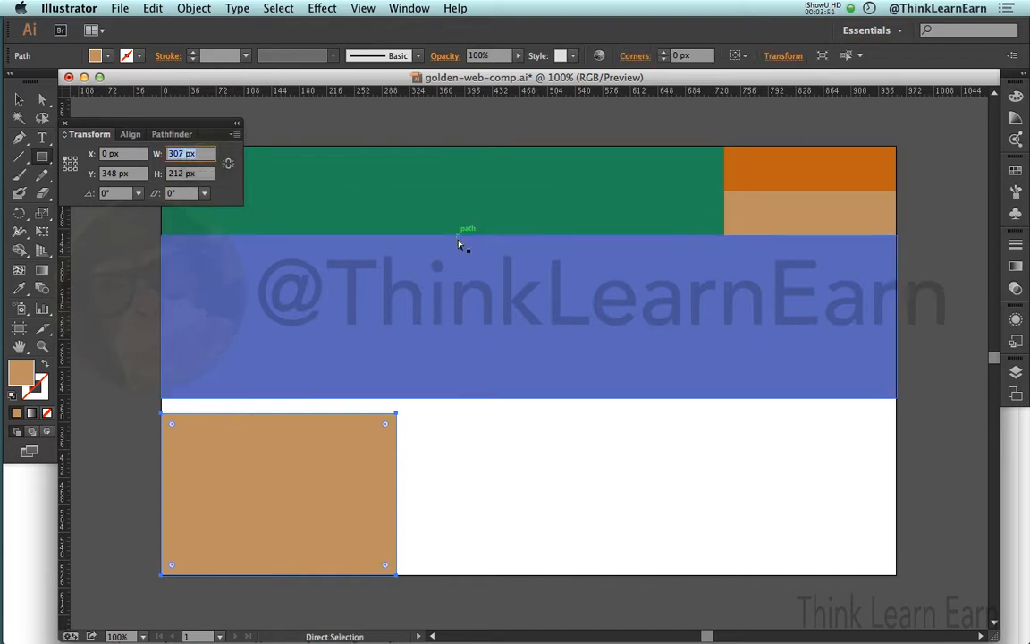
# Step: Copy the tan block horizontally by 307 px+20, vertical 0, to x 327 px
pyautogui.press('cmd+c')
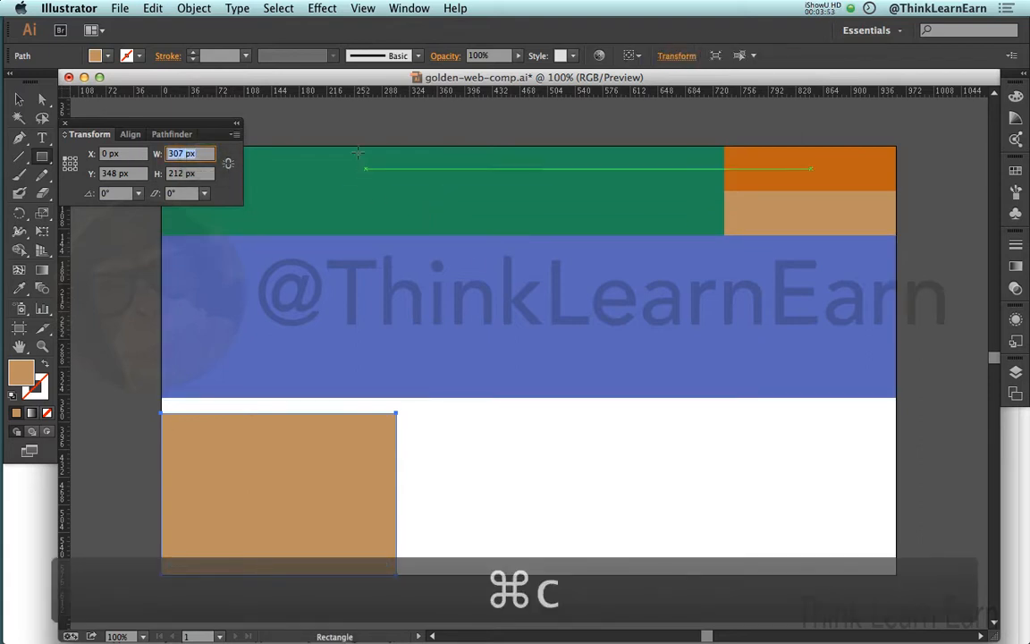
pyautogui.click(193, 8)
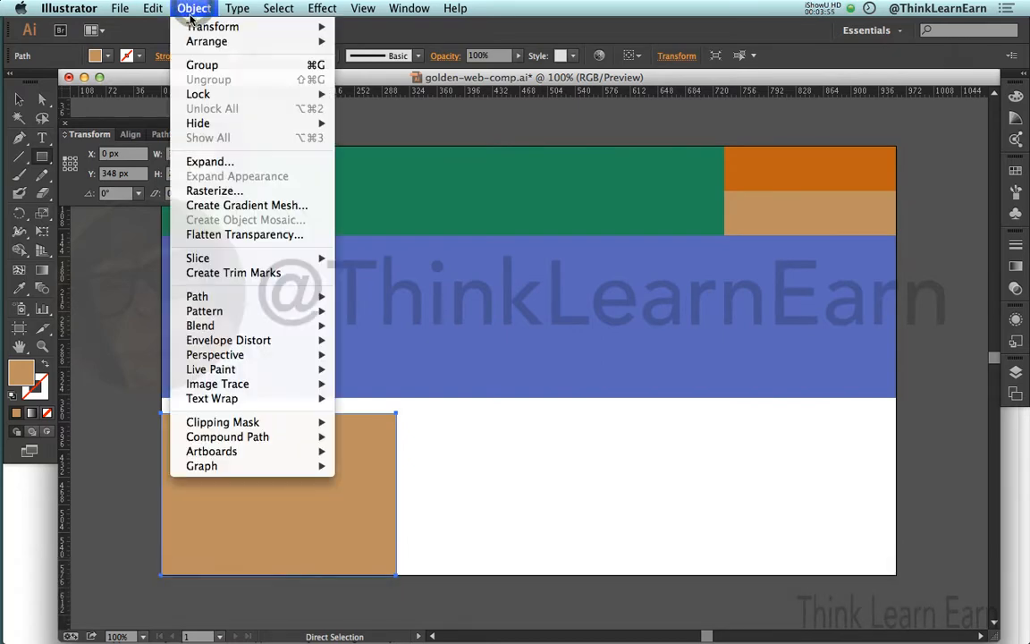
pyautogui.moveTo(212, 26)
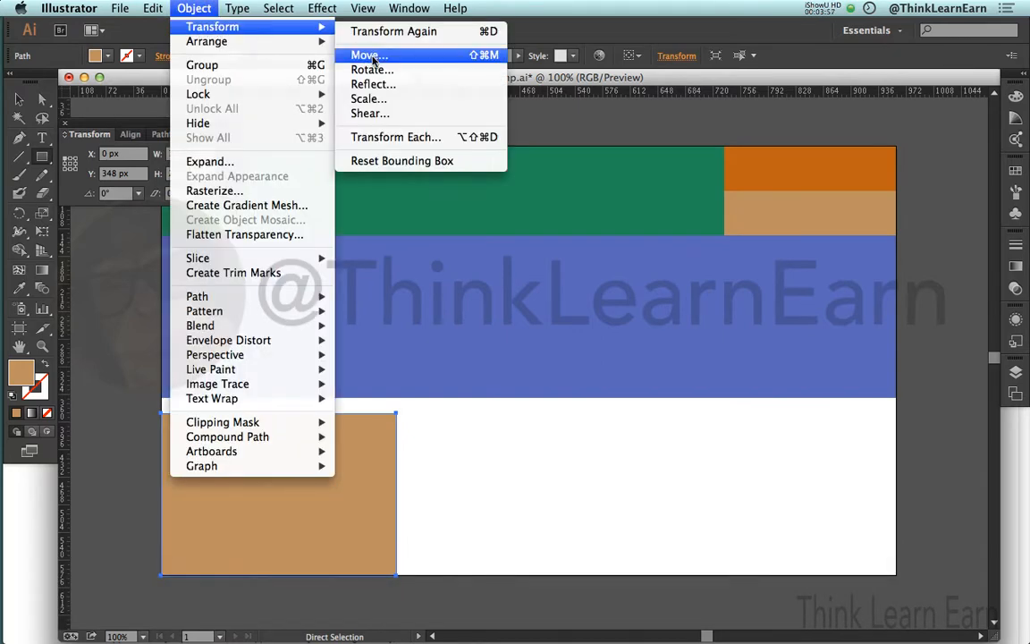
pyautogui.click(367, 55)
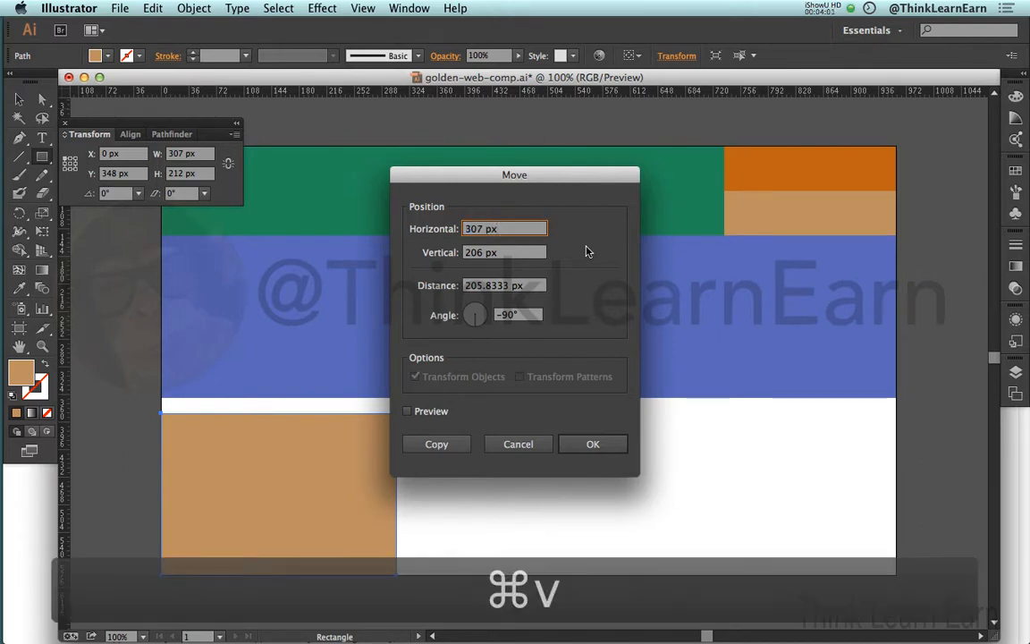
pyautogui.write('+')
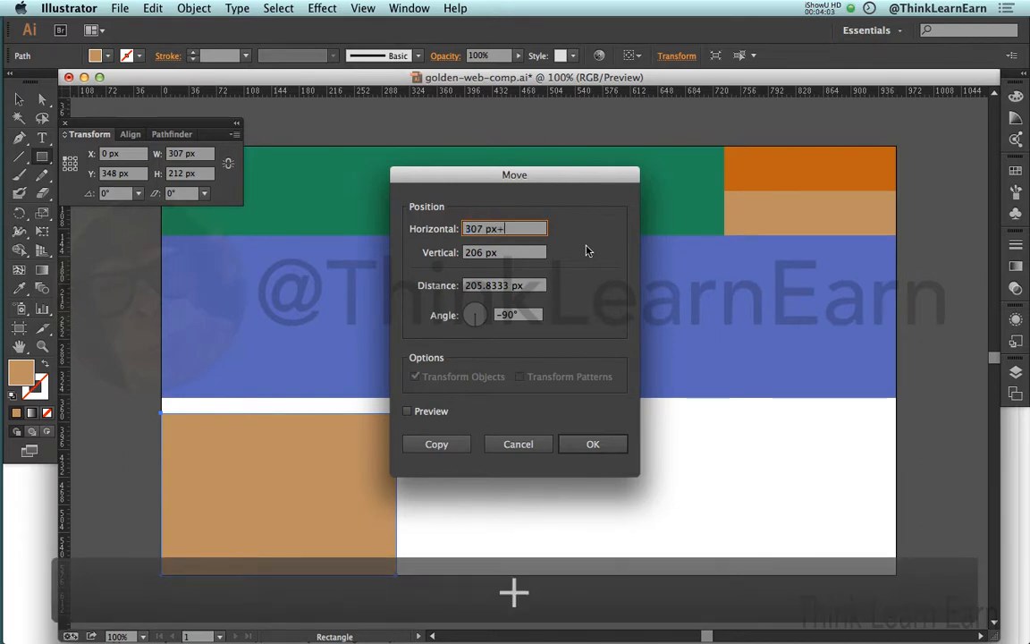
pyautogui.write('+20')
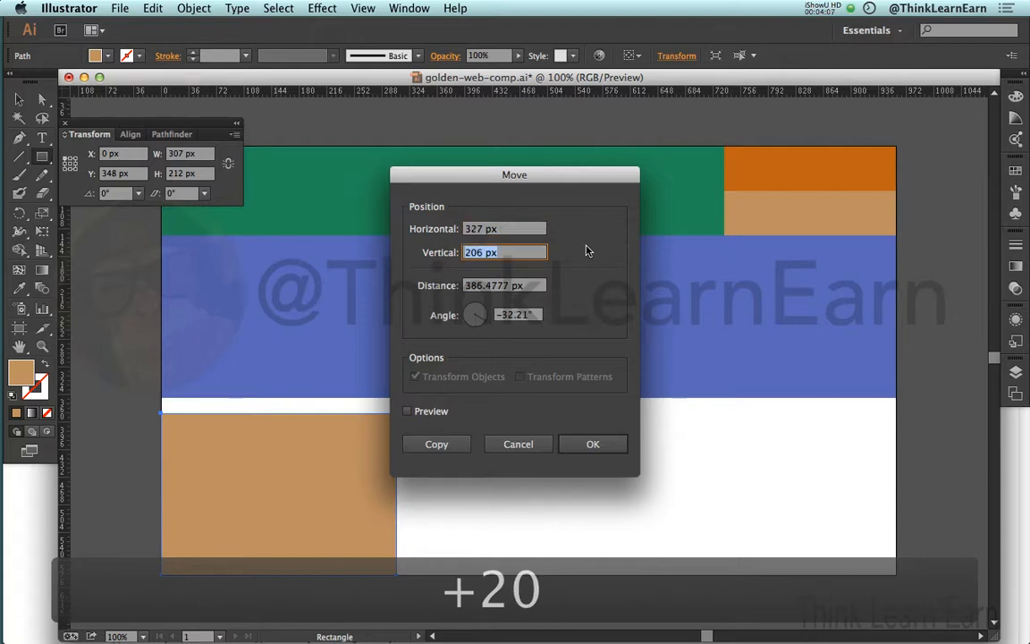
pyautogui.write('0')
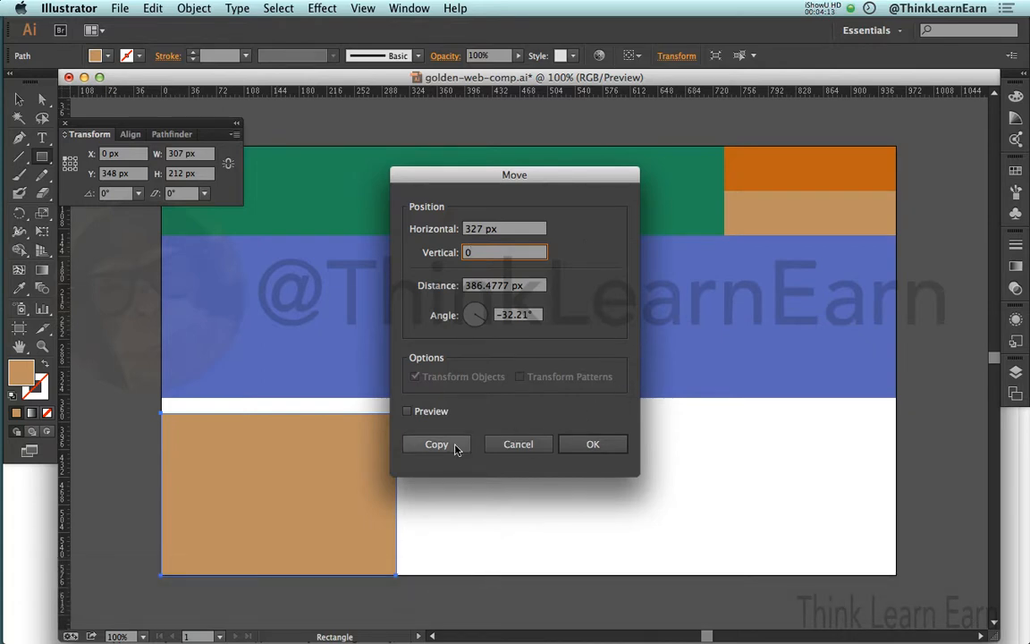
pyautogui.click(436, 443)
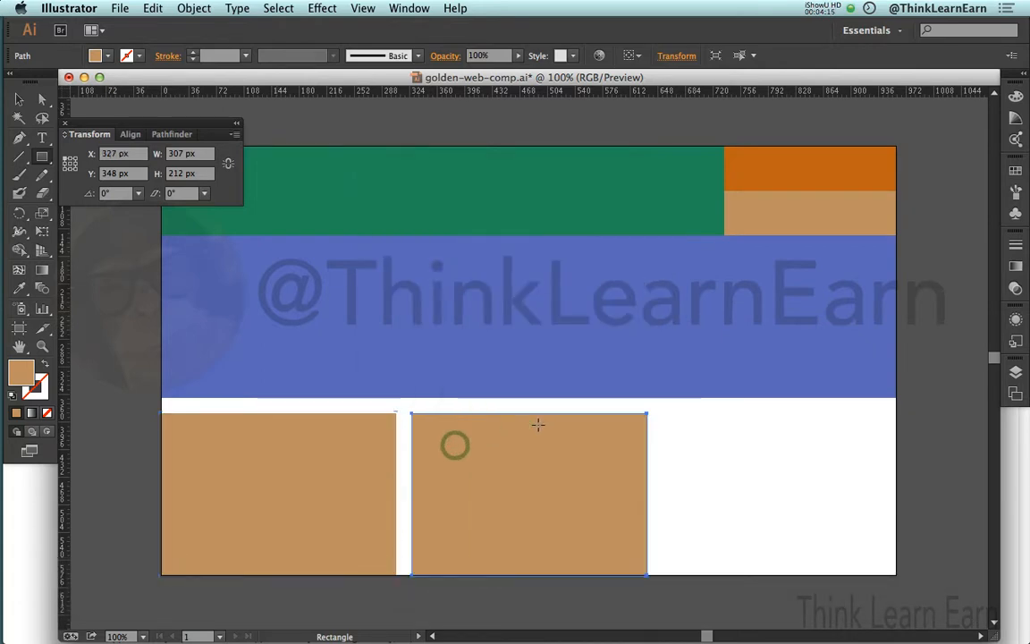
# Step: Repeat the shifted copy, then undo back to only the original 307 × 212 px block
pyautogui.press('cmd+d')
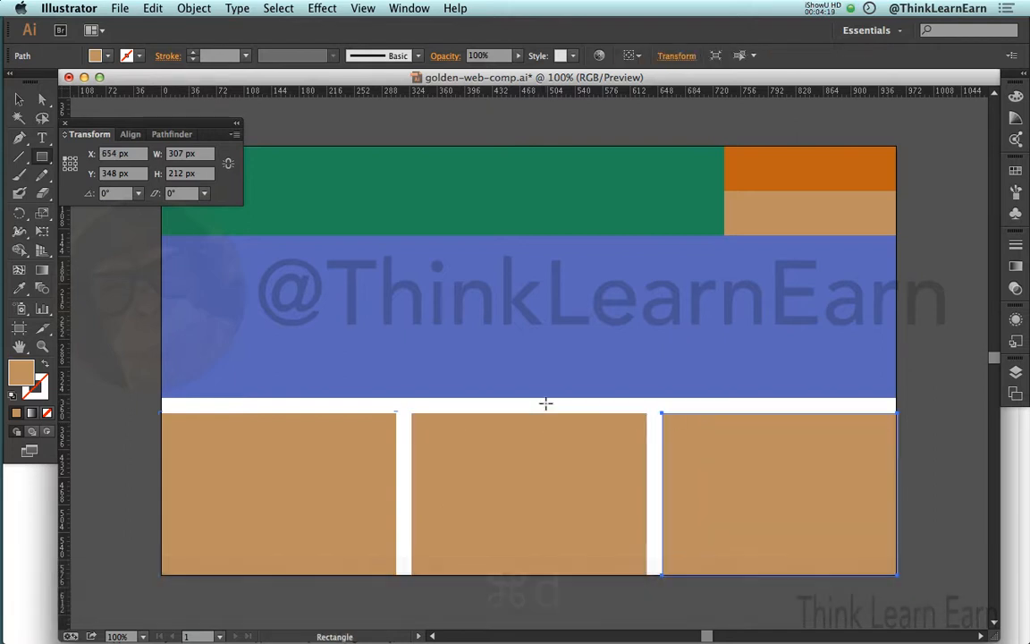
pyautogui.press('cmd+z')
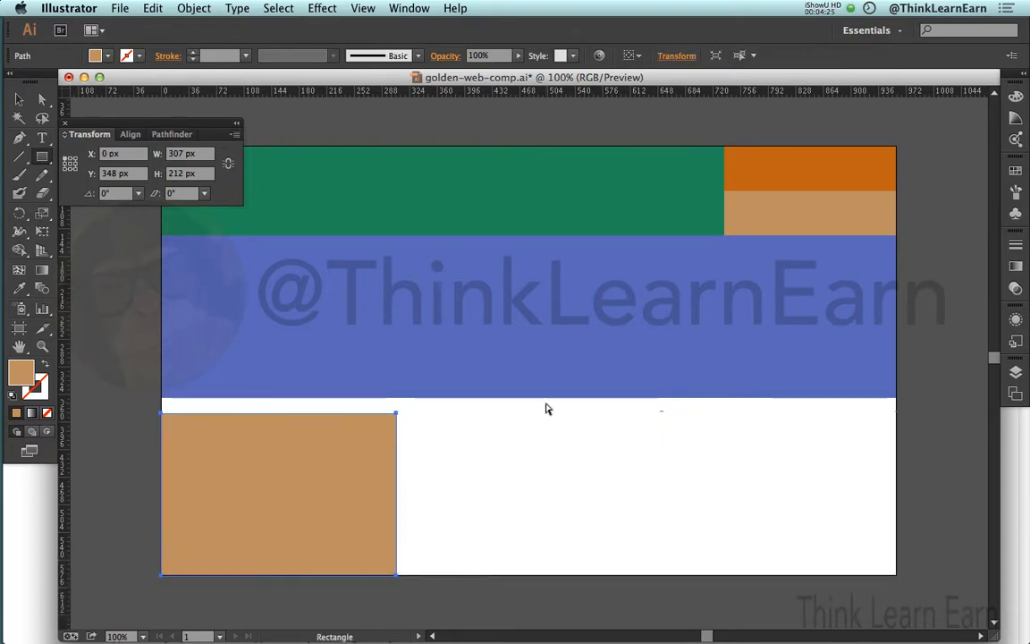
pyautogui.press('cmd+z')
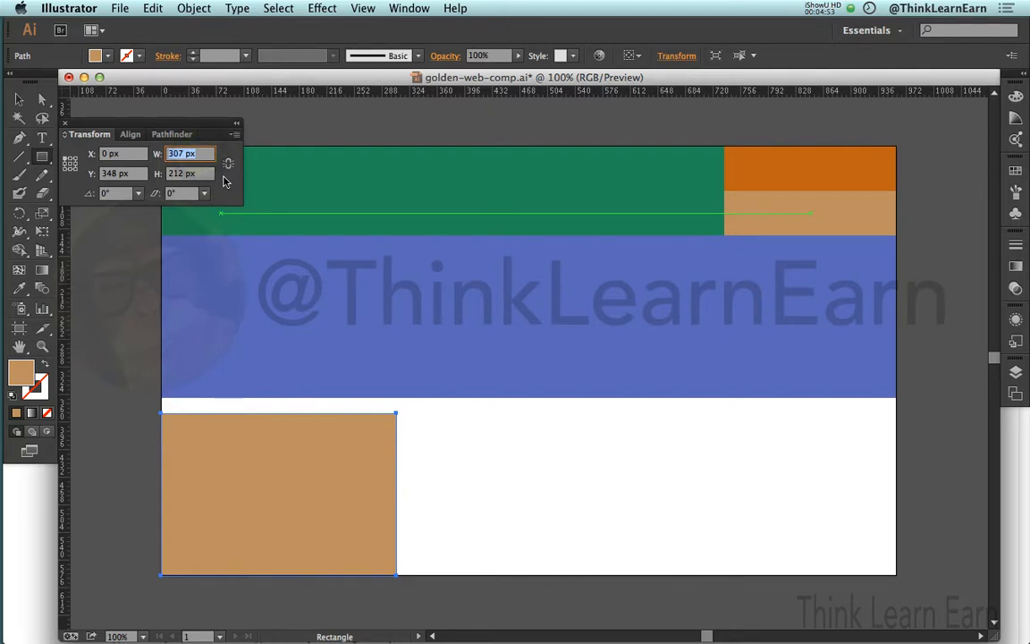
pyautogui.moveTo(226, 180)
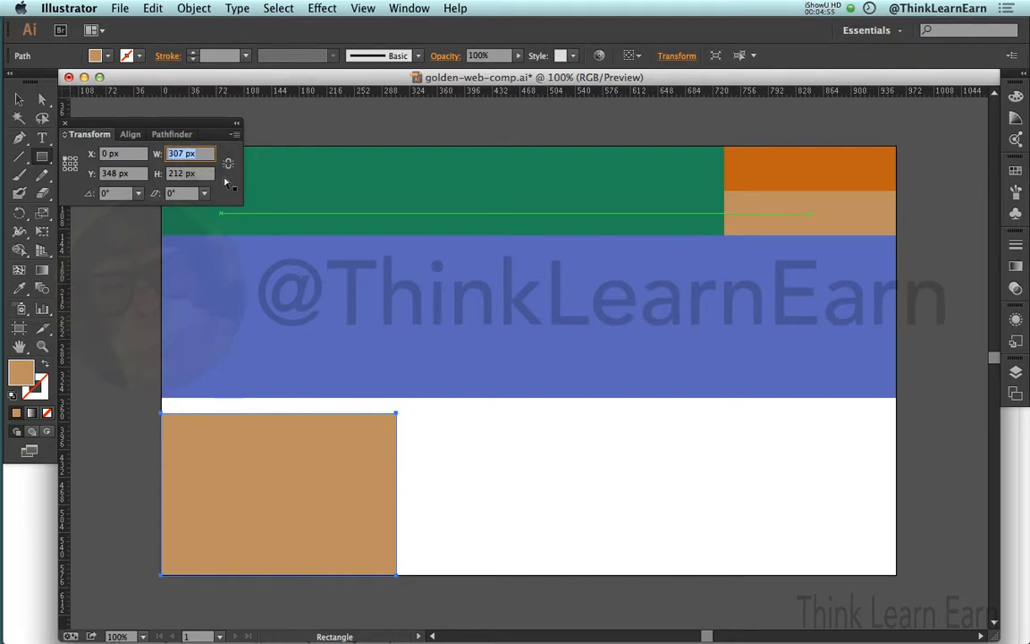
# Step: Copy the tan block 327 px to the right with 0 vertical offset, previewing first
pyautogui.press('cmd+c')
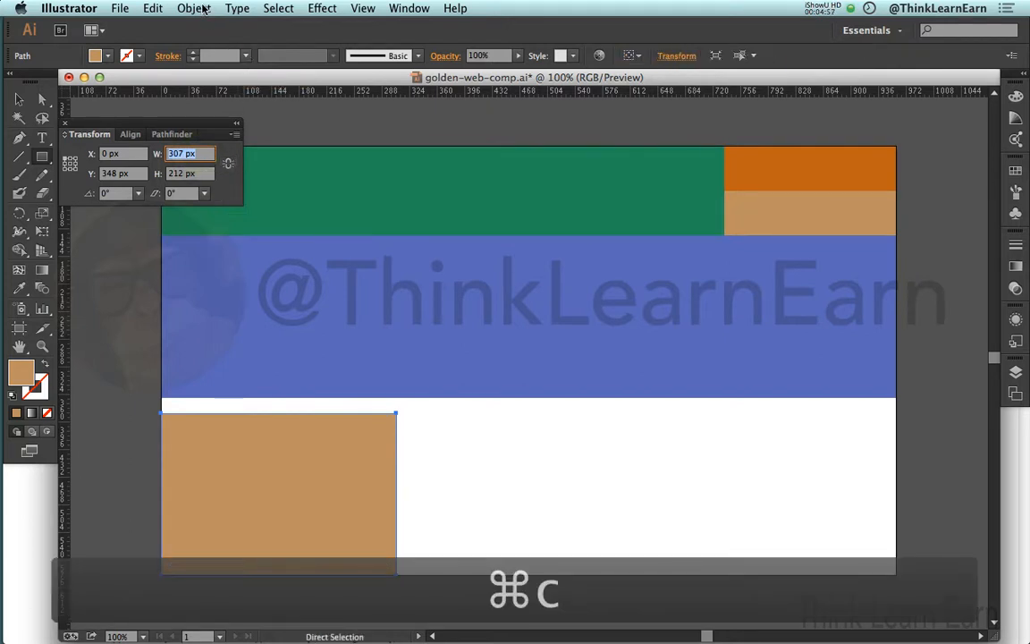
pyautogui.click(194, 8)
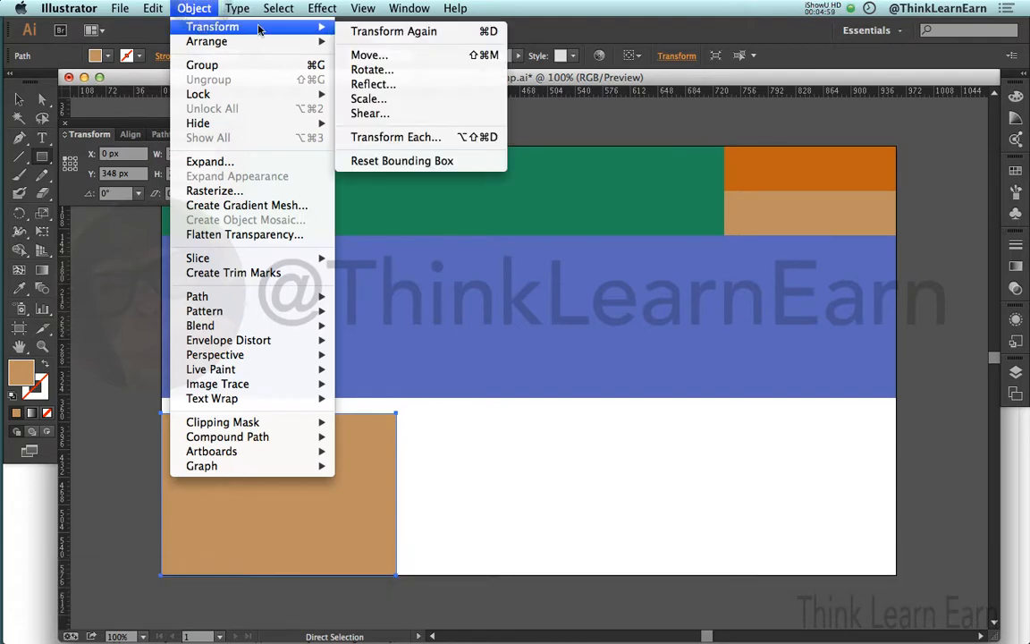
pyautogui.click(368, 55)
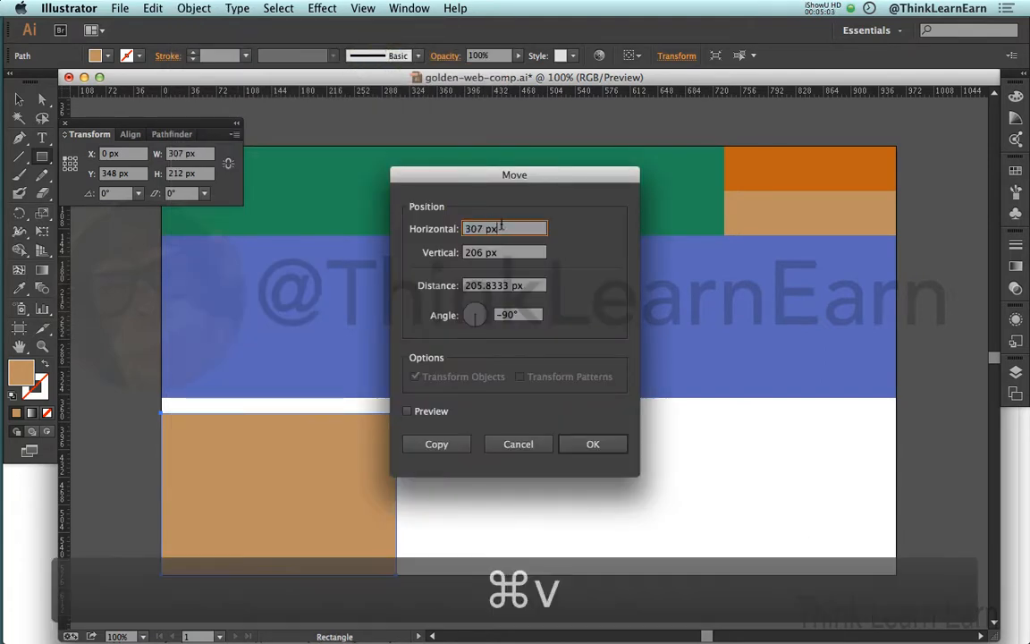
pyautogui.write('2')
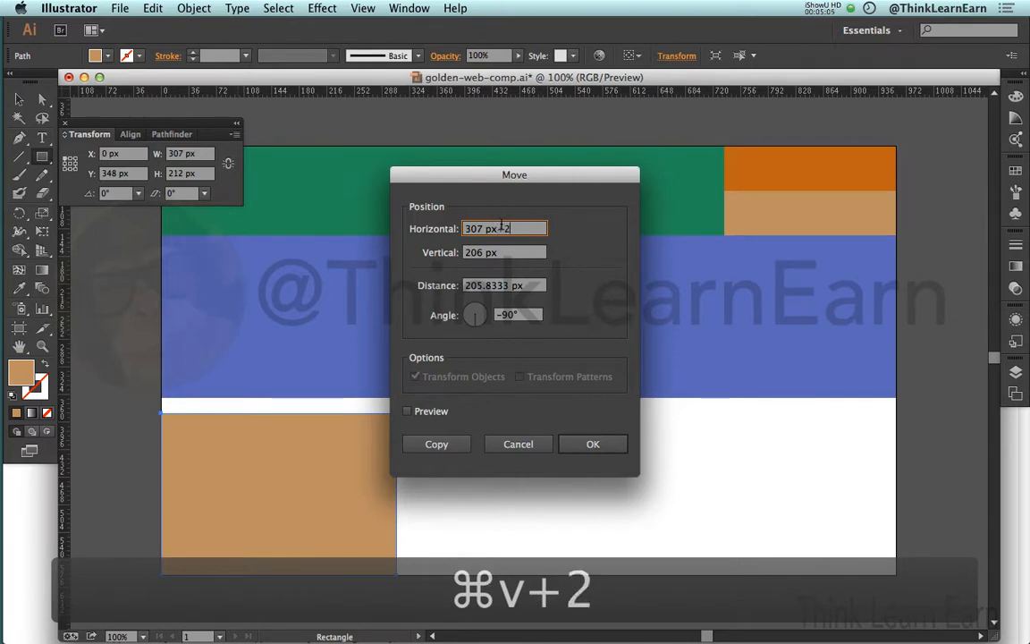
pyautogui.press('Tab')
pyautogui.write('0')
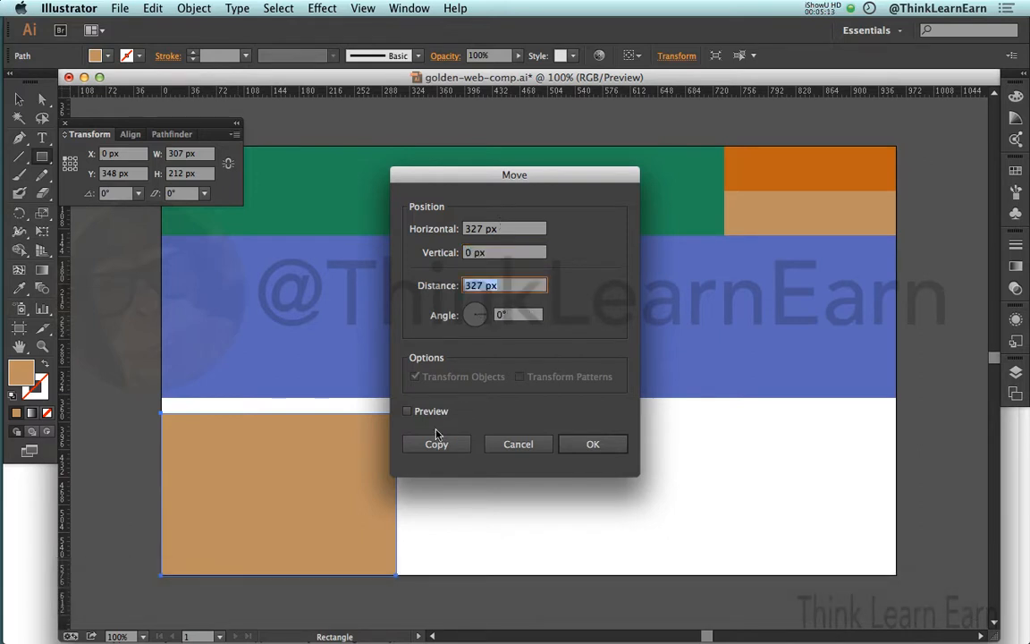
pyautogui.click(408, 411)
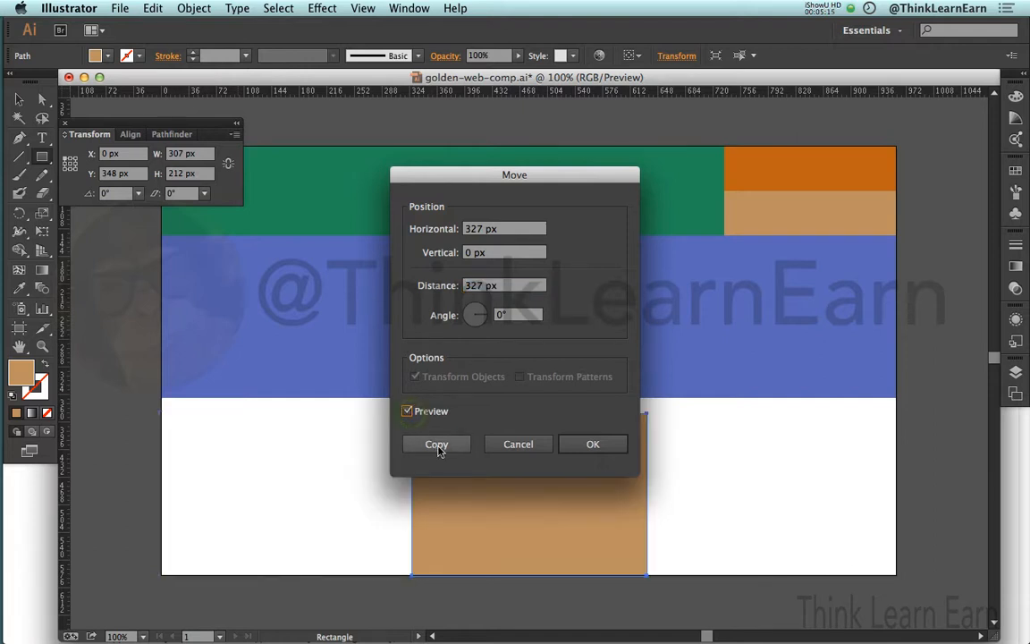
pyautogui.click(436, 444)
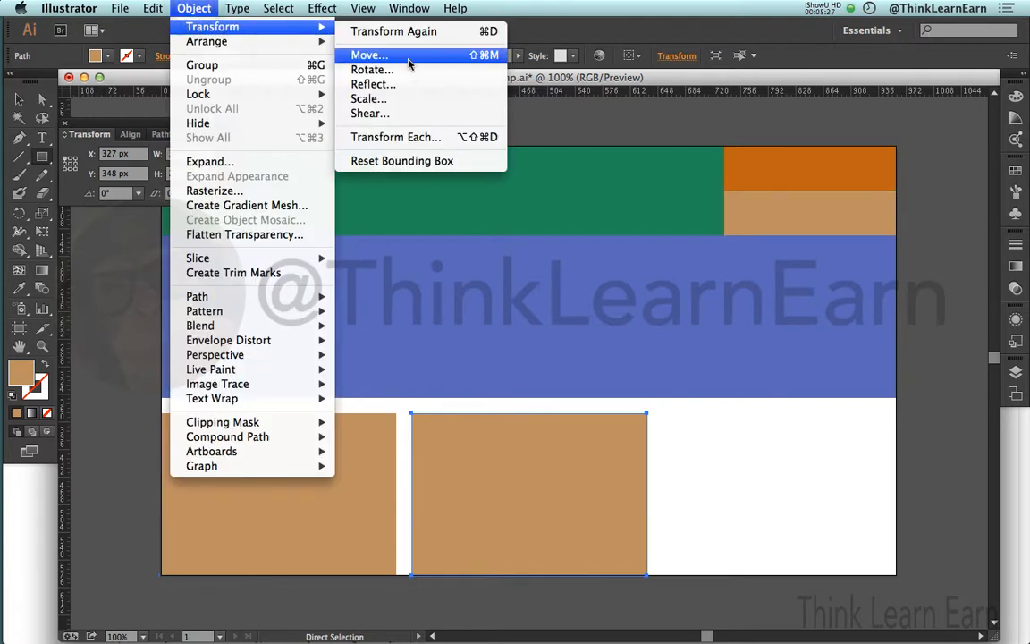
pyautogui.moveTo(367, 99)
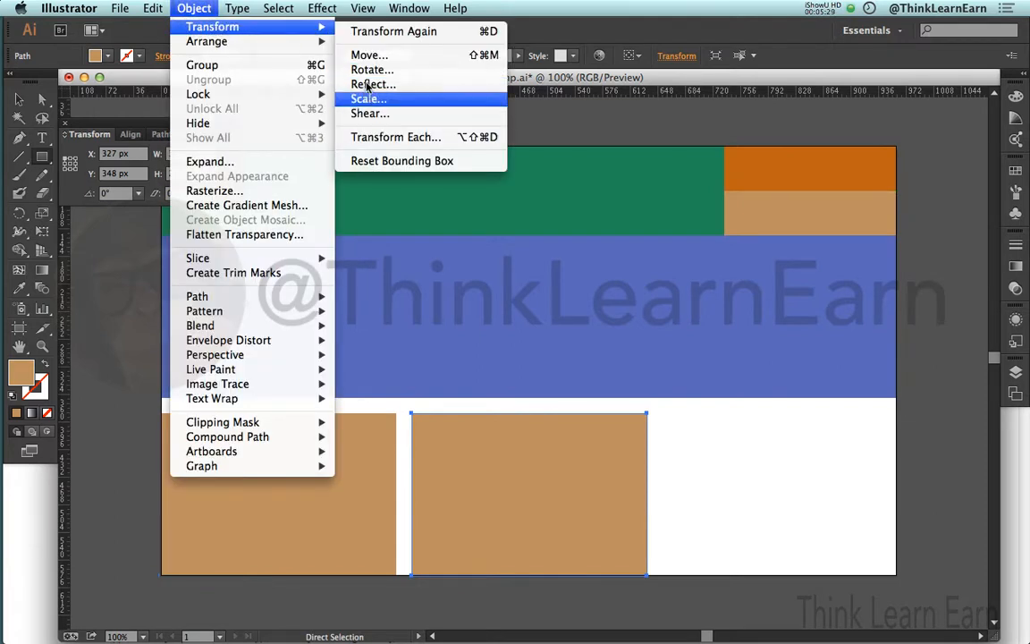
pyautogui.moveTo(371, 70)
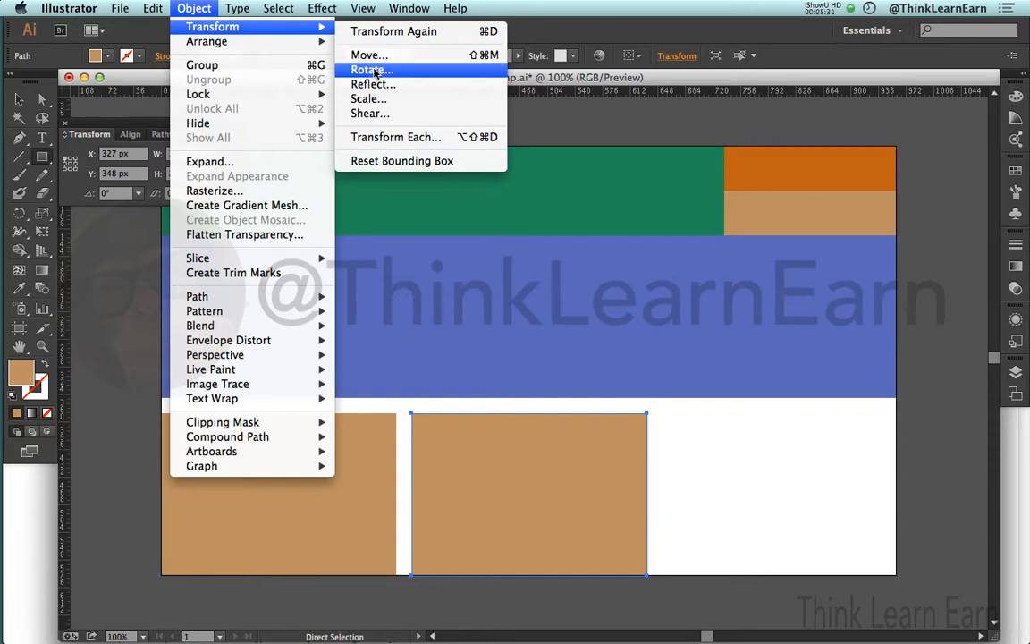
pyautogui.moveTo(370, 113)
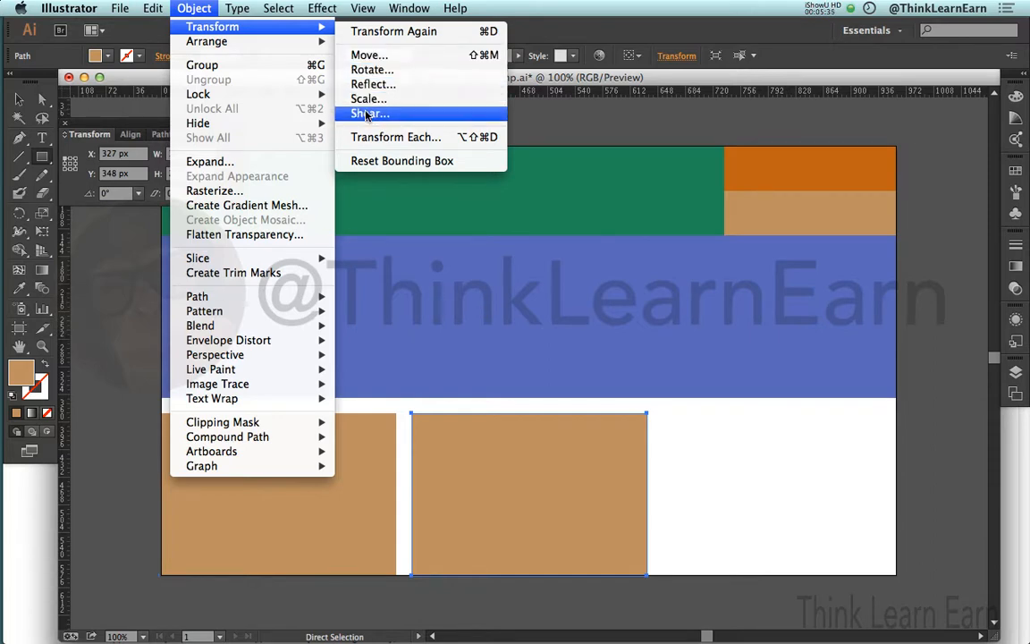
pyautogui.moveTo(368, 99)
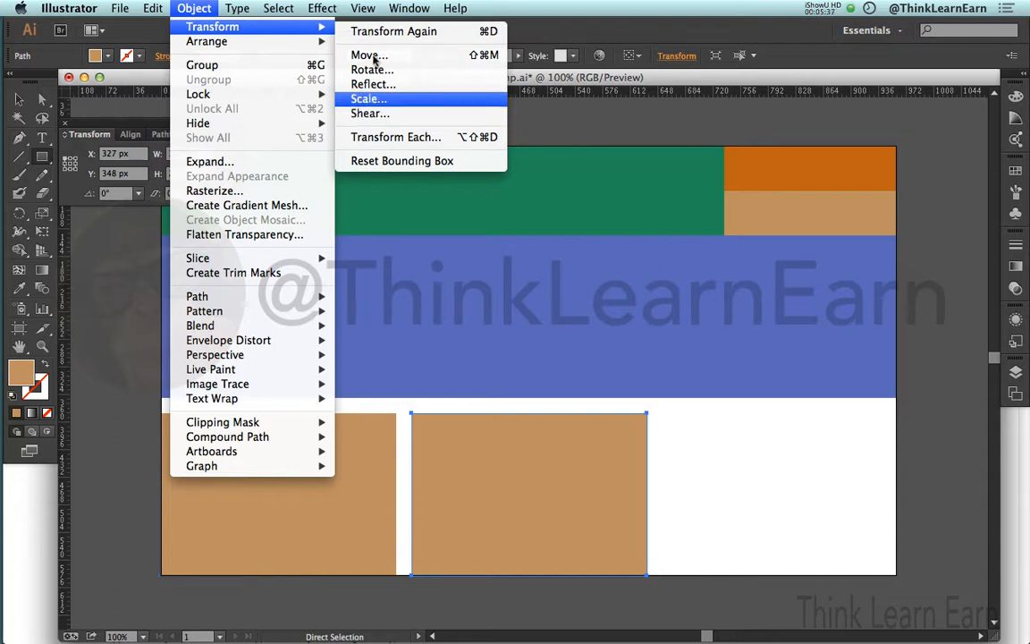
pyautogui.moveTo(394, 31)
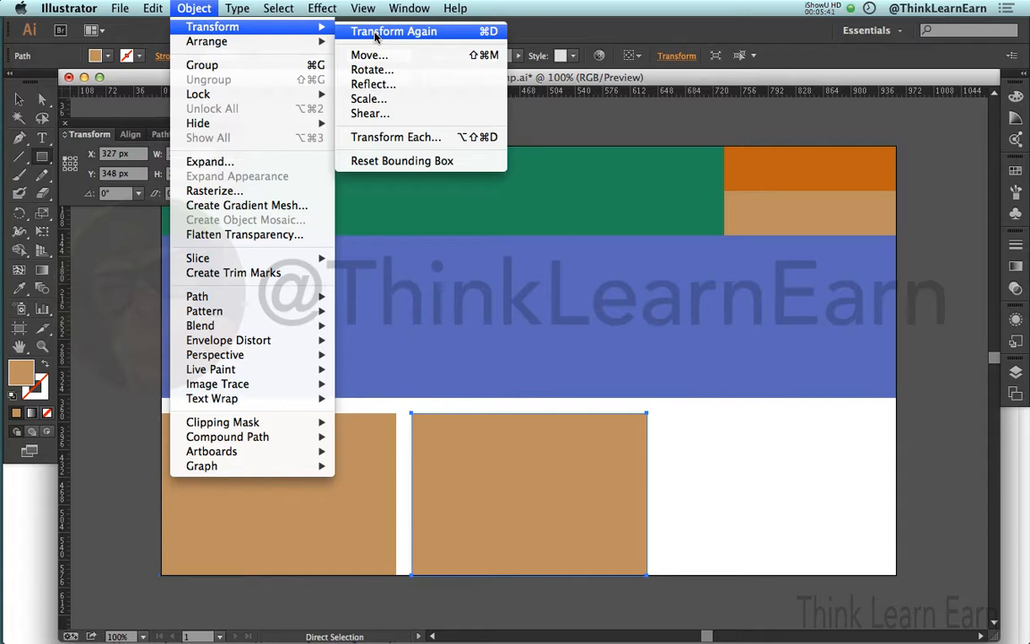
pyautogui.click(394, 31)
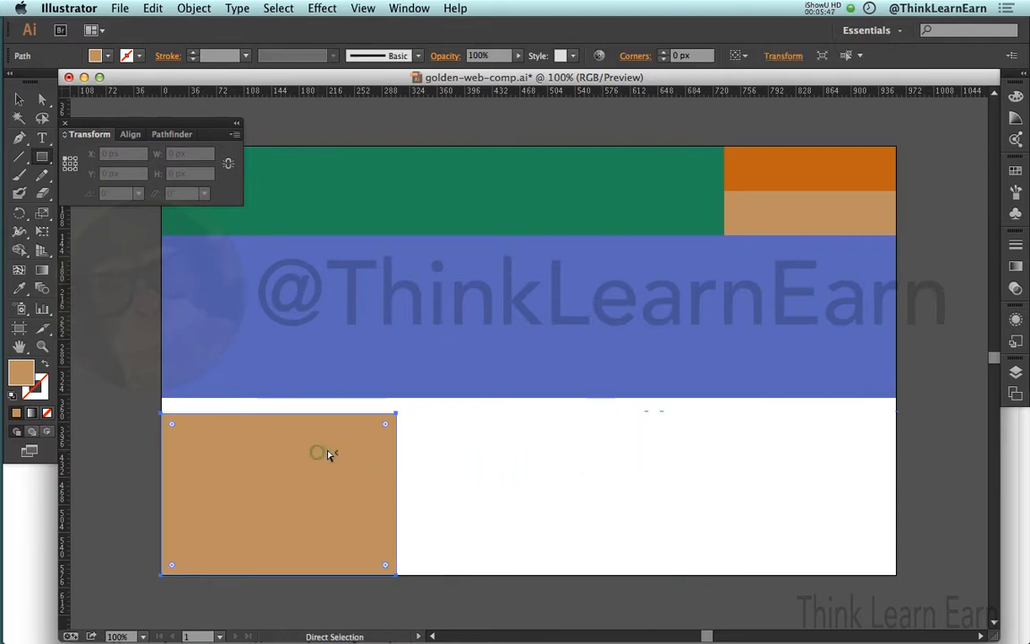
# Step: Repeat the move to add a third tan block, then Option-drag an orange copy onto the blue band
pyautogui.press('cmd+d')
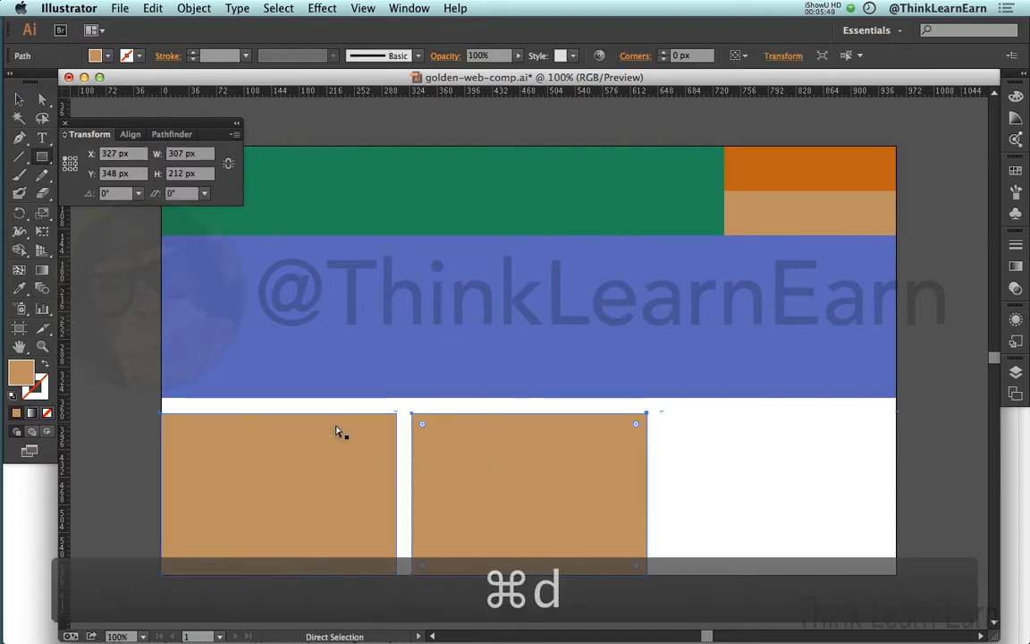
pyautogui.press('cmd+d')
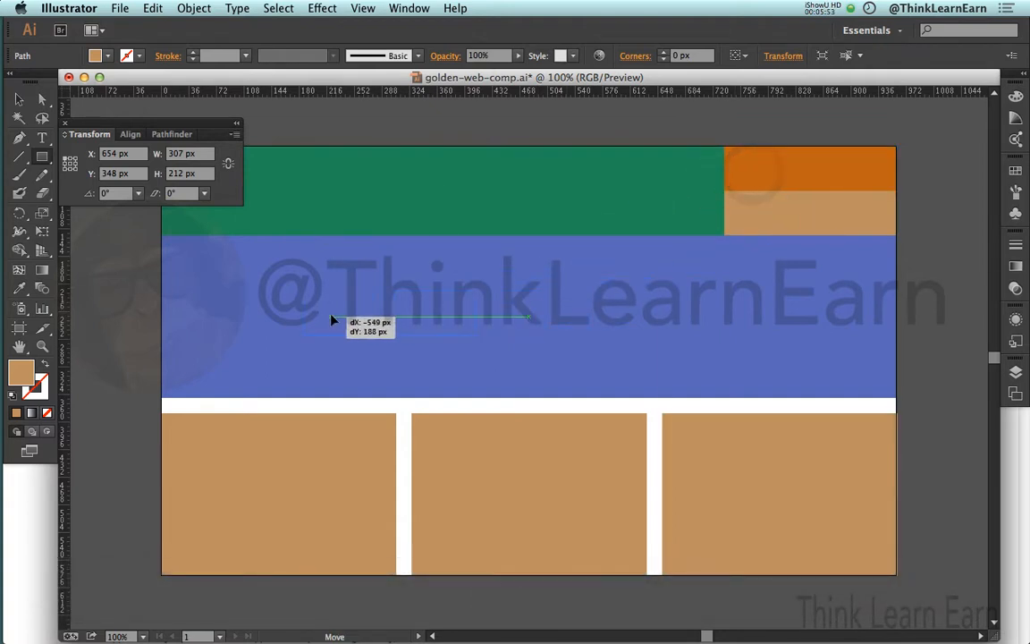
pyautogui.moveTo(331, 320); pyautogui.dragTo(177, 322)
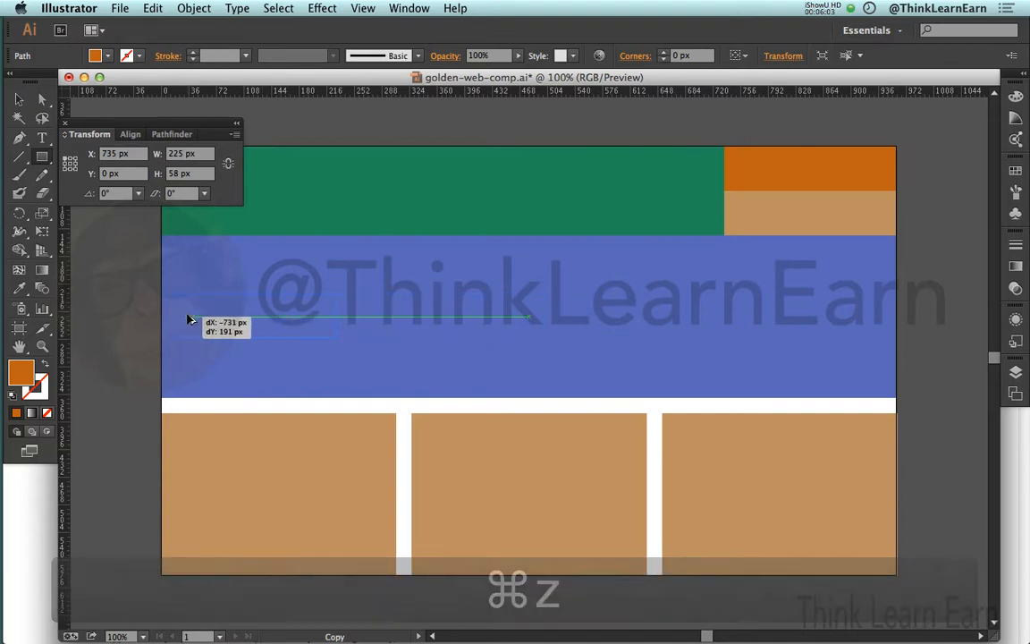
# Step: Undo the stray change and bring the 225 × 58 px orange copy in front of the blue band
pyautogui.press('cmd+z')
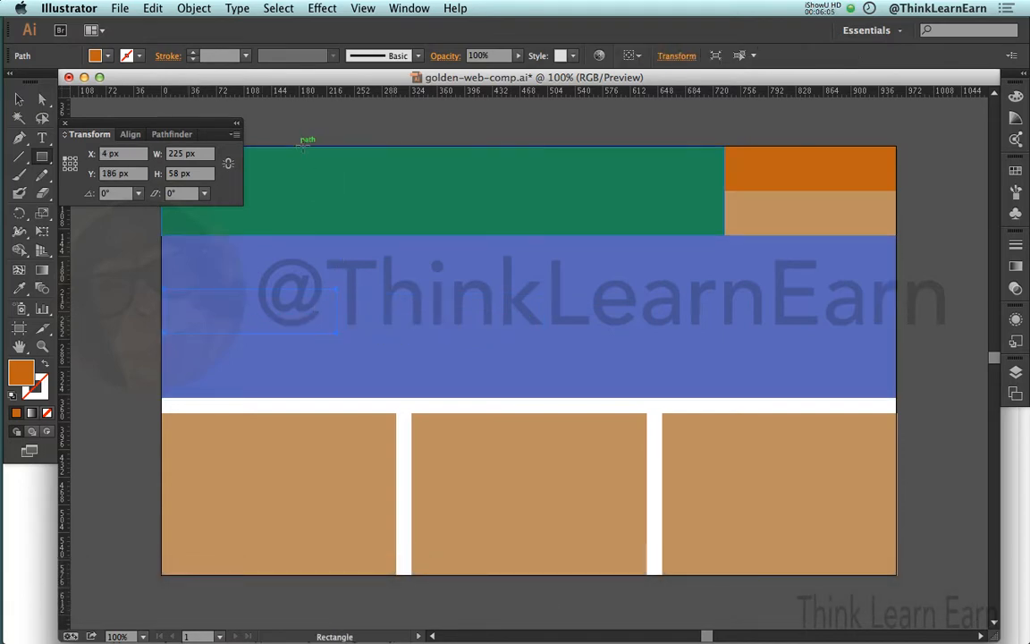
pyautogui.click(193, 8)
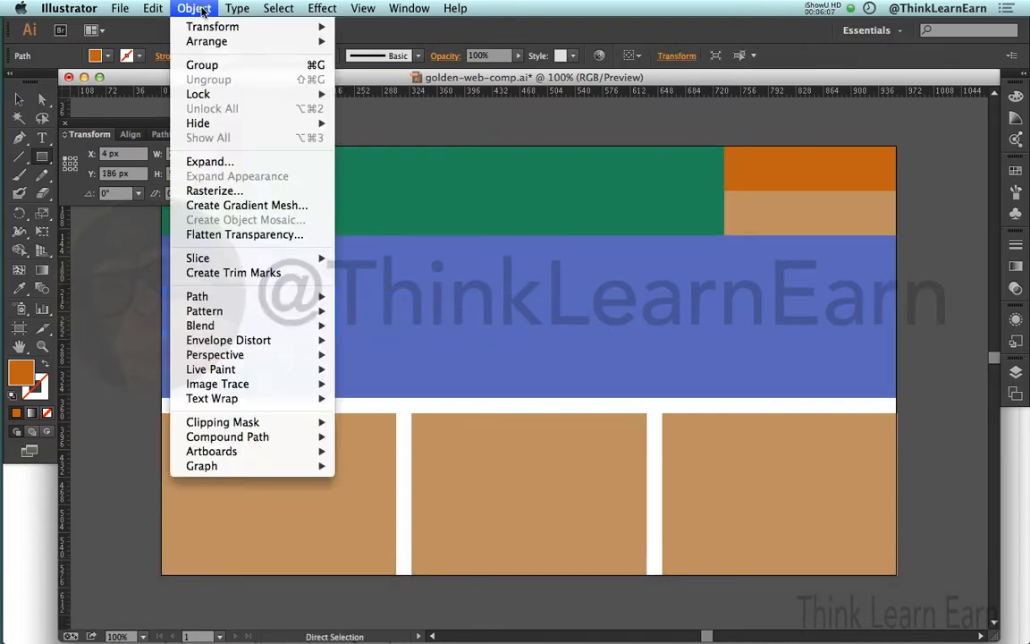
pyautogui.moveTo(207, 41)
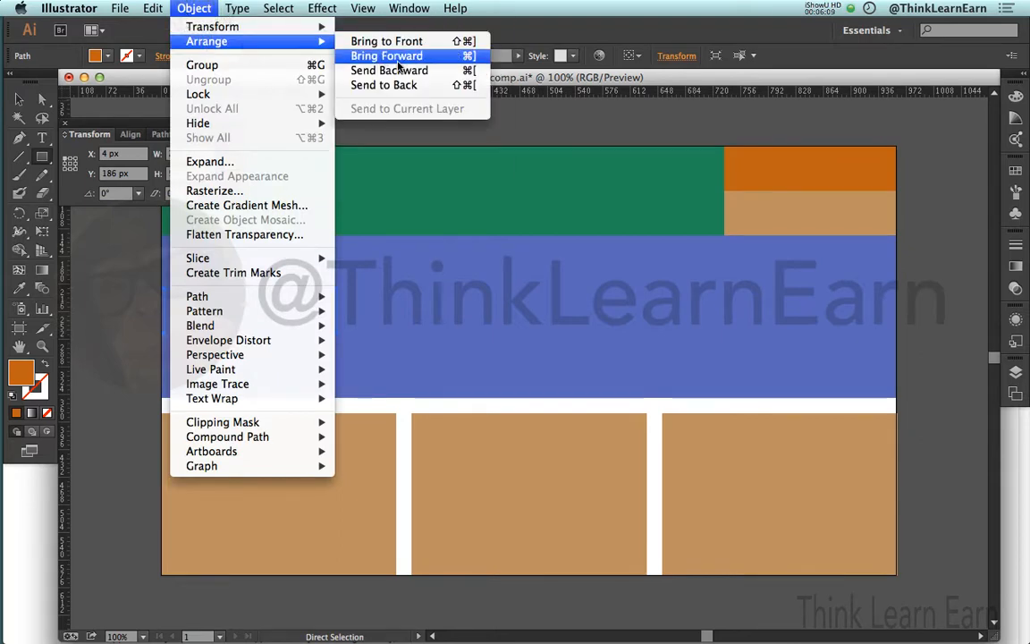
pyautogui.moveTo(386, 41)
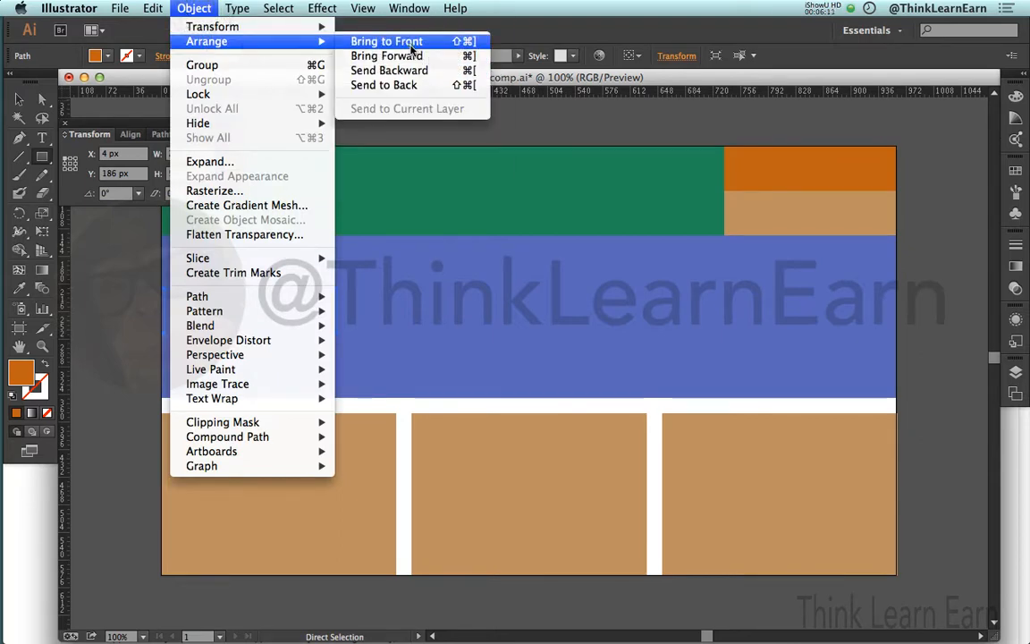
pyautogui.click(386, 41)
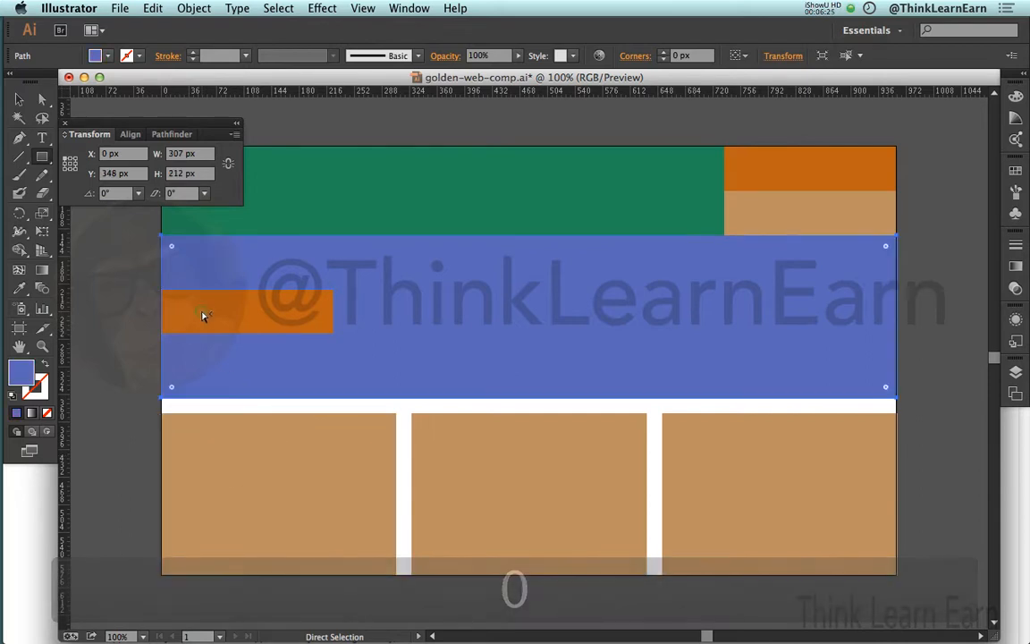
pyautogui.click(207, 313)
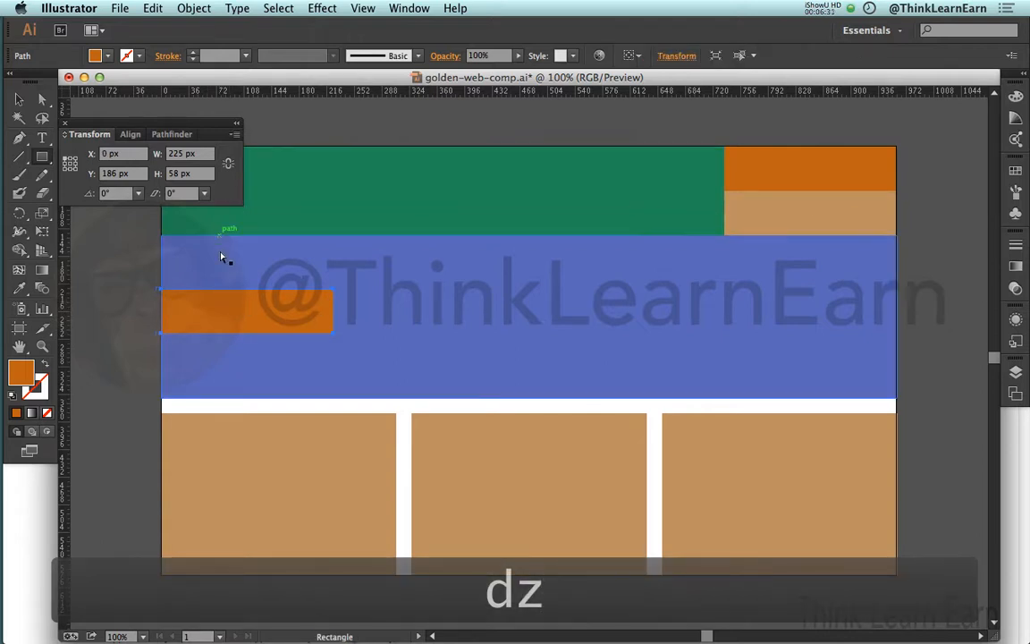
pyautogui.click(246, 311)
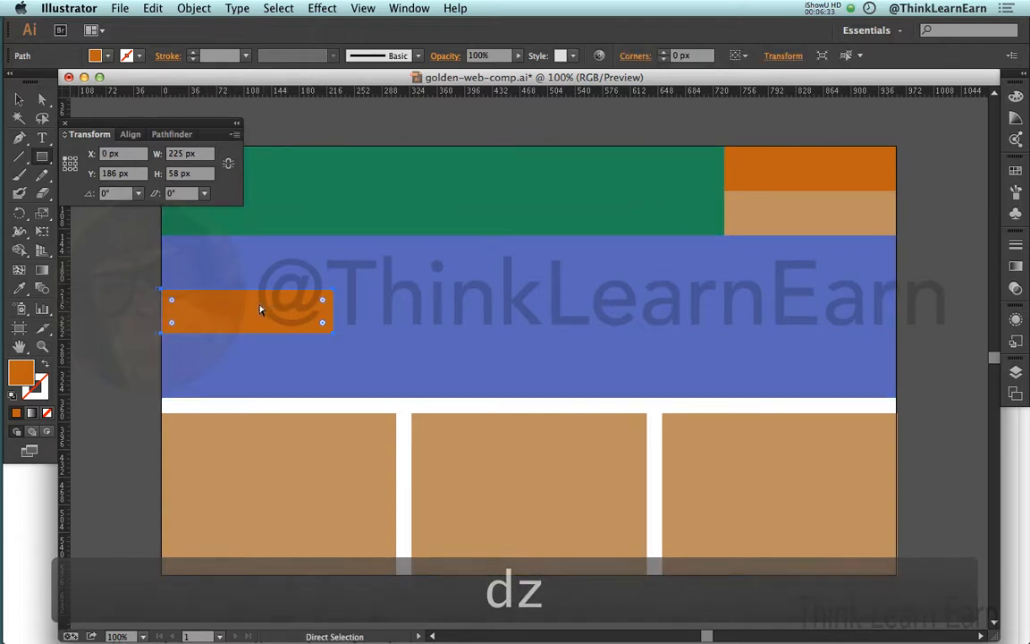
pyautogui.moveTo(250, 311); pyautogui.dragTo(316, 311)
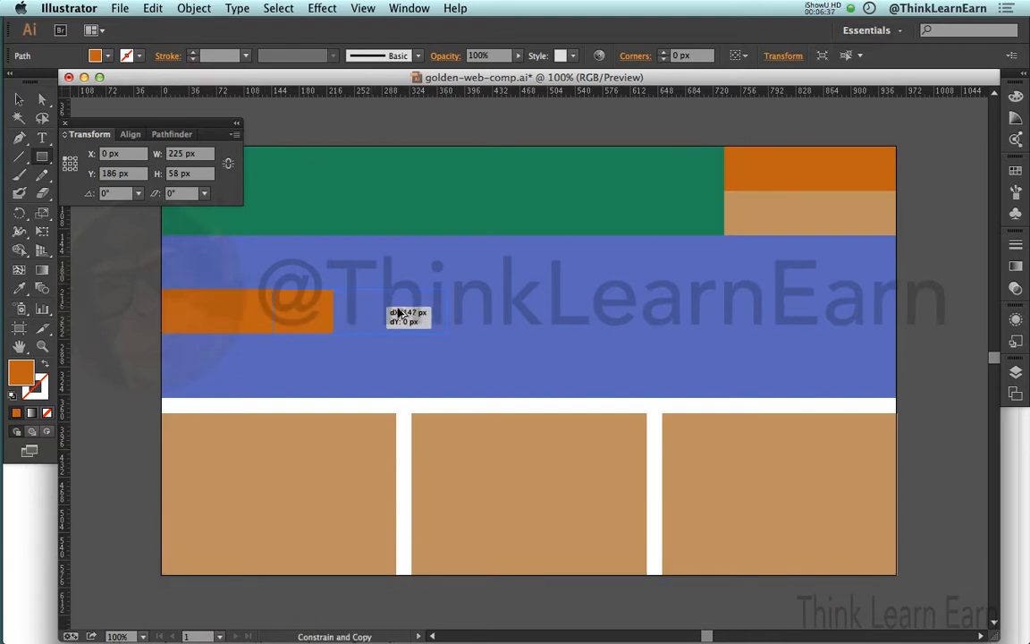
pyautogui.moveTo(246, 313); pyautogui.dragTo(432, 313)
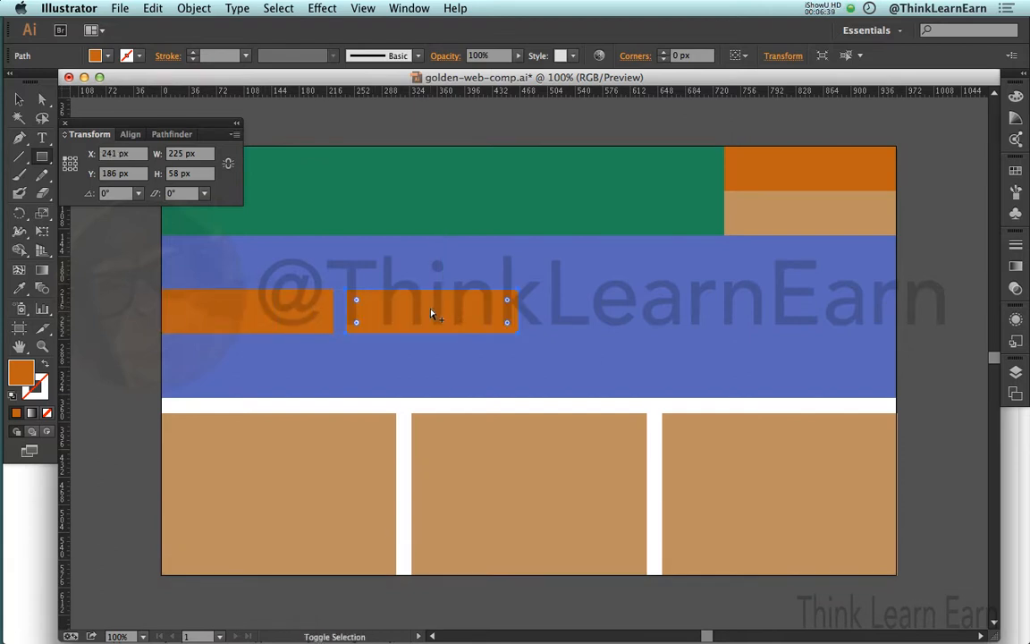
pyautogui.press('cmd+d')
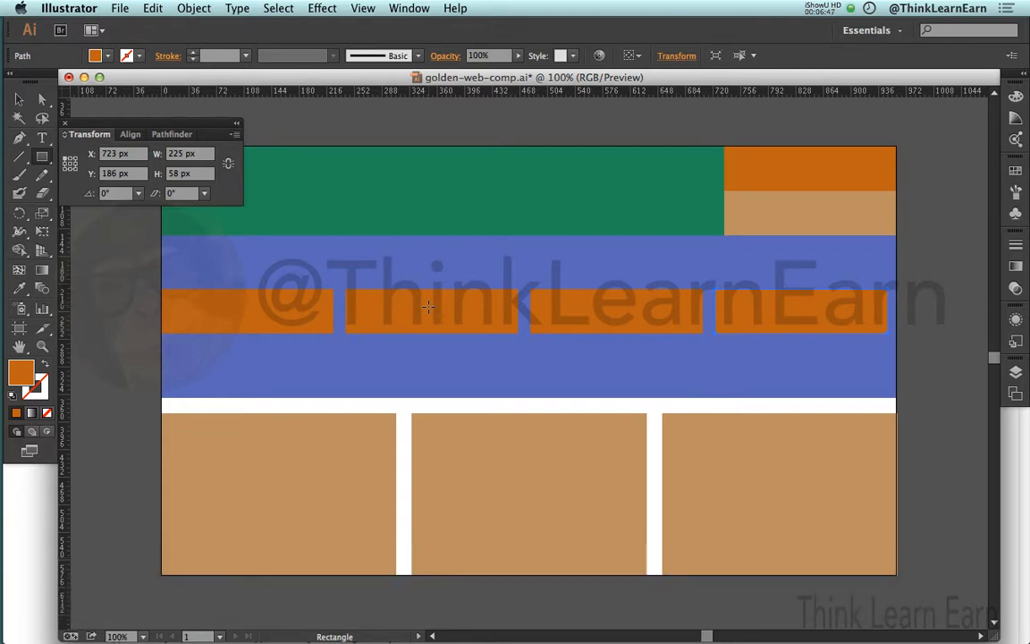
pyautogui.press('cmd+z')
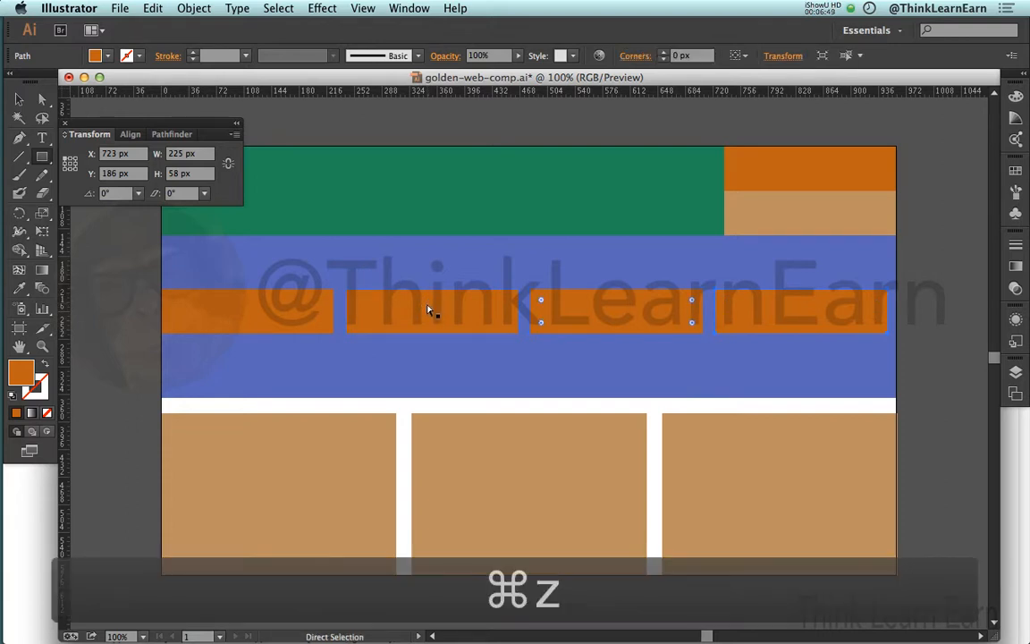
pyautogui.press('cmd+z')
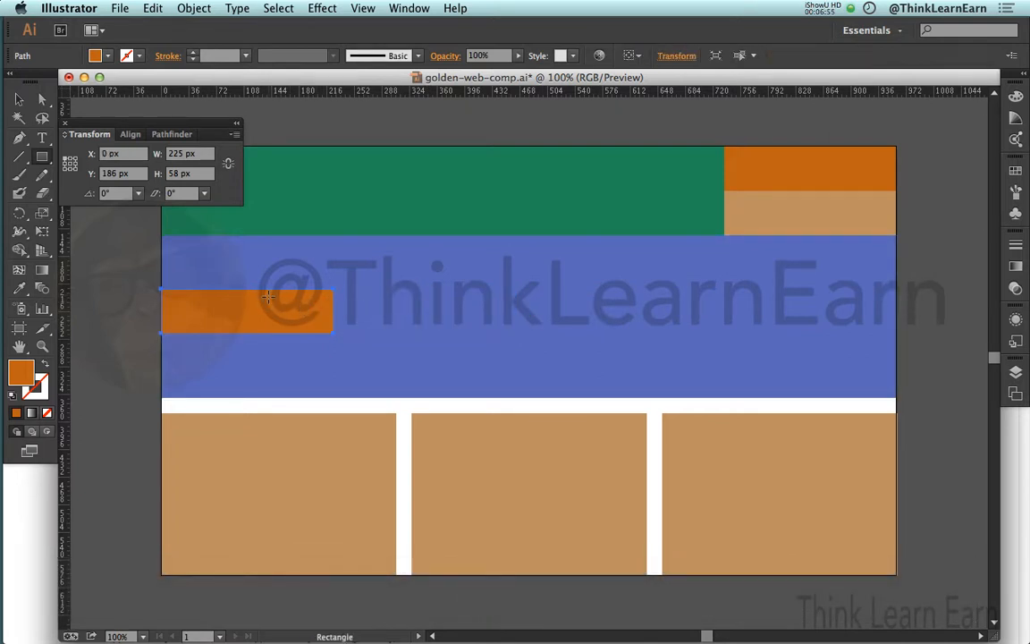
pyautogui.moveTo(268, 295)
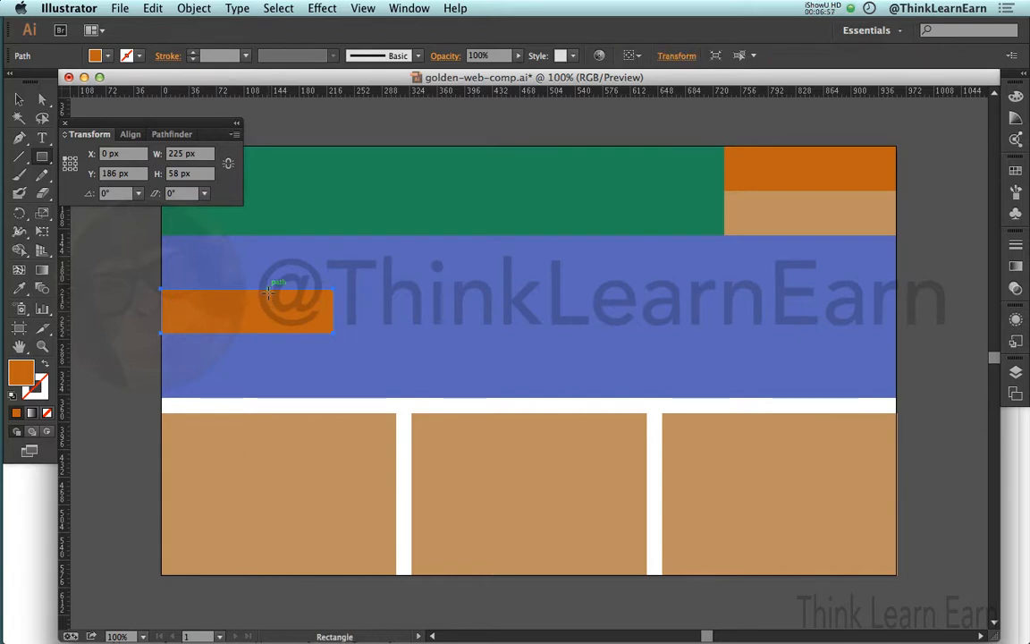
# Step: Widen the orange bar to 406 px with the Selection tool
pyautogui.press('v')
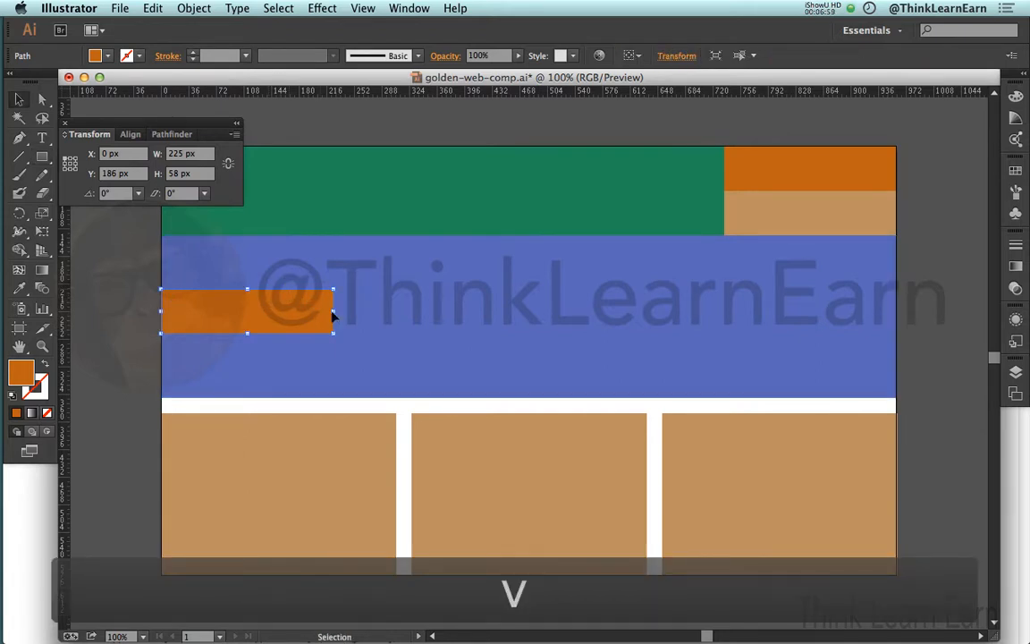
pyautogui.moveTo(329, 312); pyautogui.dragTo(405, 313)
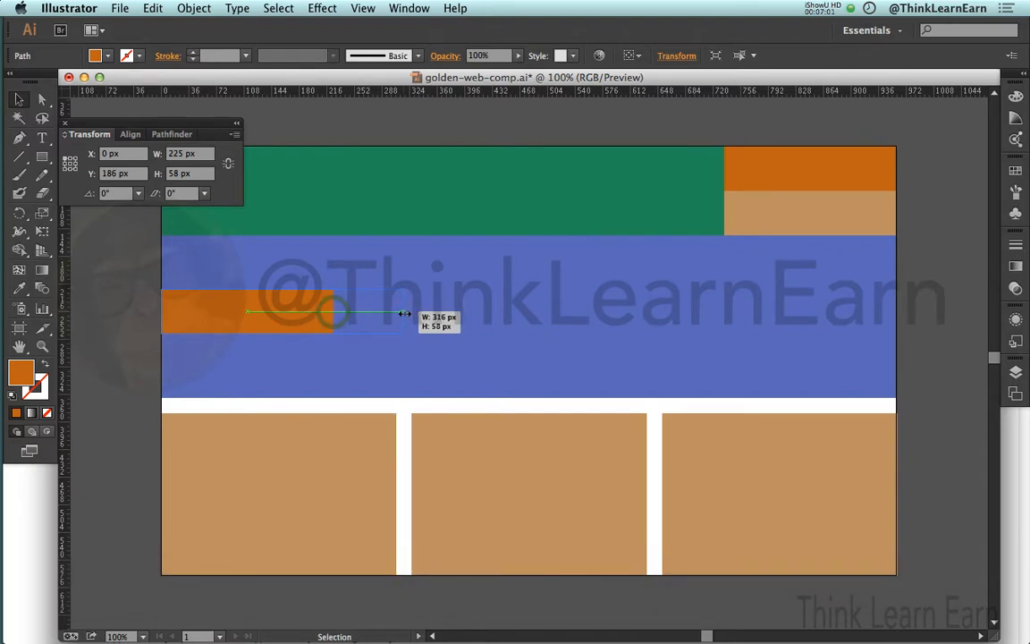
pyautogui.moveTo(402, 312); pyautogui.dragTo(471, 312)
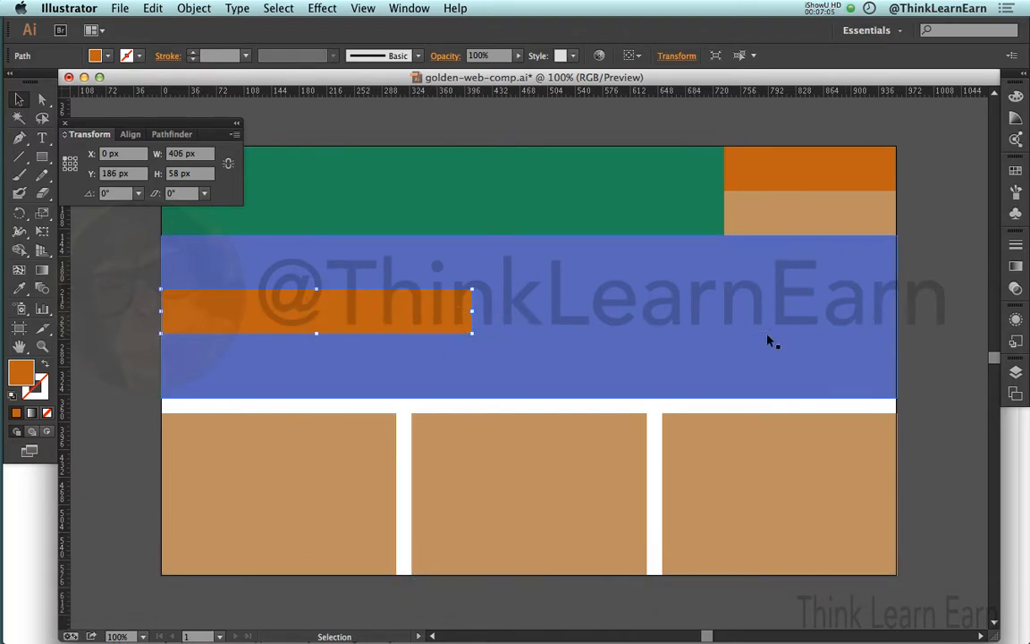
pyautogui.moveTo(563, 342)
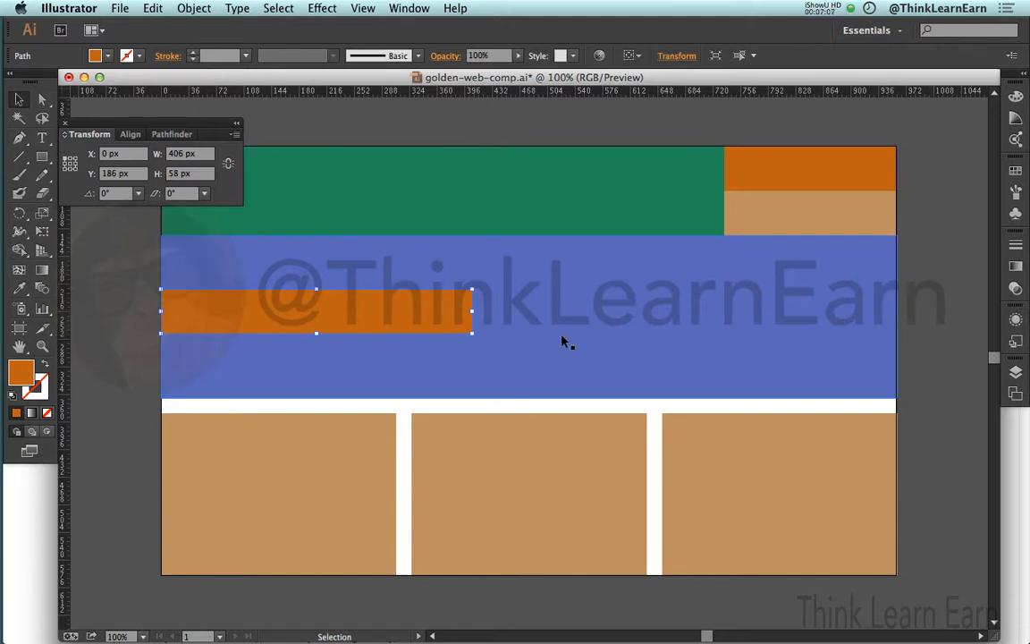
pyautogui.moveTo(360, 314)
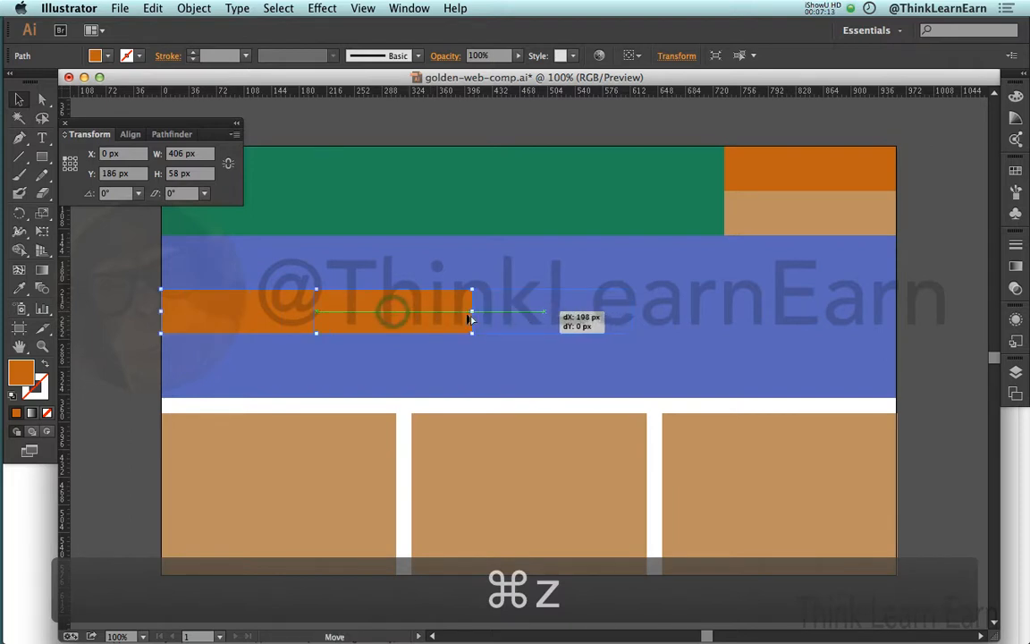
# Step: Undo the accidental move, then copy the bar rightward and repeat for three bars across the band
pyautogui.press('cmd+z')
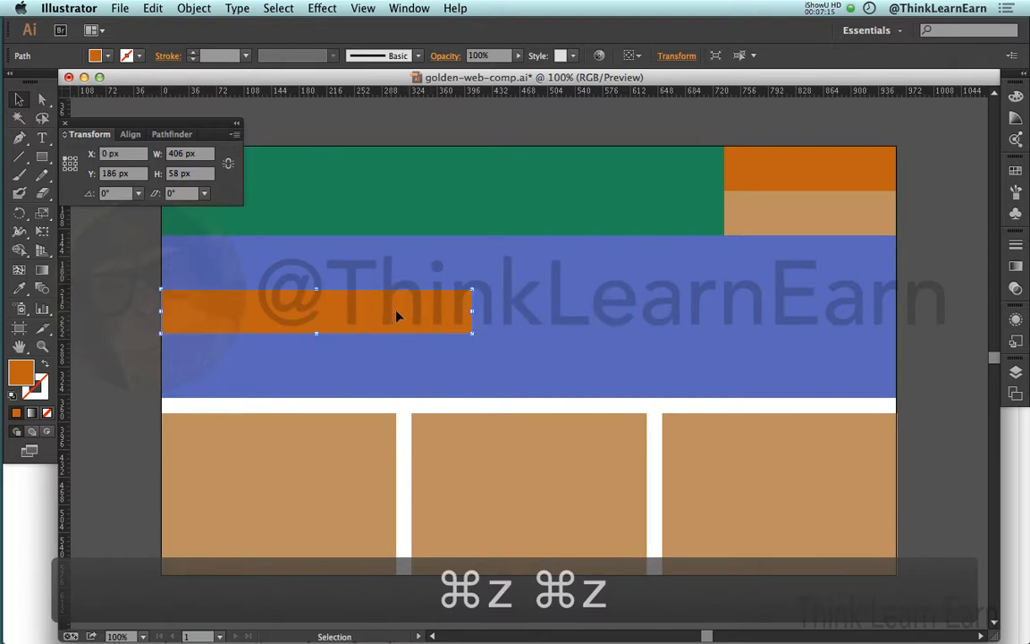
pyautogui.moveTo(398, 318); pyautogui.dragTo(702, 321)
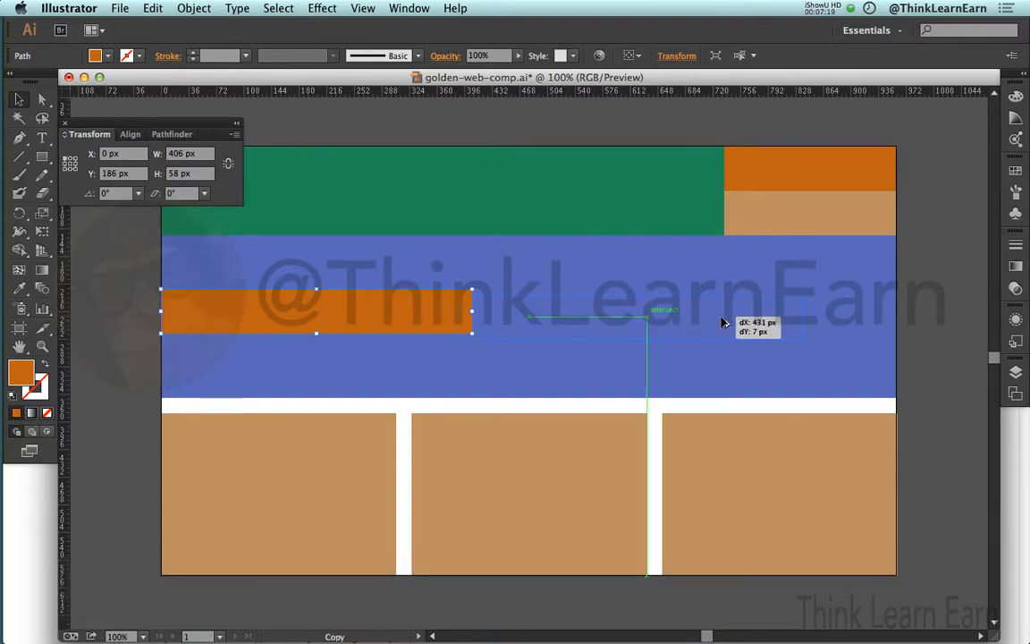
pyautogui.moveTo(317, 312); pyautogui.dragTo(715, 322)
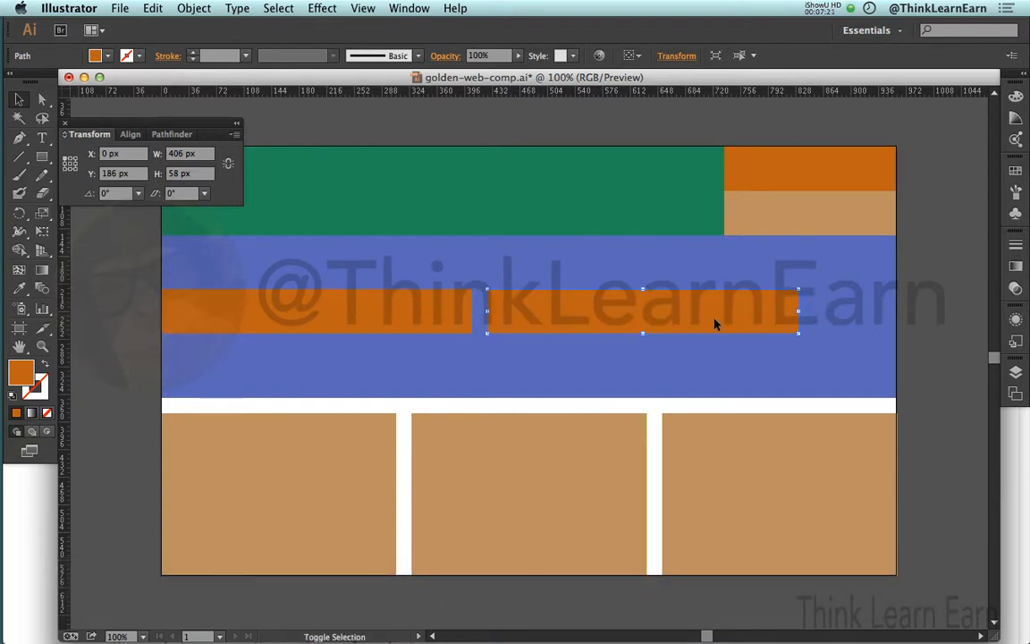
pyautogui.press('cmd+d')
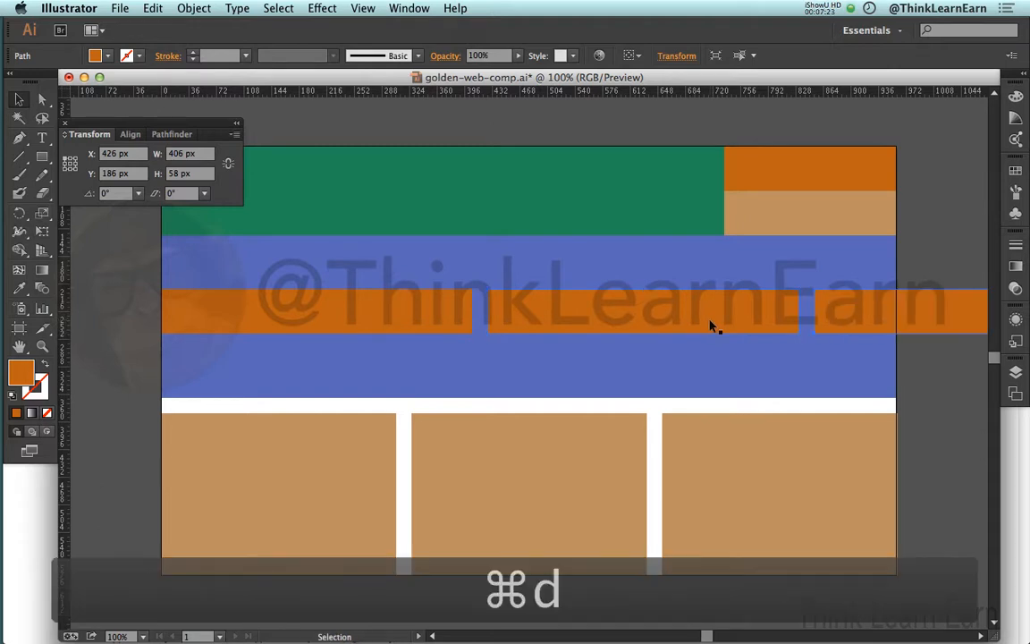
# Step: Squeeze the three orange bars to fit the artboard, then undo back to a plain blue band
pyautogui.press('cmd+d')
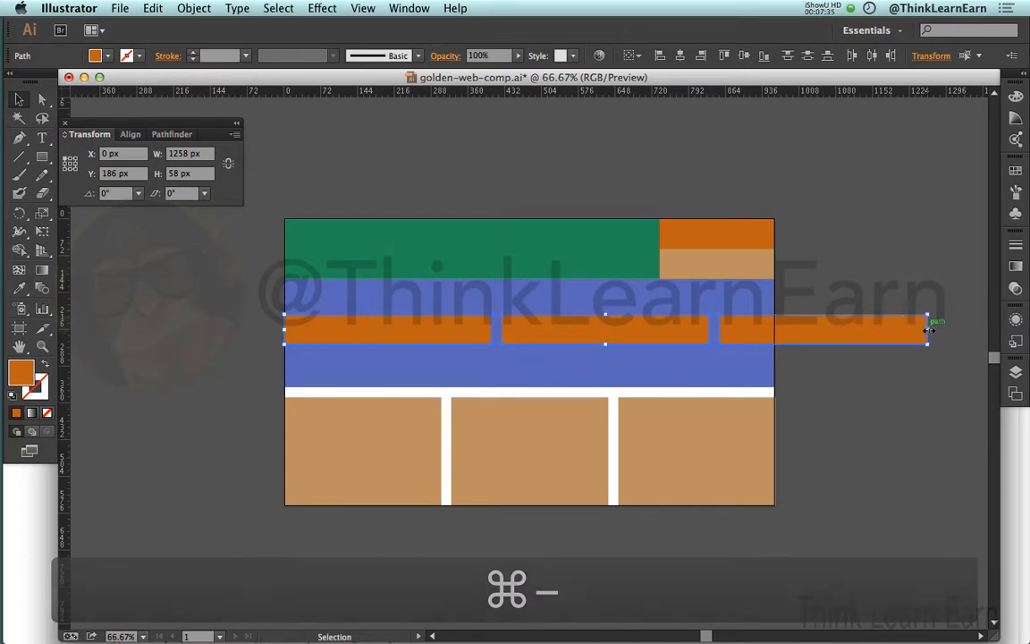
pyautogui.moveTo(928, 333); pyautogui.dragTo(767, 332)
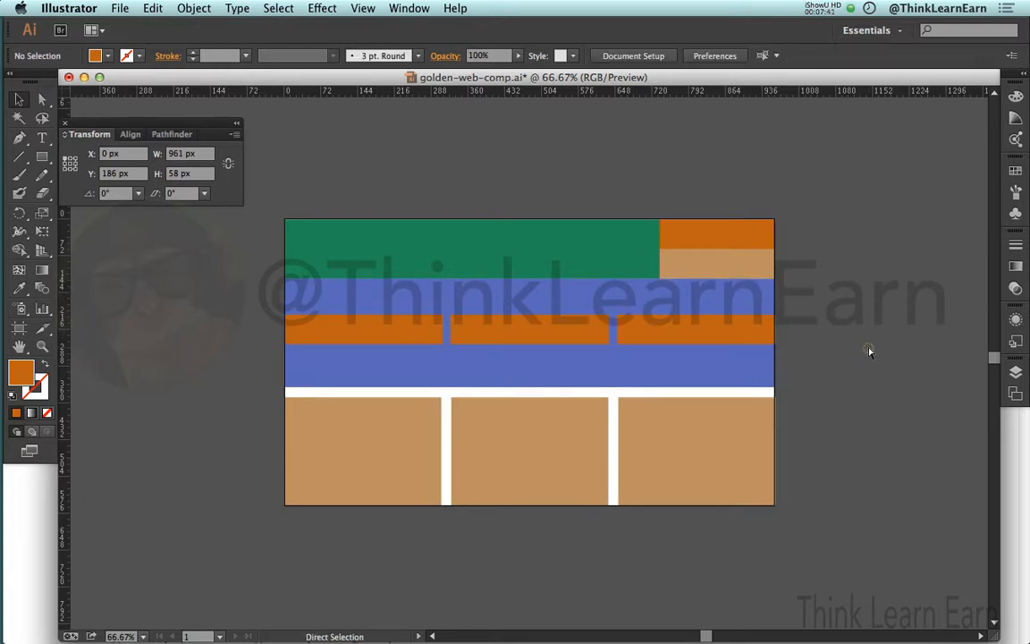
pyautogui.press('cmd+=')
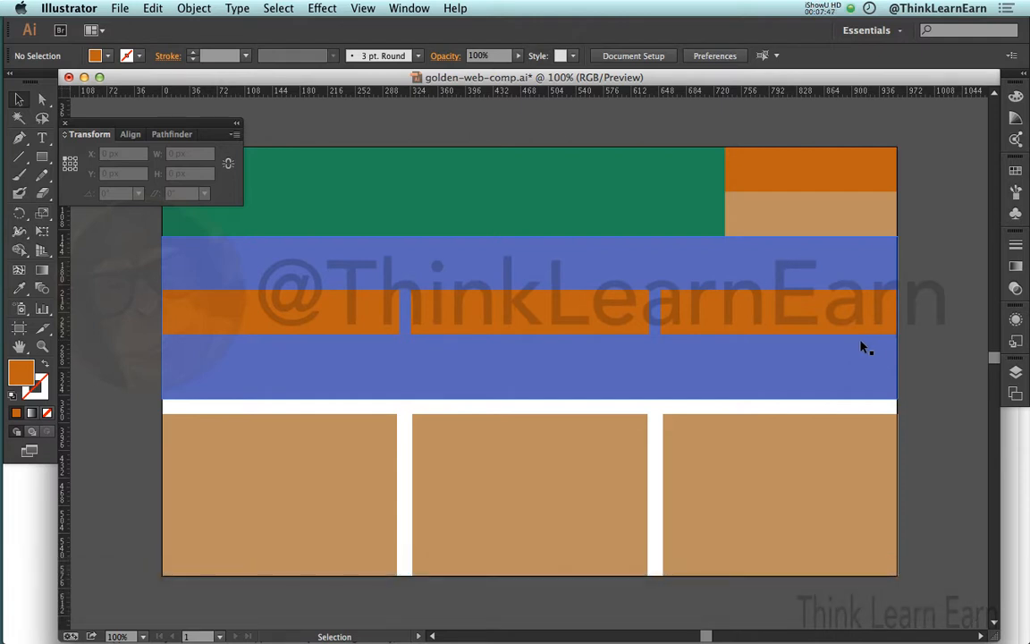
pyautogui.press('cmd+z')
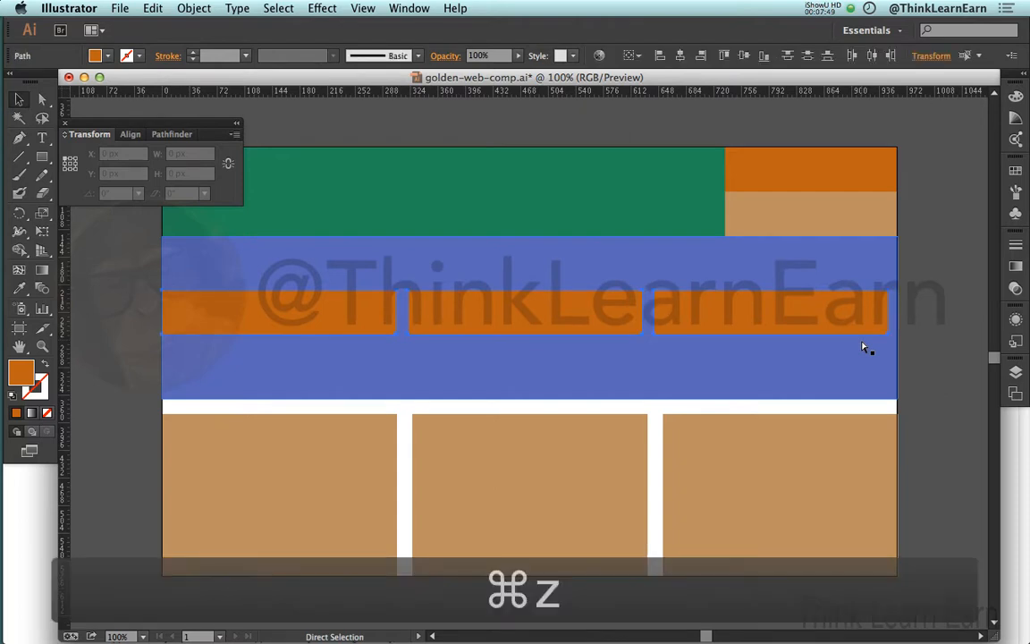
pyautogui.press('cmd+z')
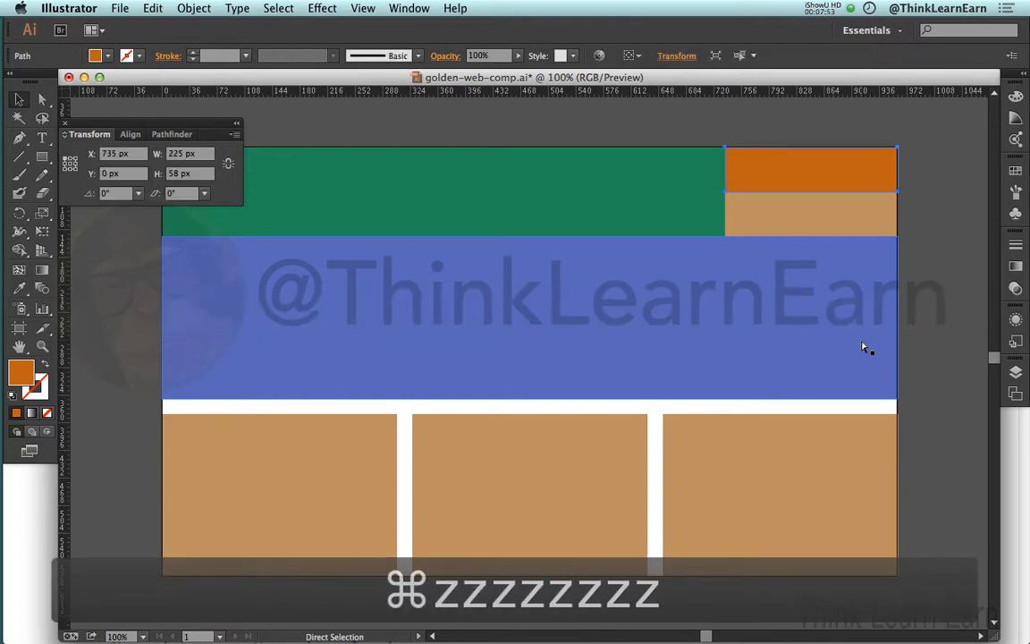
pyautogui.click(926, 343)
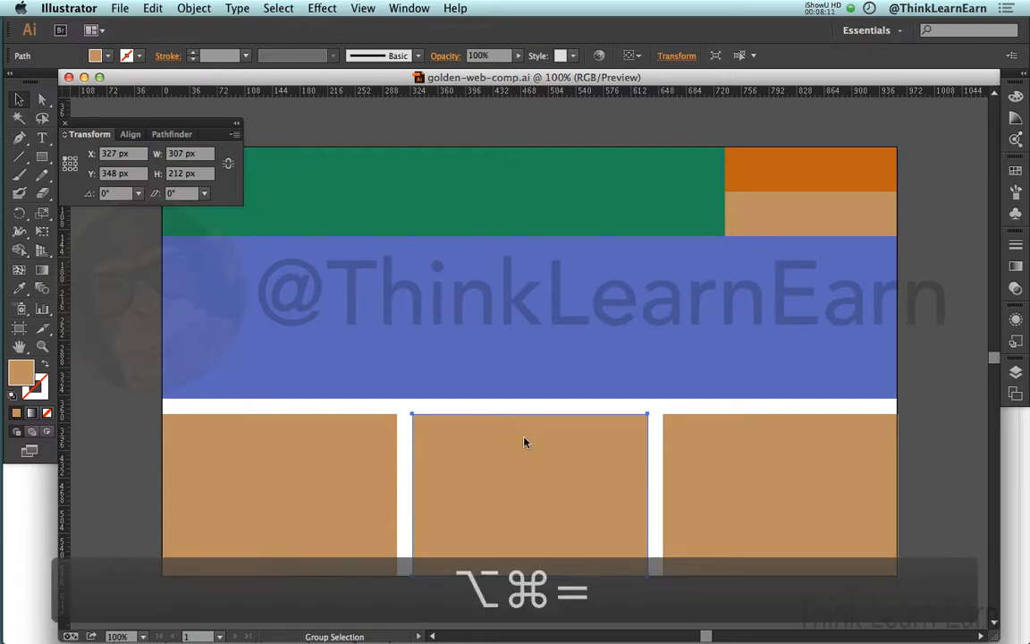
# Step: Split the middle tan block into a grid of 3 rows with a 20 px gutter
pyautogui.click(194, 8)
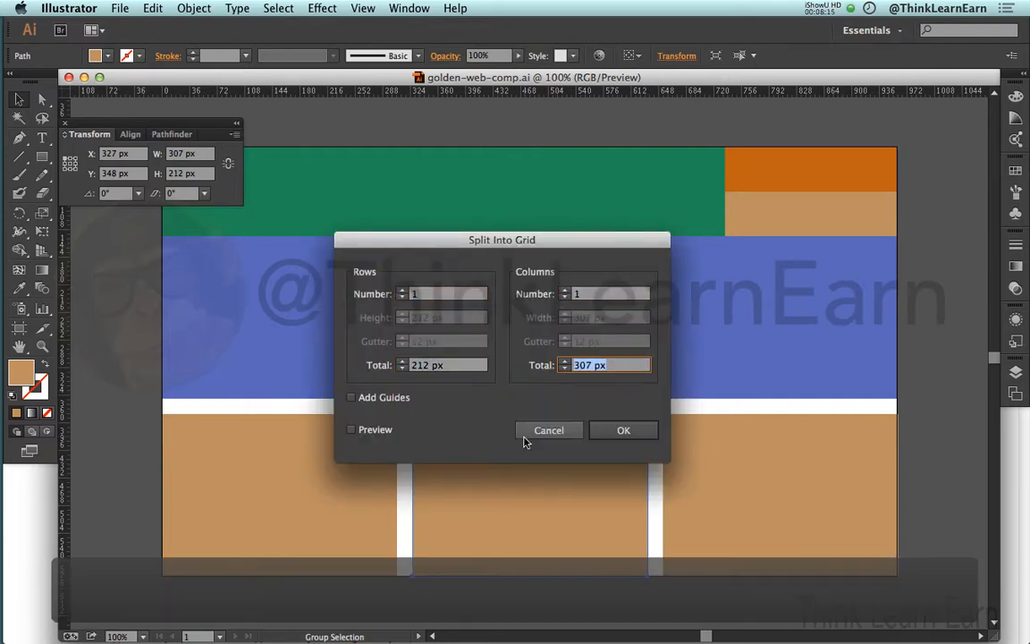
pyautogui.click(623, 430)
pyautogui.write('20')
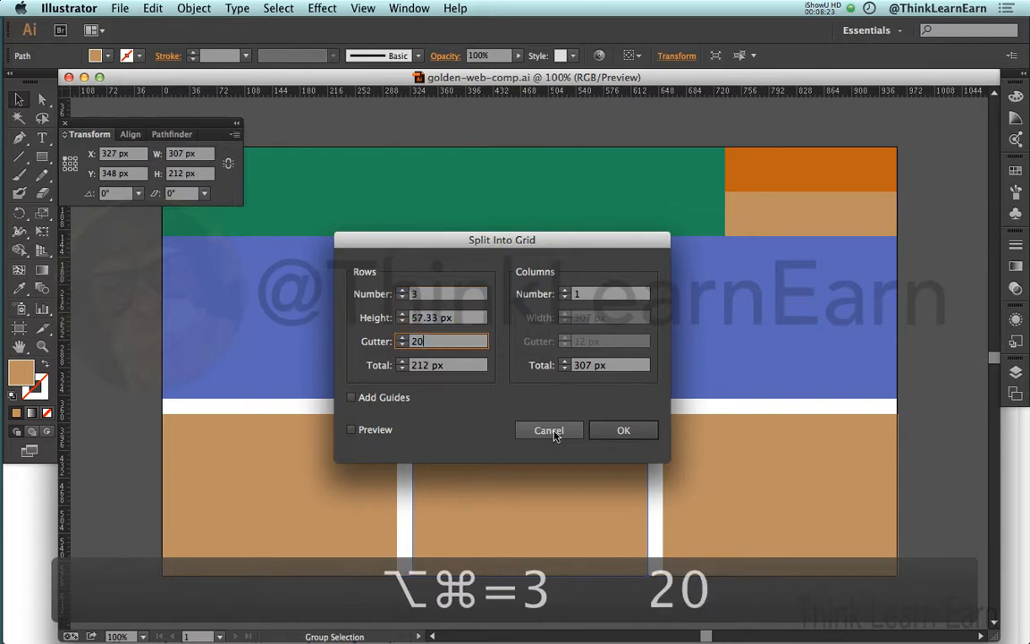
pyautogui.click(623, 430)
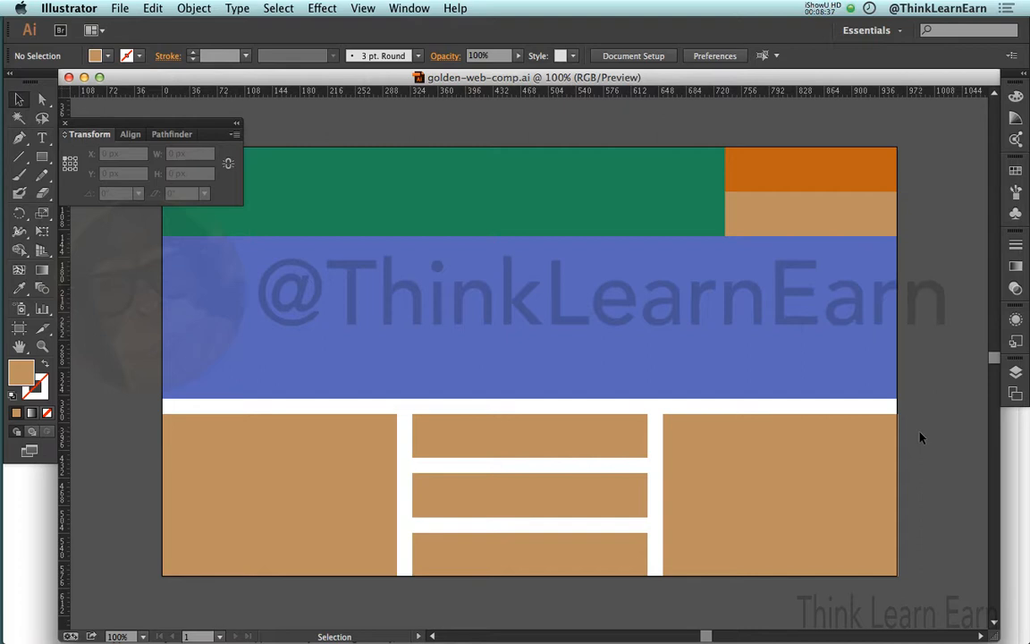
pyautogui.moveTo(299, 159)
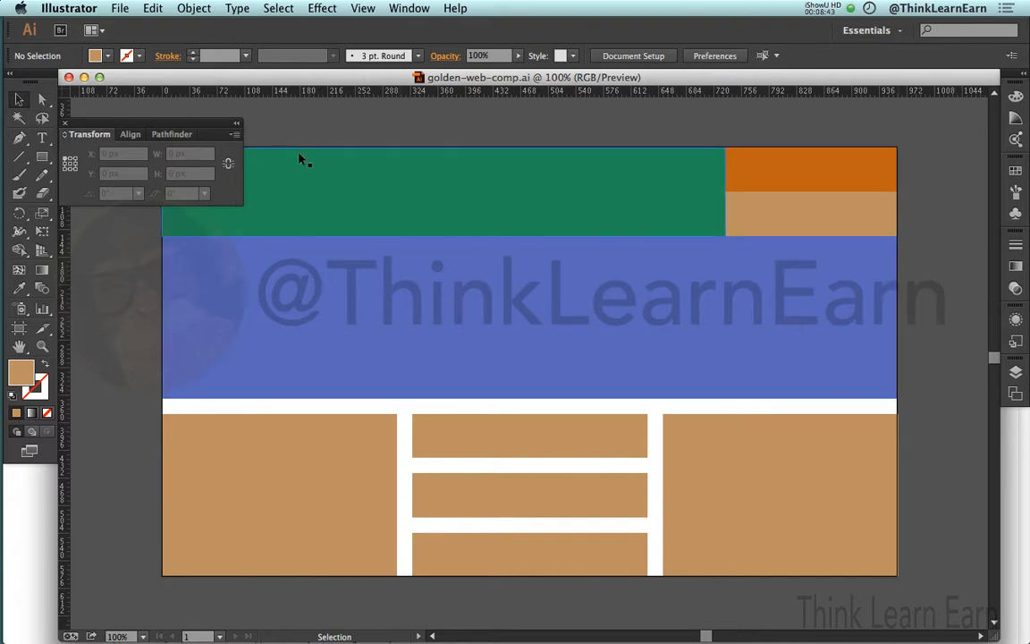
# Step: Copy the green header block into the blue band, undoing misplaced attempts, and bring it to front
pyautogui.moveTo(152, 123); pyautogui.dragTo(81, 115)
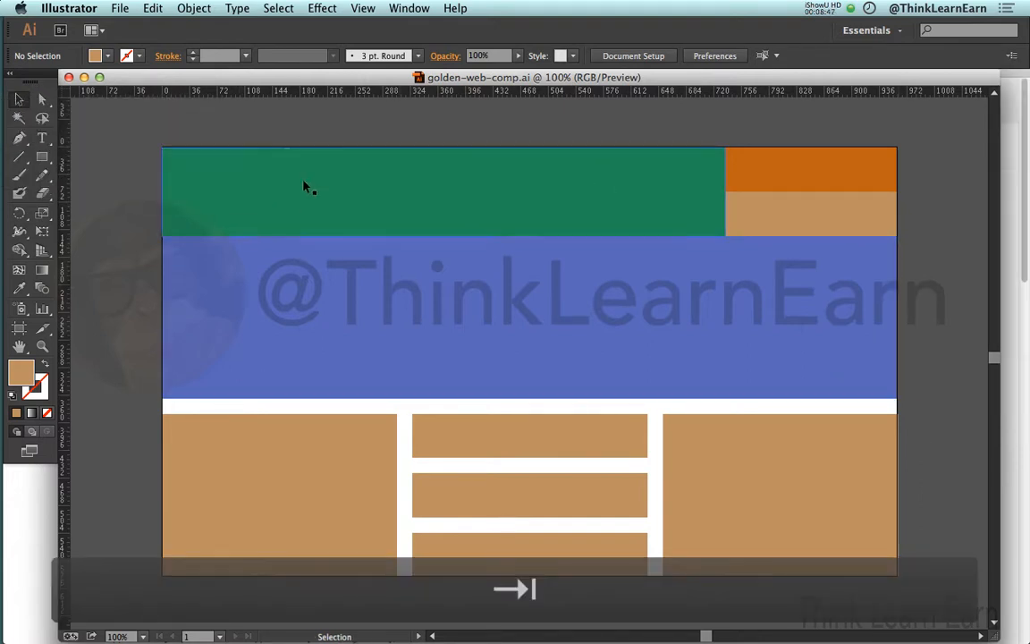
pyautogui.click(304, 185)
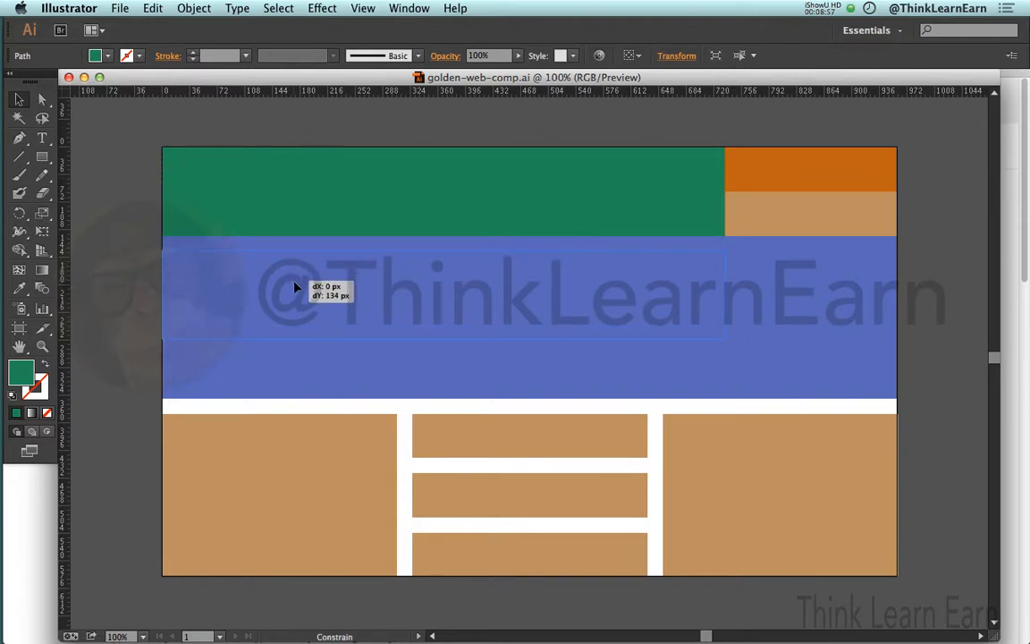
pyautogui.press('cmd+z')
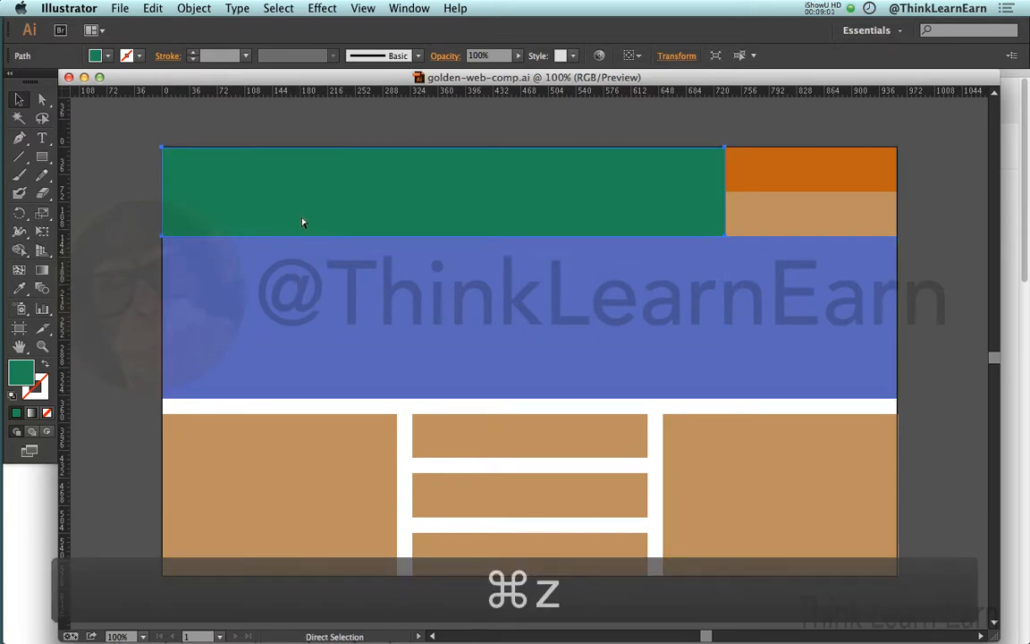
pyautogui.moveTo(302, 222); pyautogui.dragTo(300, 313)
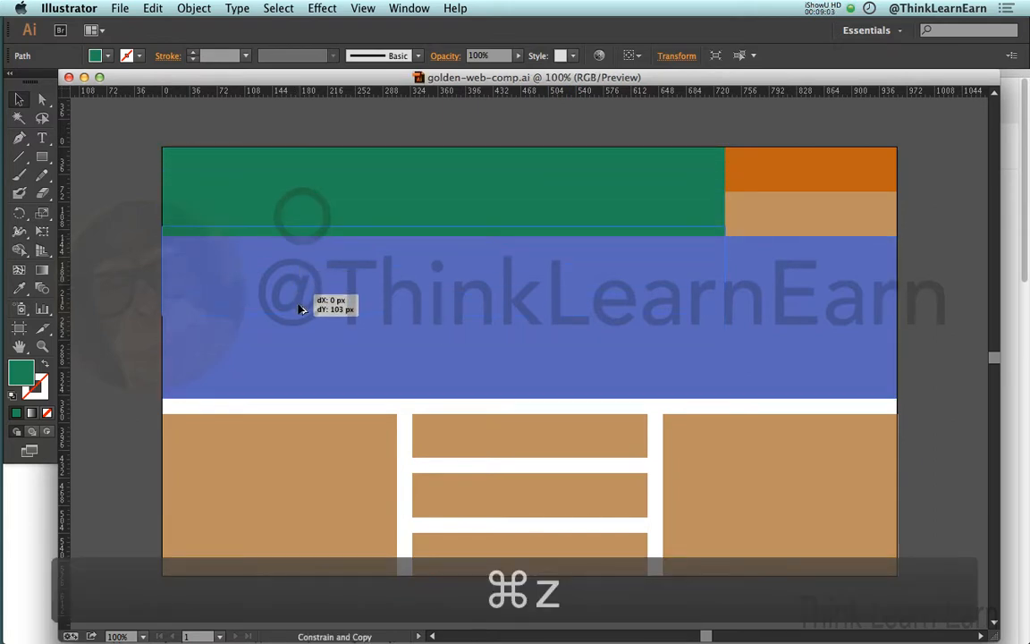
pyautogui.press('cmd+z')
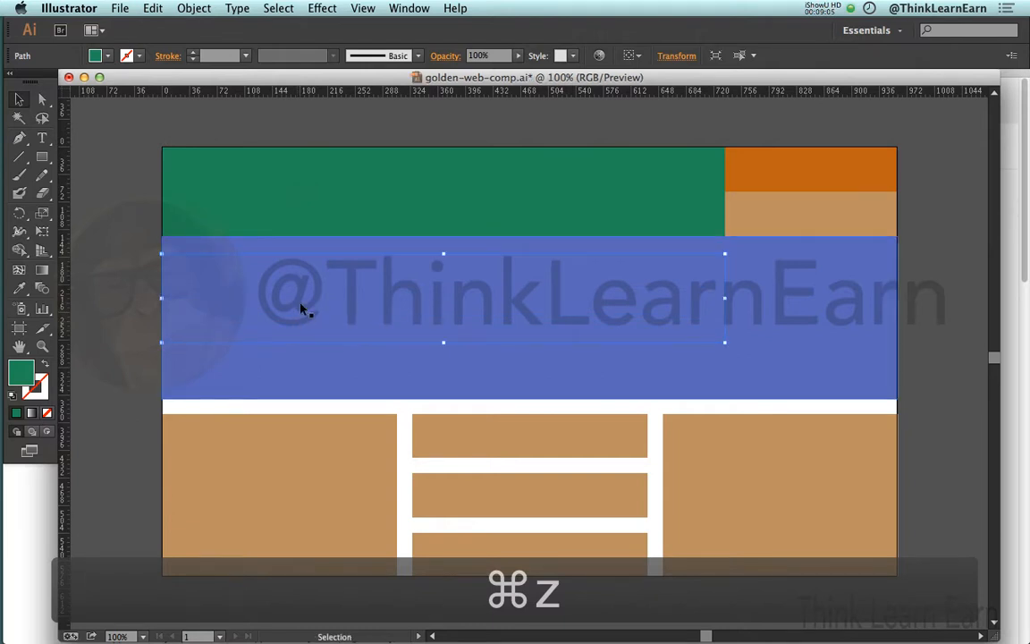
pyautogui.press('cmd+z')
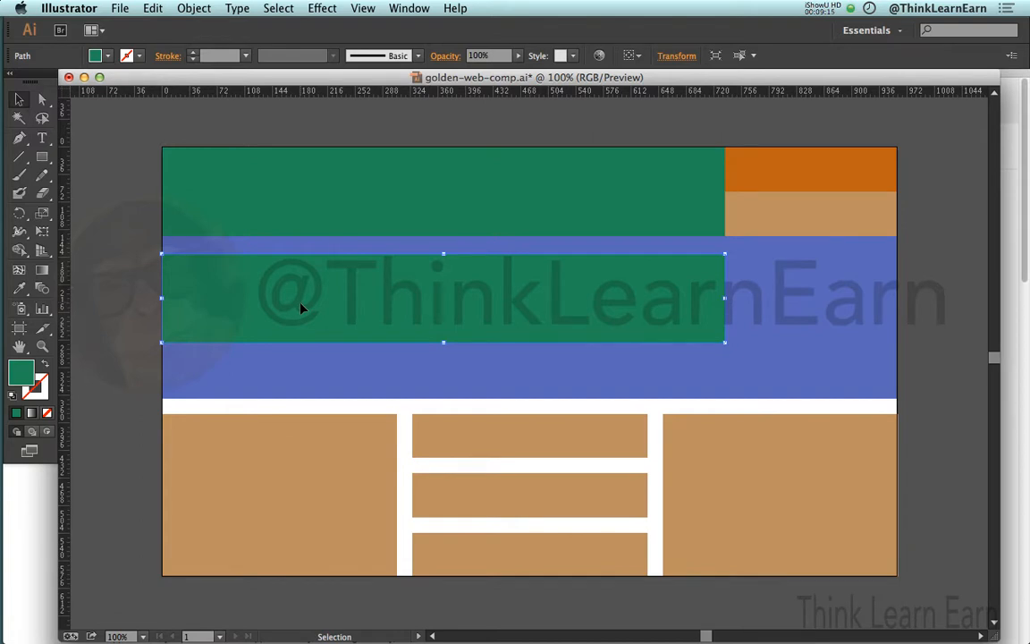
pyautogui.moveTo(315, 286)
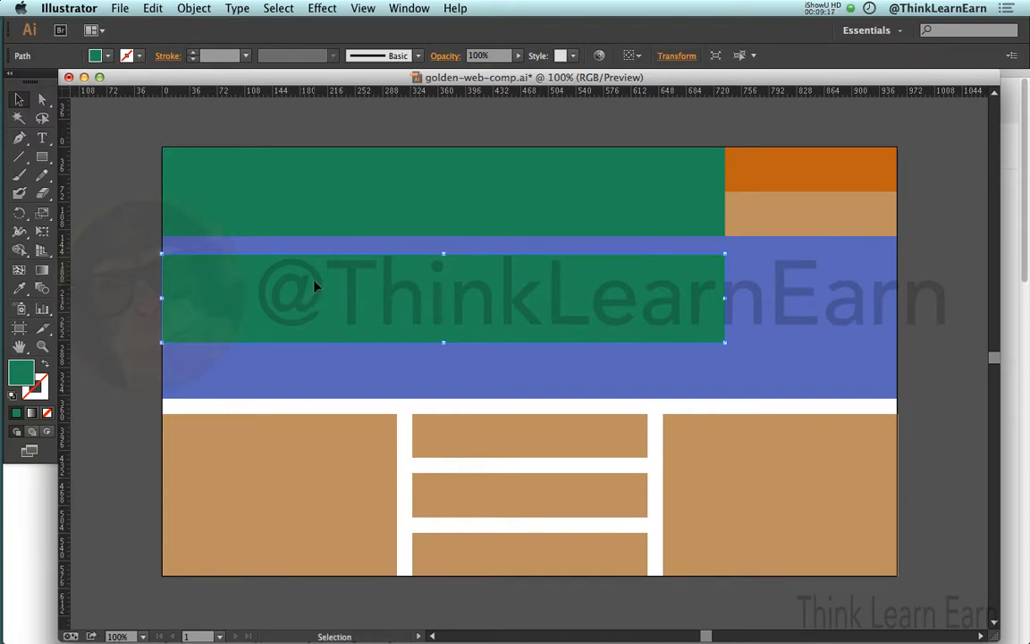
# Step: Paste a copy behind the green block and multiply its width by 1.61 to 1189 px
pyautogui.press('cmd+c')
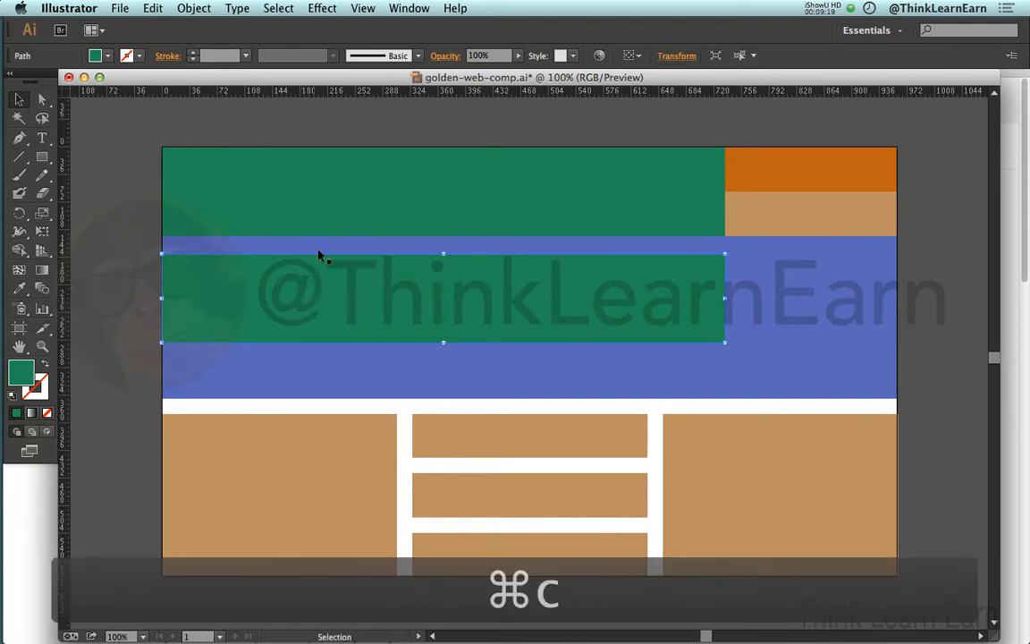
pyautogui.click(152, 8)
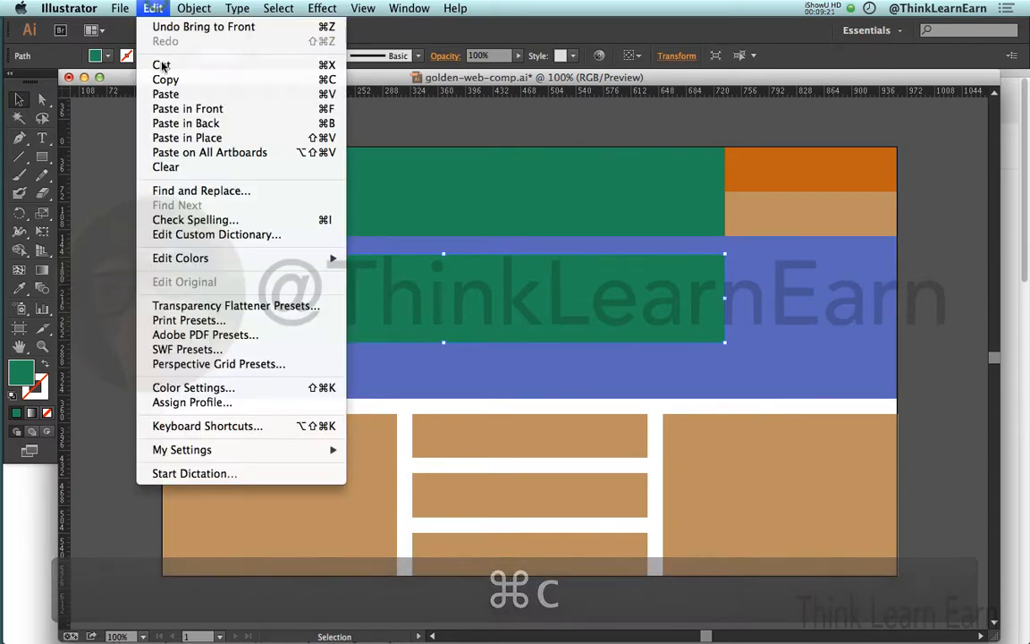
pyautogui.click(165, 79)
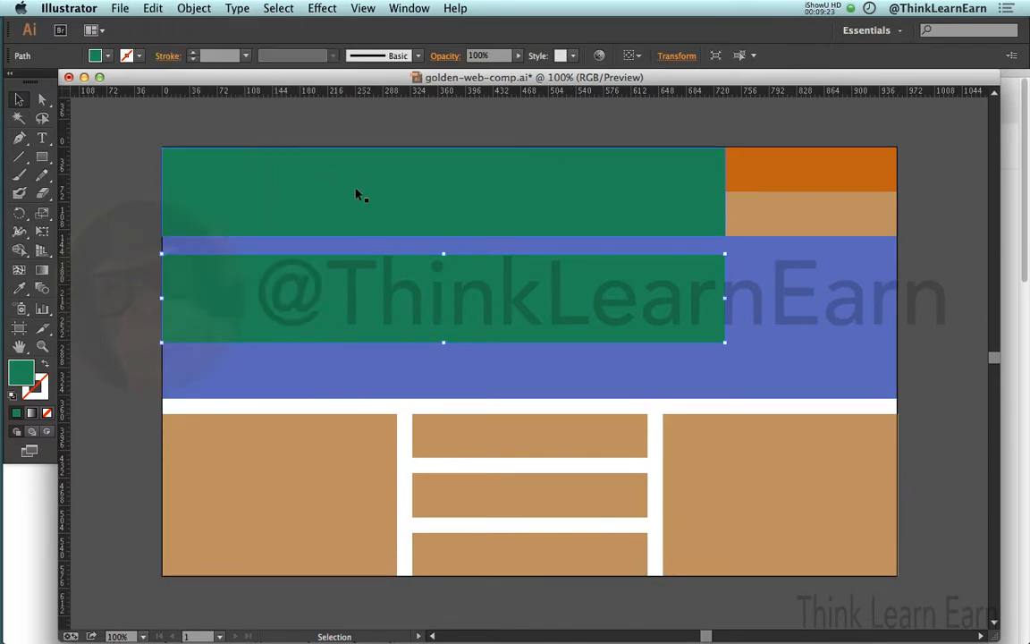
pyautogui.click(675, 55)
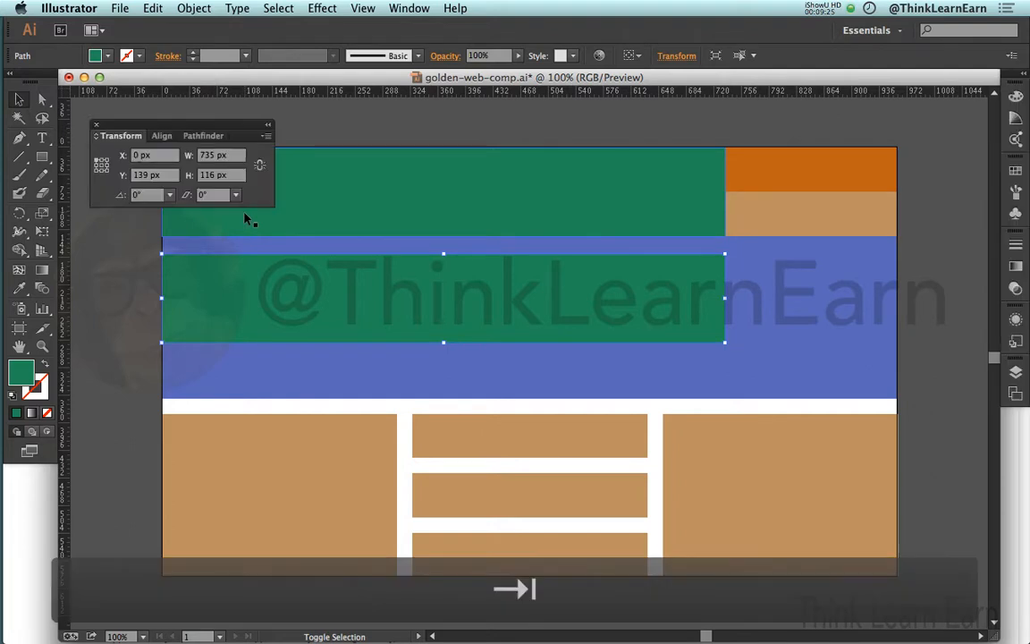
pyautogui.moveTo(242, 179)
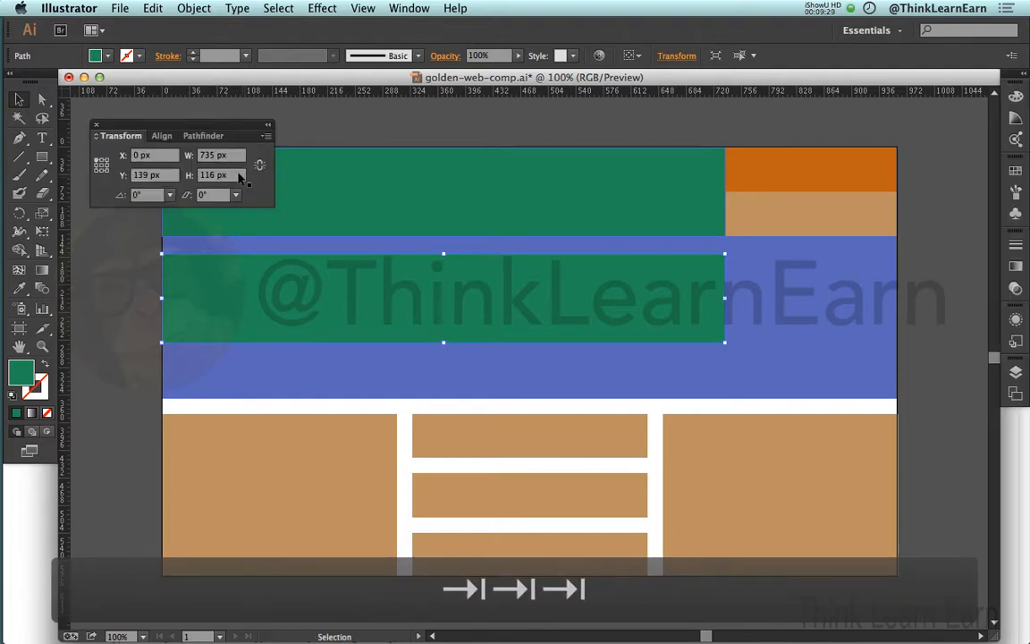
pyautogui.click(219, 154)
pyautogui.write('*1.61')
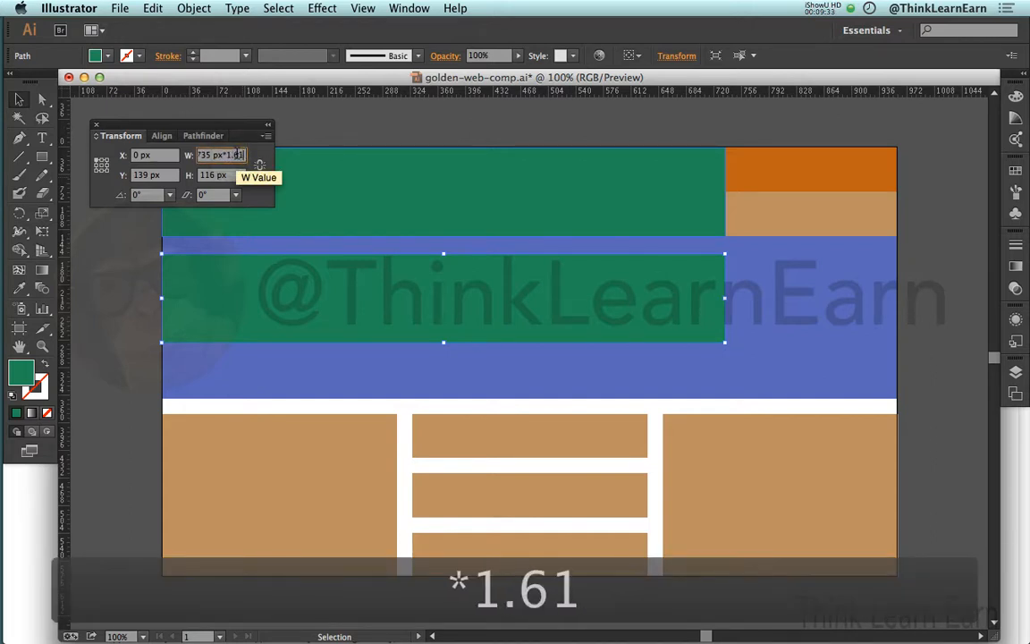
pyautogui.press('Return')
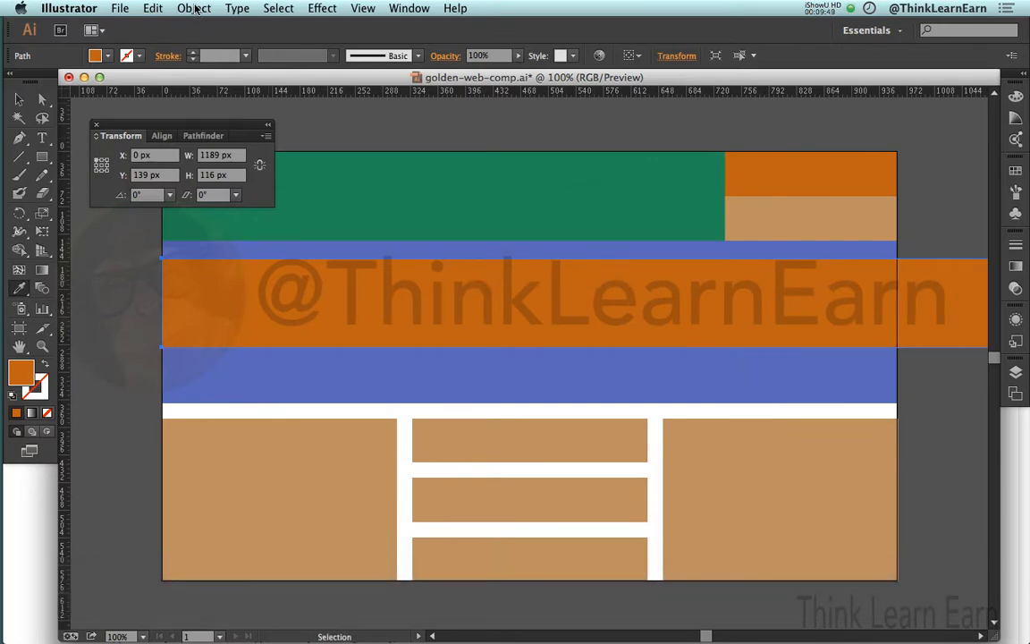
# Step: Send the wide orange band backward so it sits behind the green copy
pyautogui.click(193, 8)
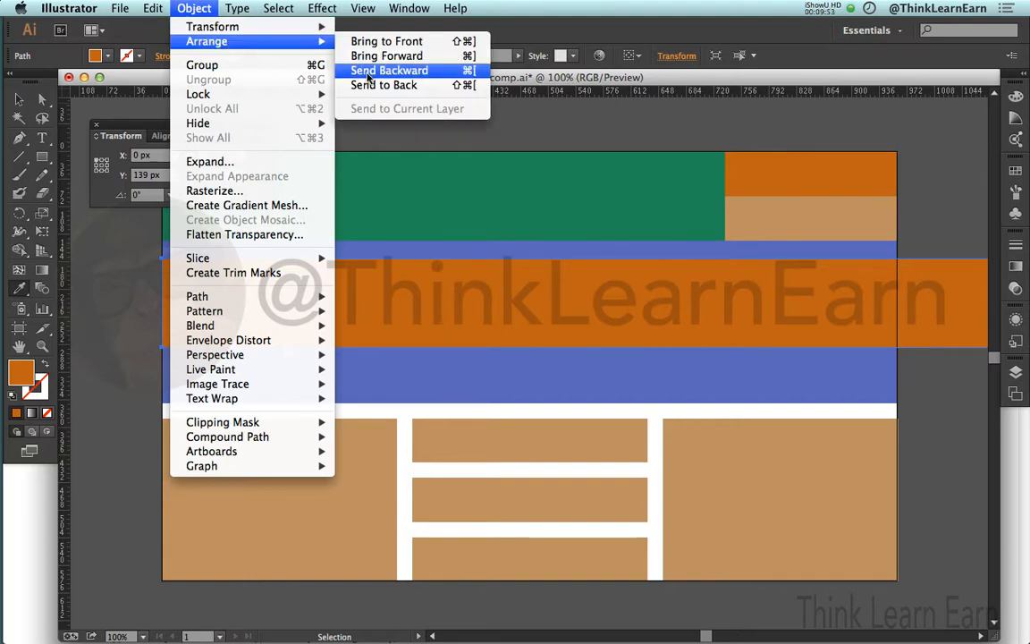
pyautogui.click(389, 71)
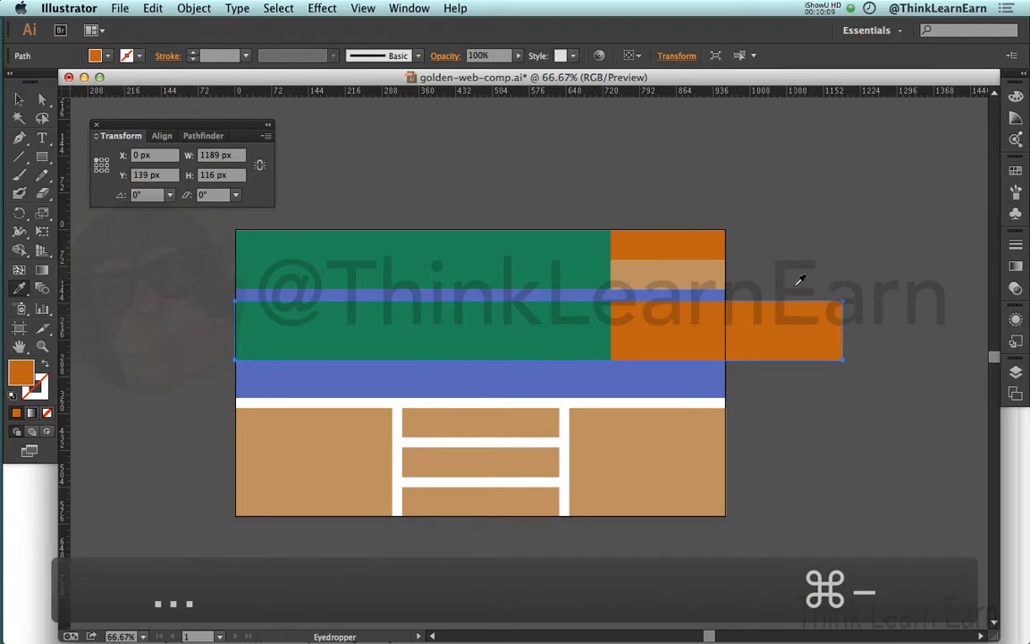
pyautogui.click(805, 304)
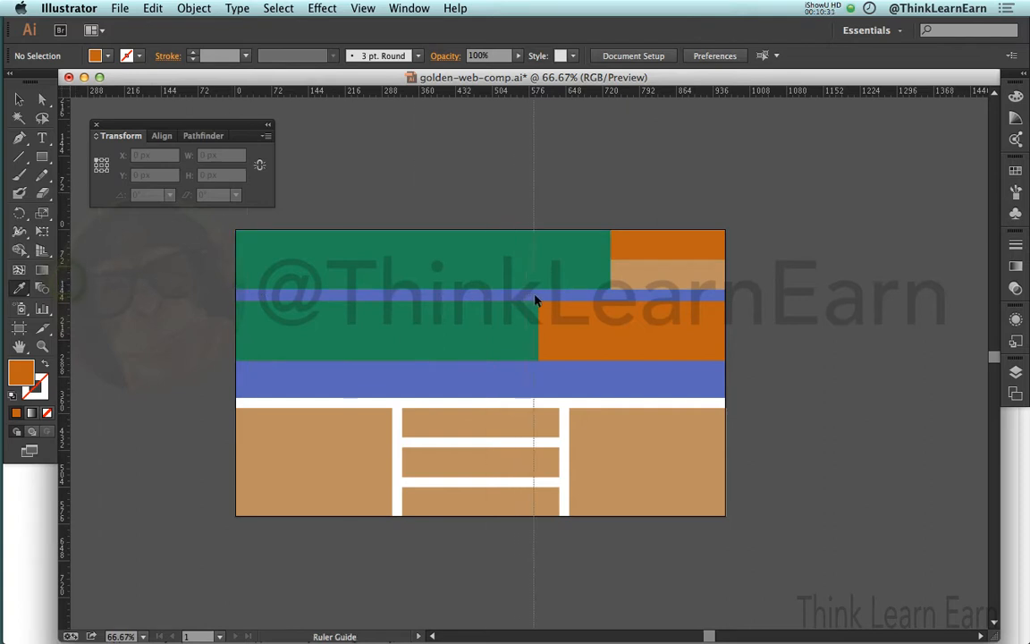
# Step: Remove the temporary green and orange copies and select the header blocks to snap to the guide
pyautogui.click(514, 335)
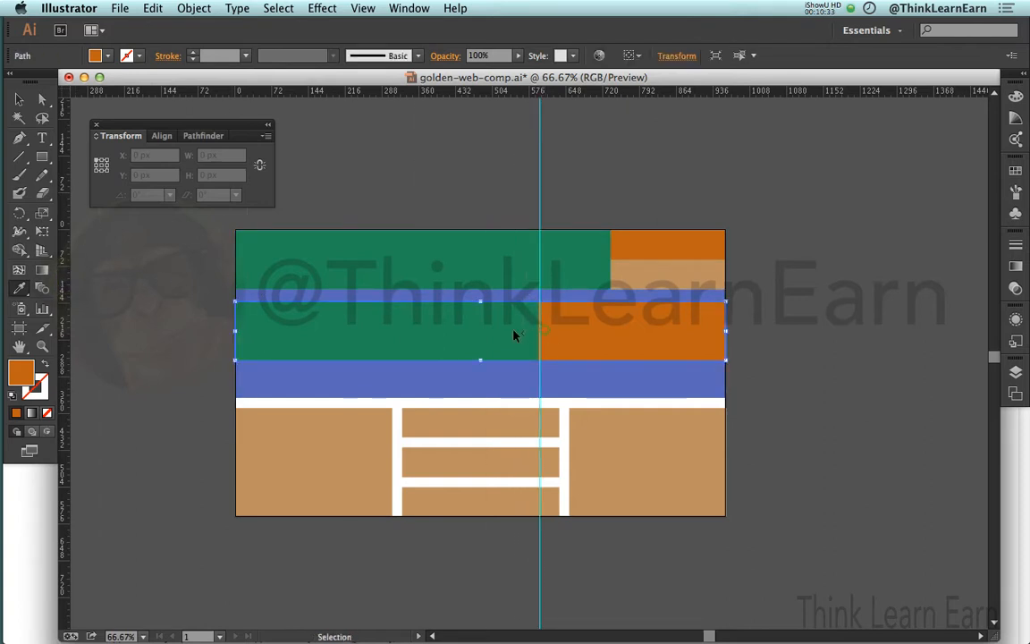
pyautogui.click(482, 331)
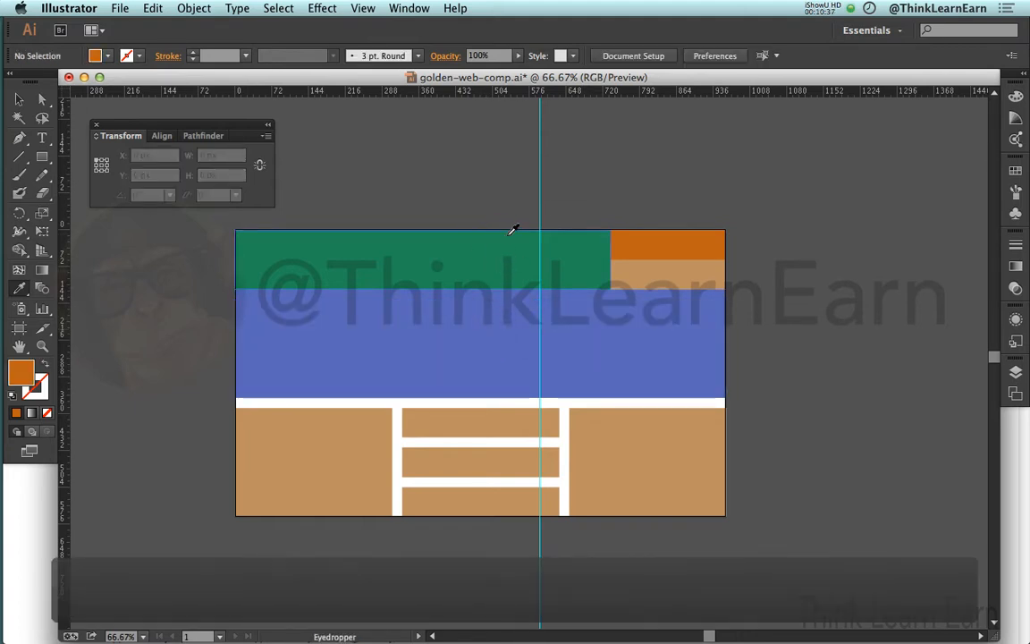
pyautogui.press('cmd+=')
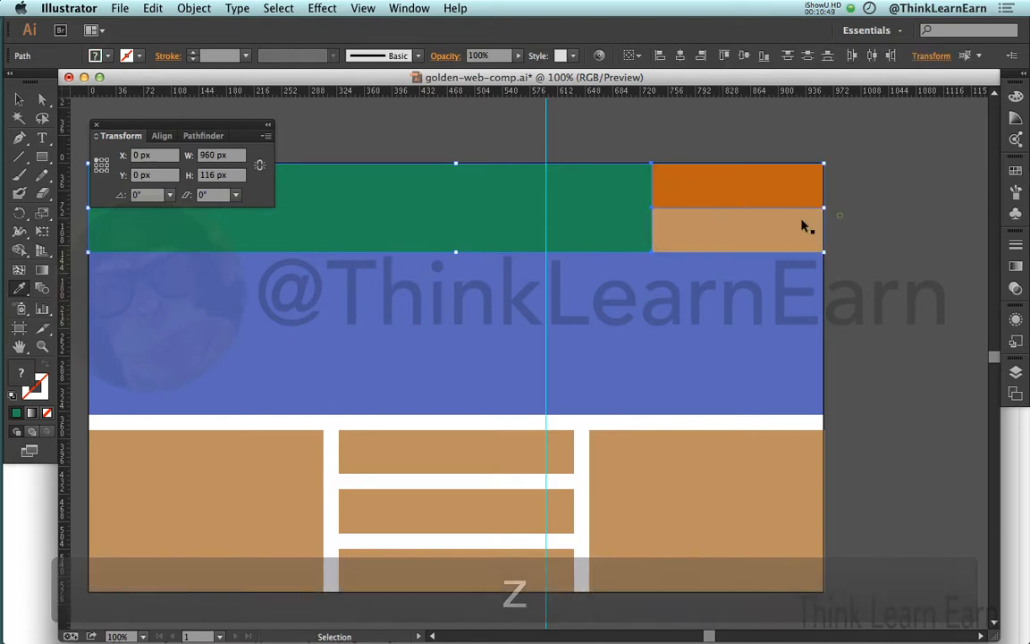
pyautogui.click(725, 228)
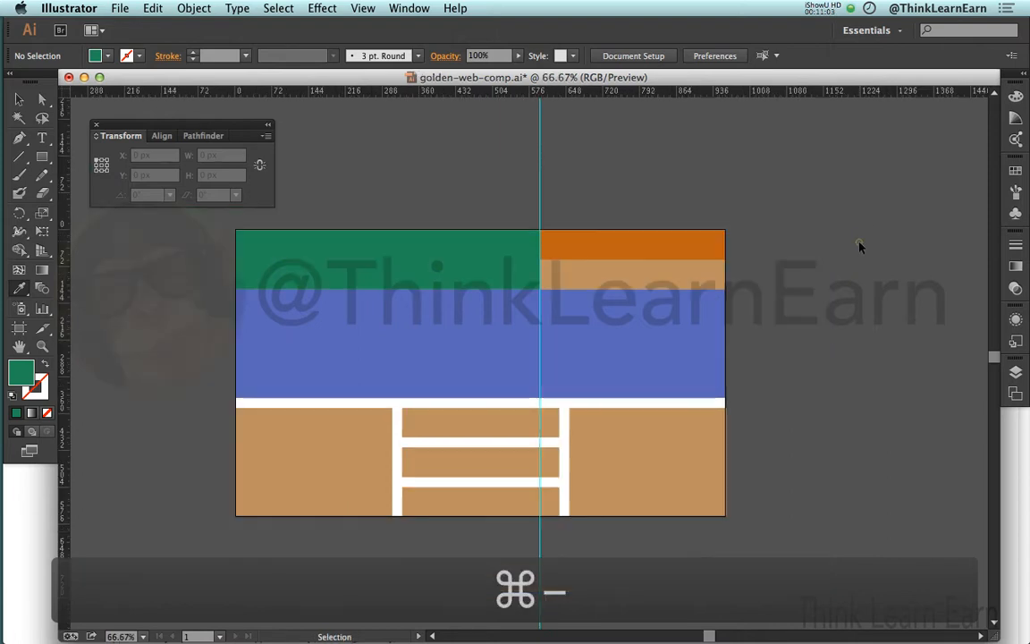
# Step: Save the comp, zoom to 100%, and check the orange block and blue band Transform values
pyautogui.press('cmd+s')
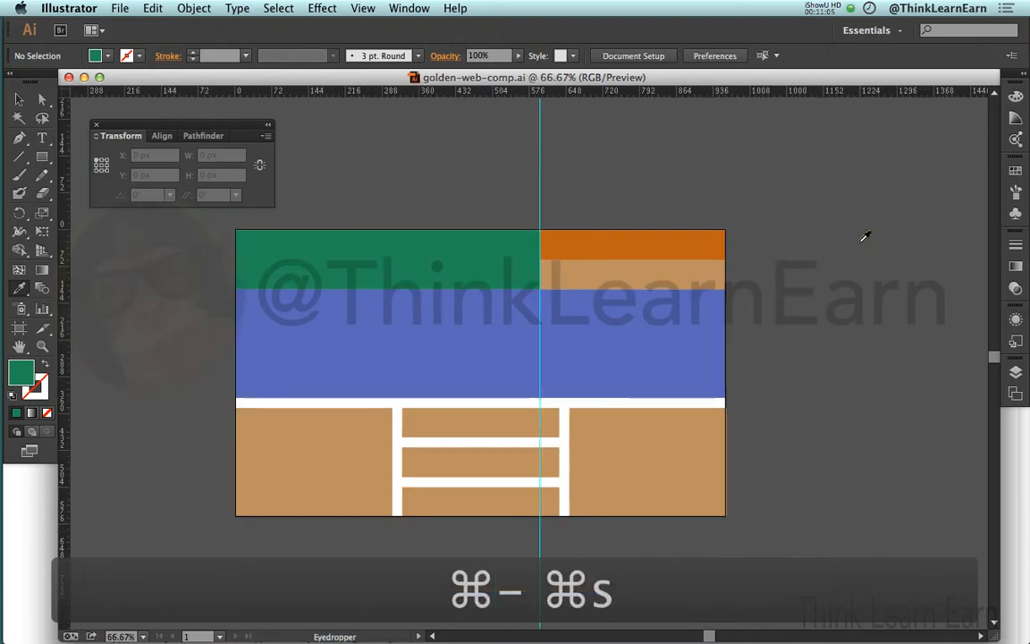
pyautogui.press('cmd+s')
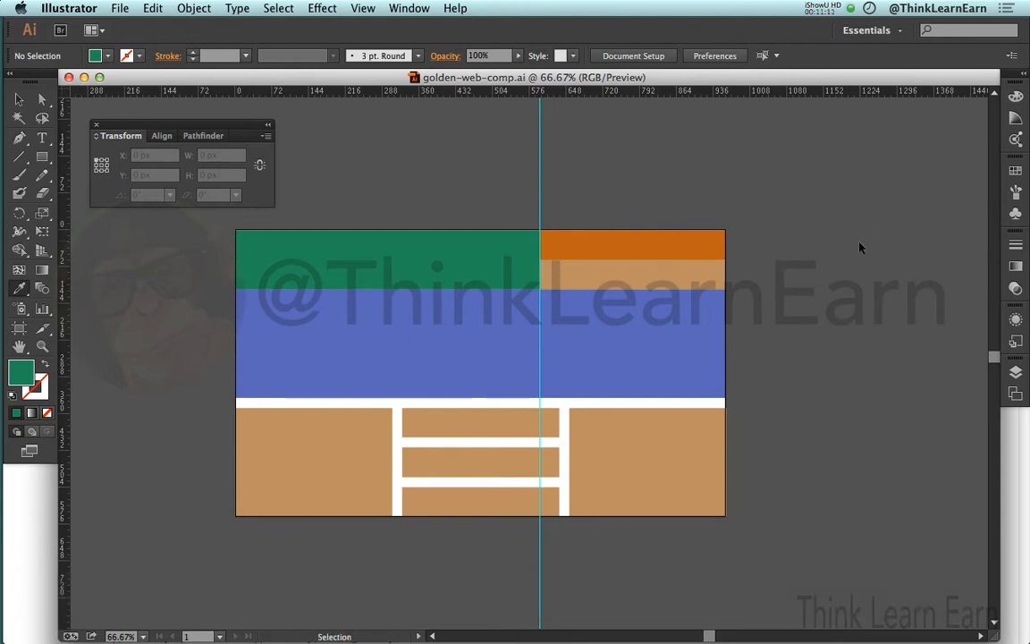
pyautogui.press('cmd+0')
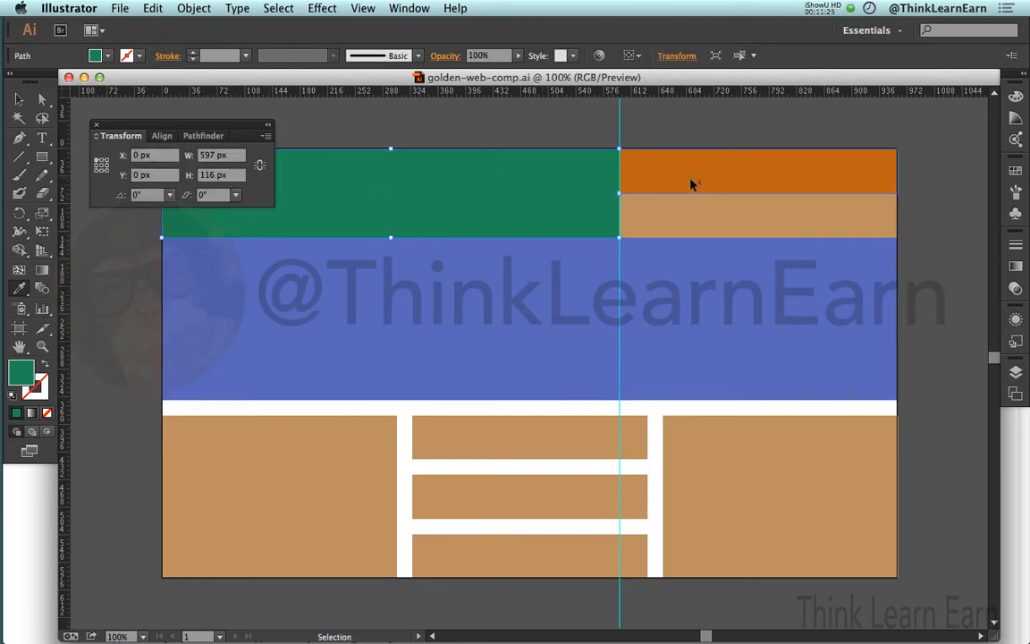
pyautogui.click(757, 170)
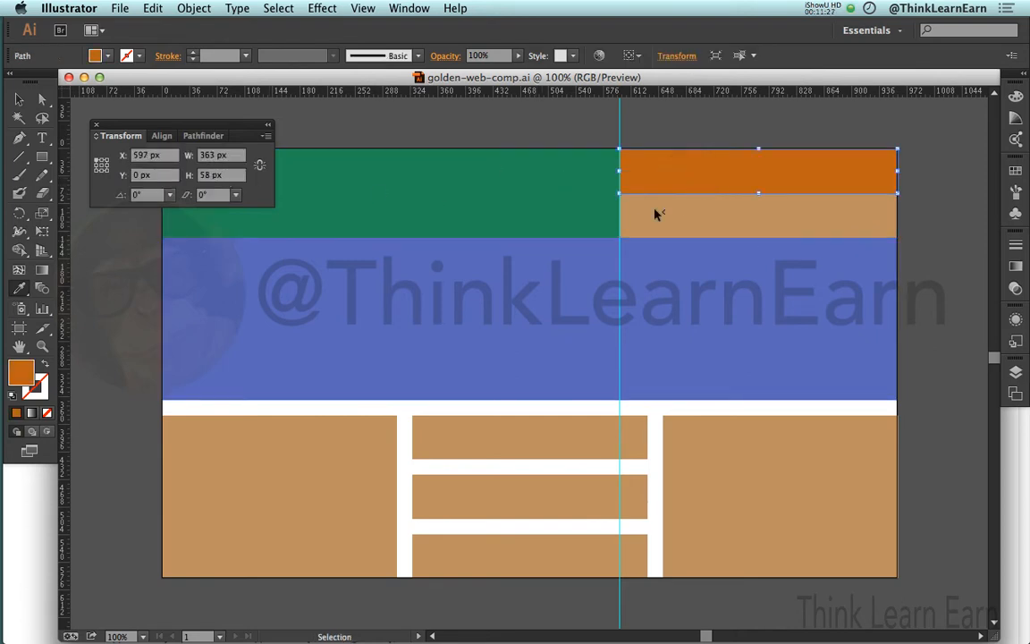
pyautogui.click(492, 306)
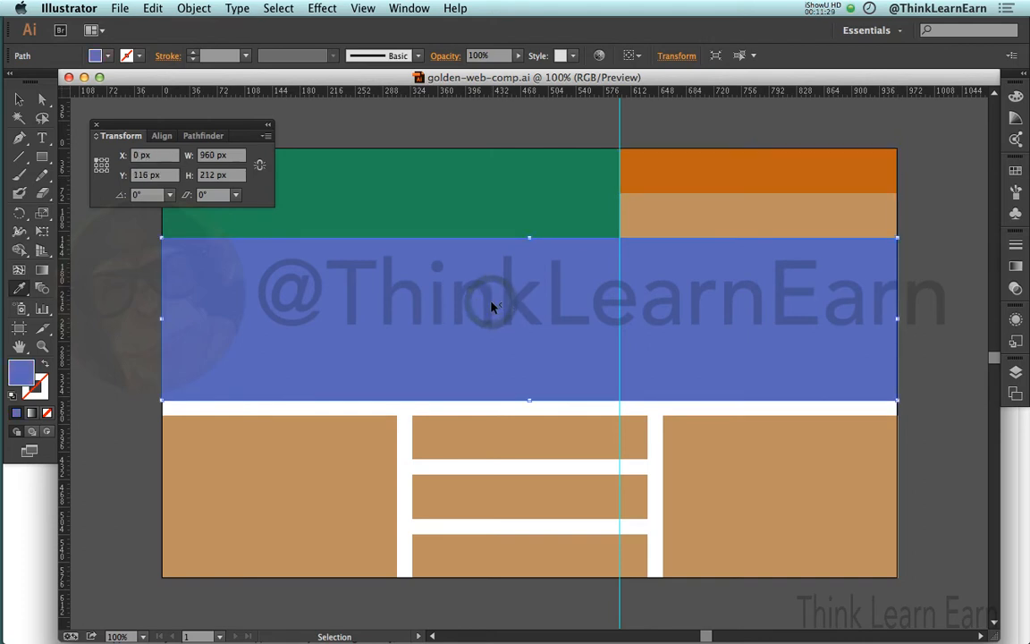